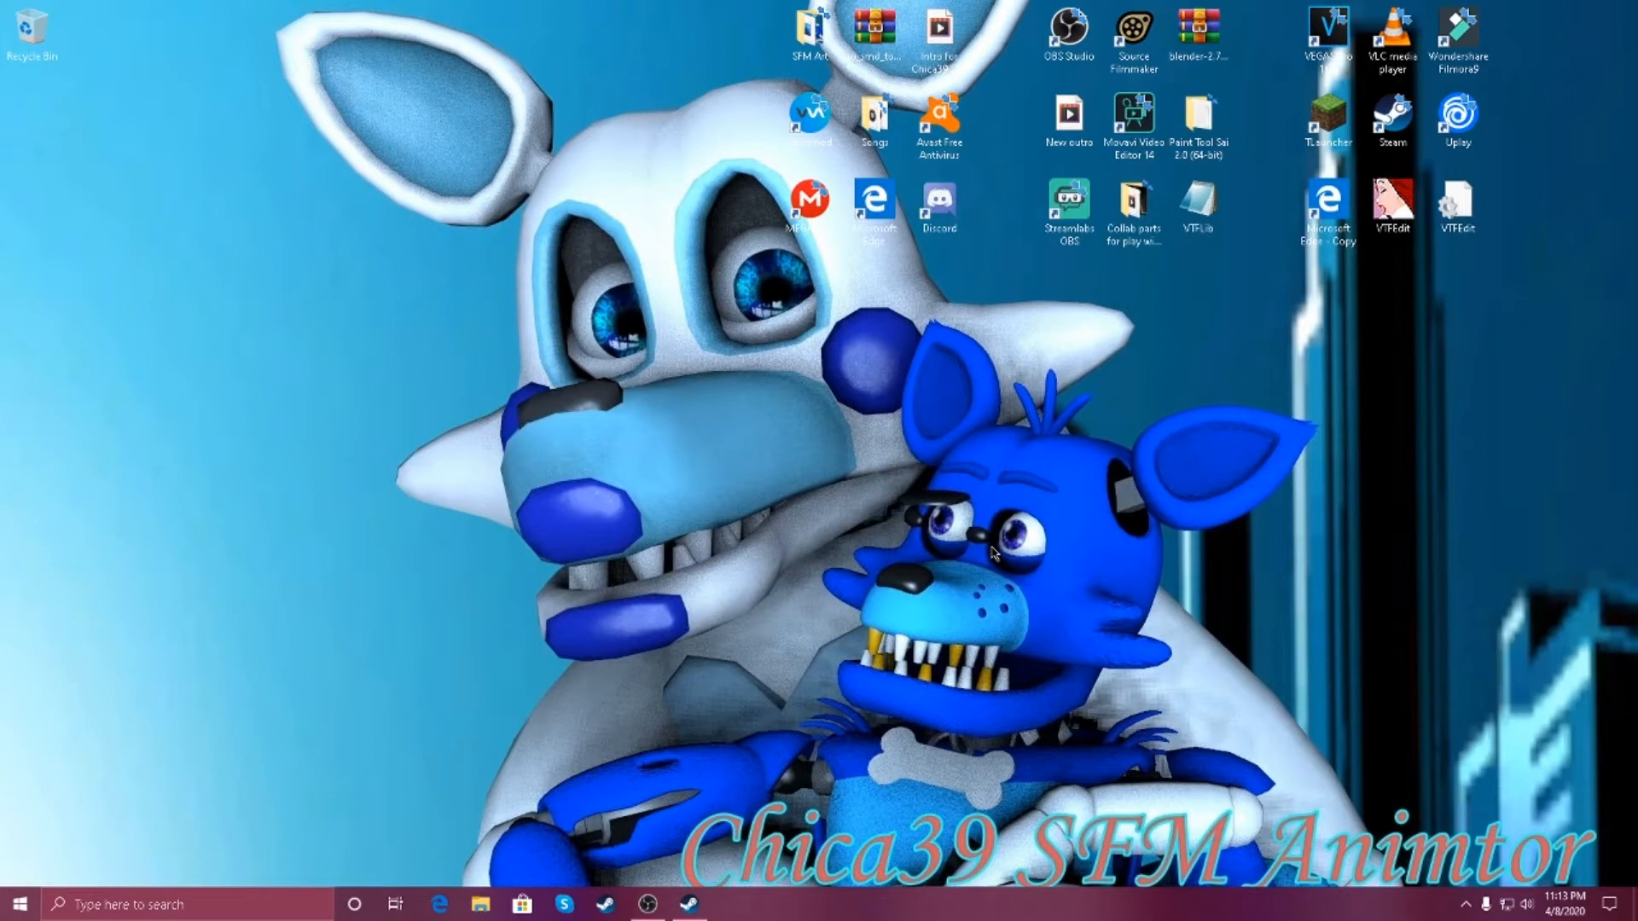
{"action": "mouse_move", "coordinate": [664, 762]}
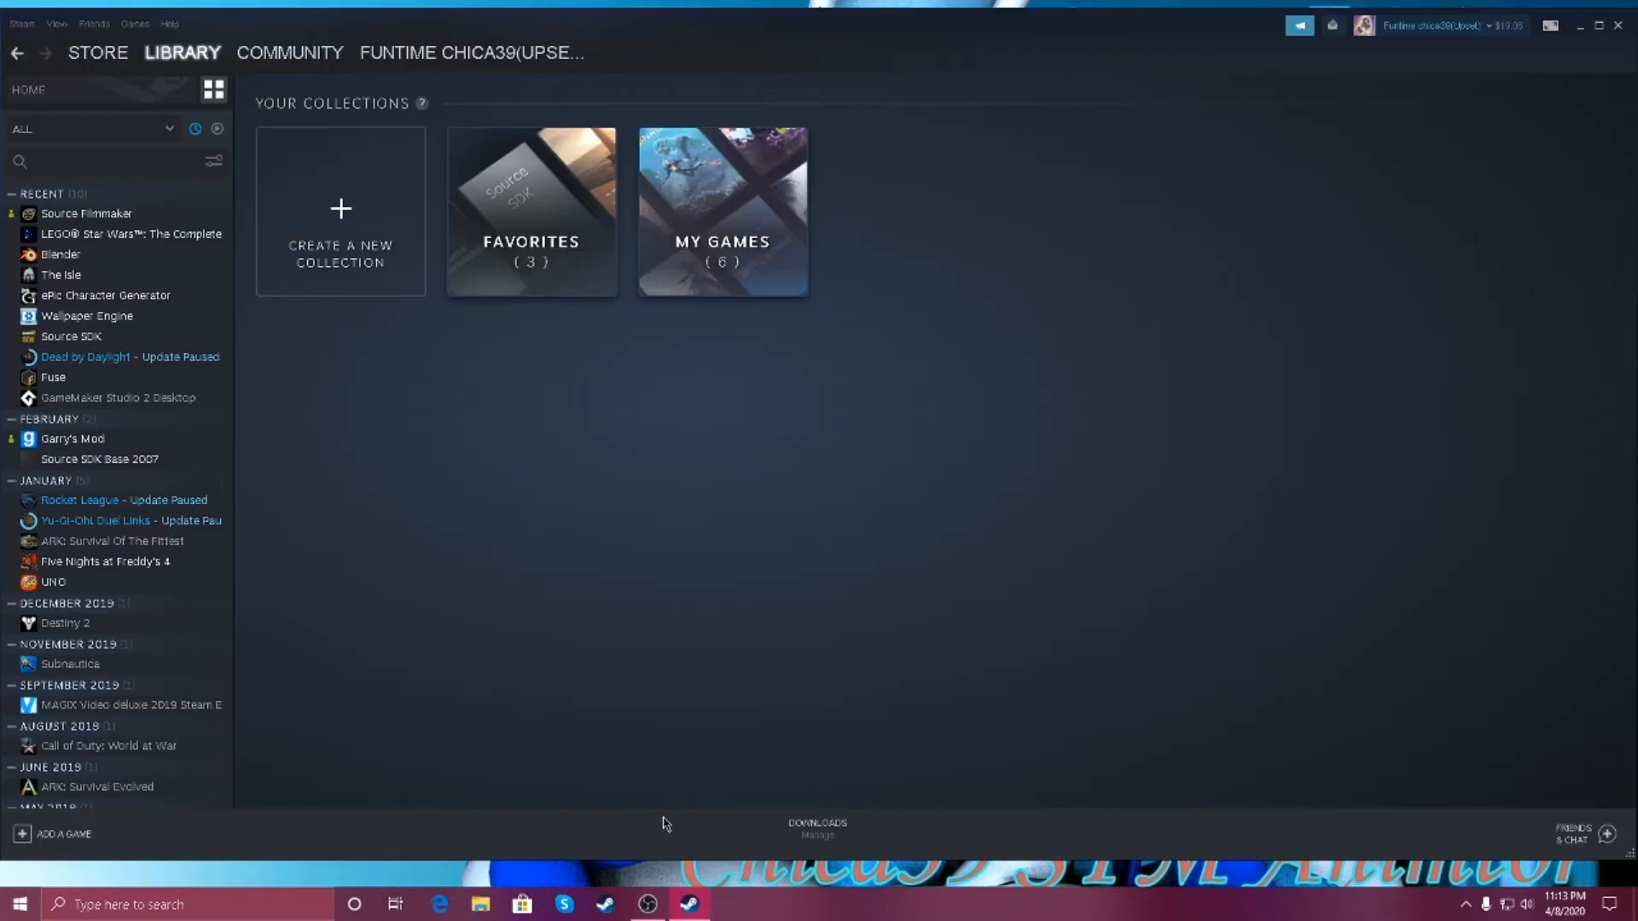
Open the Properties window for Source Filmmaker from the Steam library list
{"action": "left_click", "coordinate": [182, 53]}
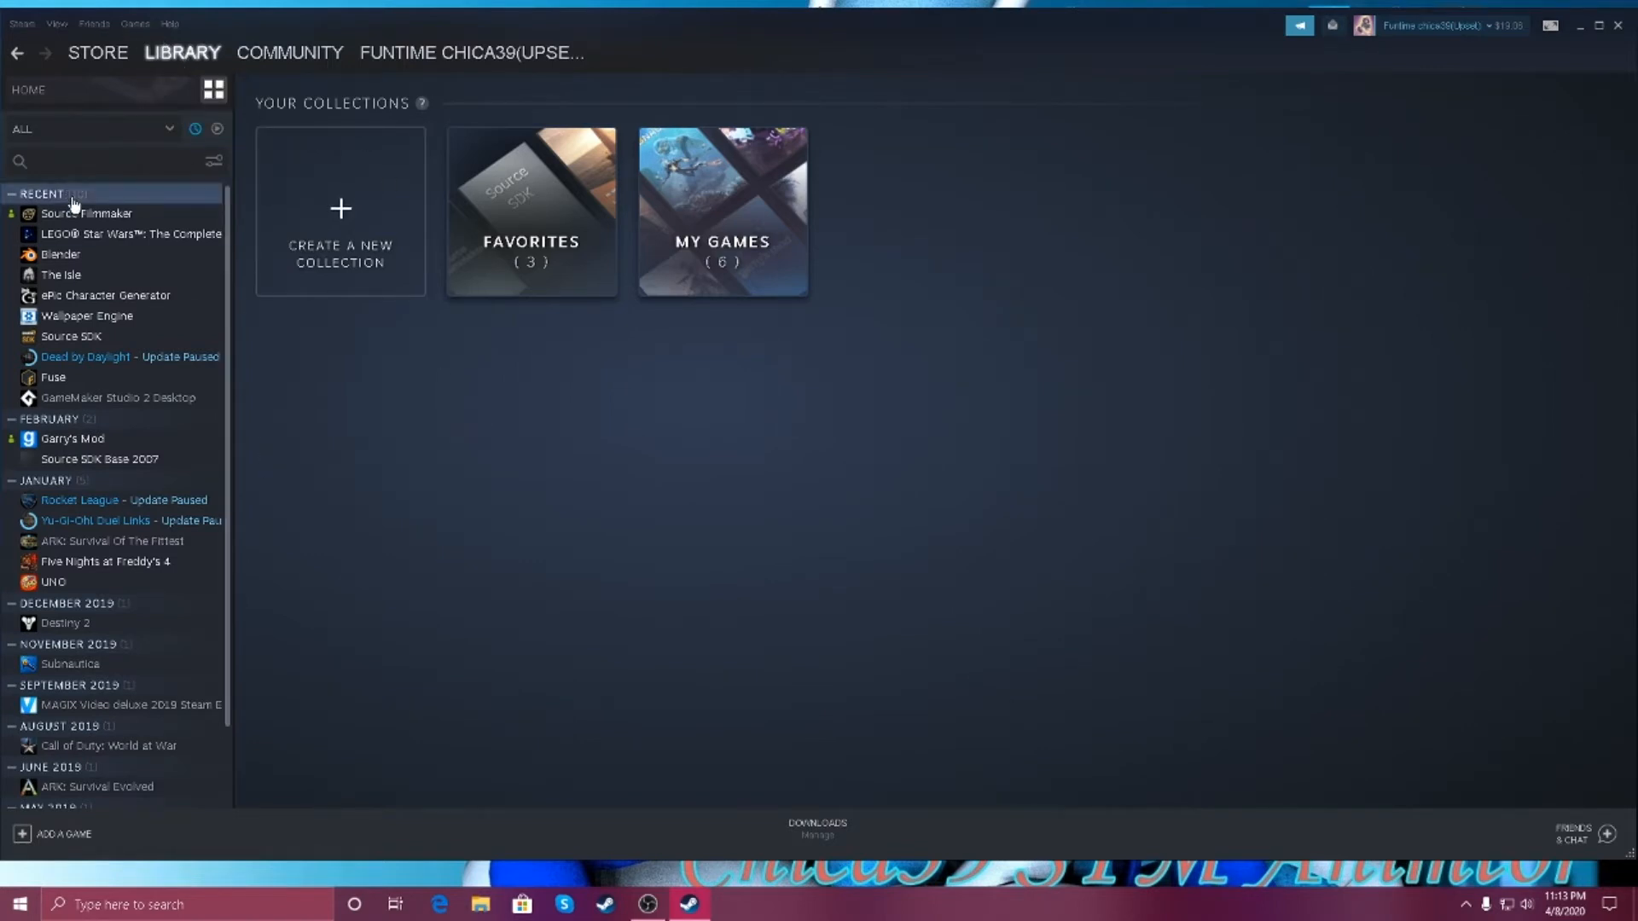
{"action": "right_click", "coordinate": [87, 213]}
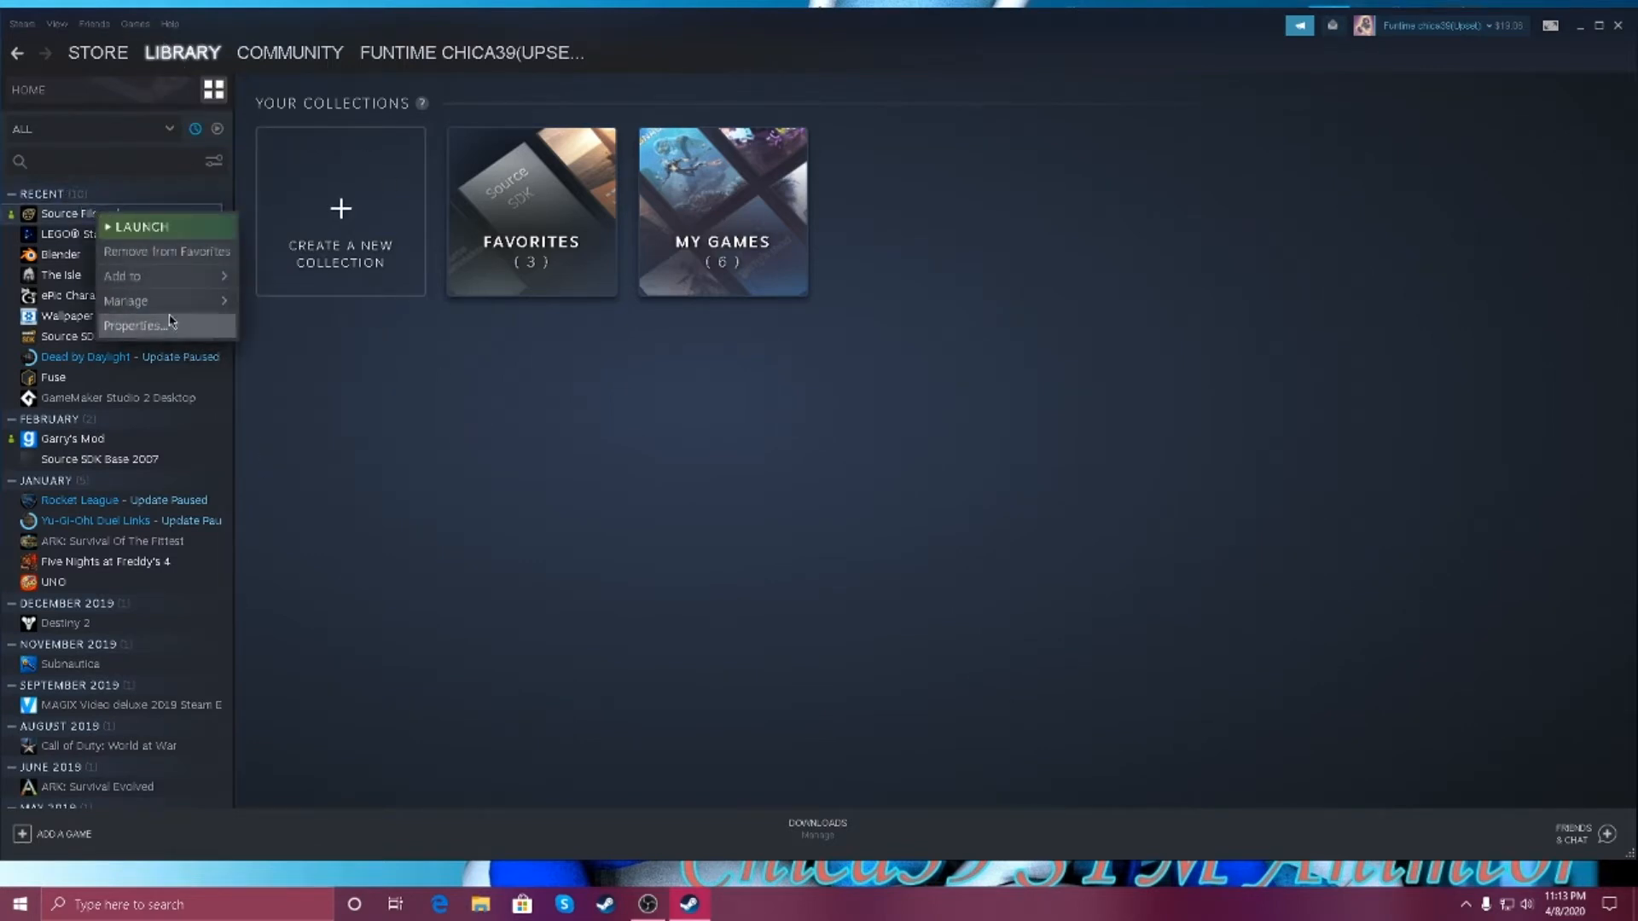
{"action": "left_click", "coordinate": [133, 324]}
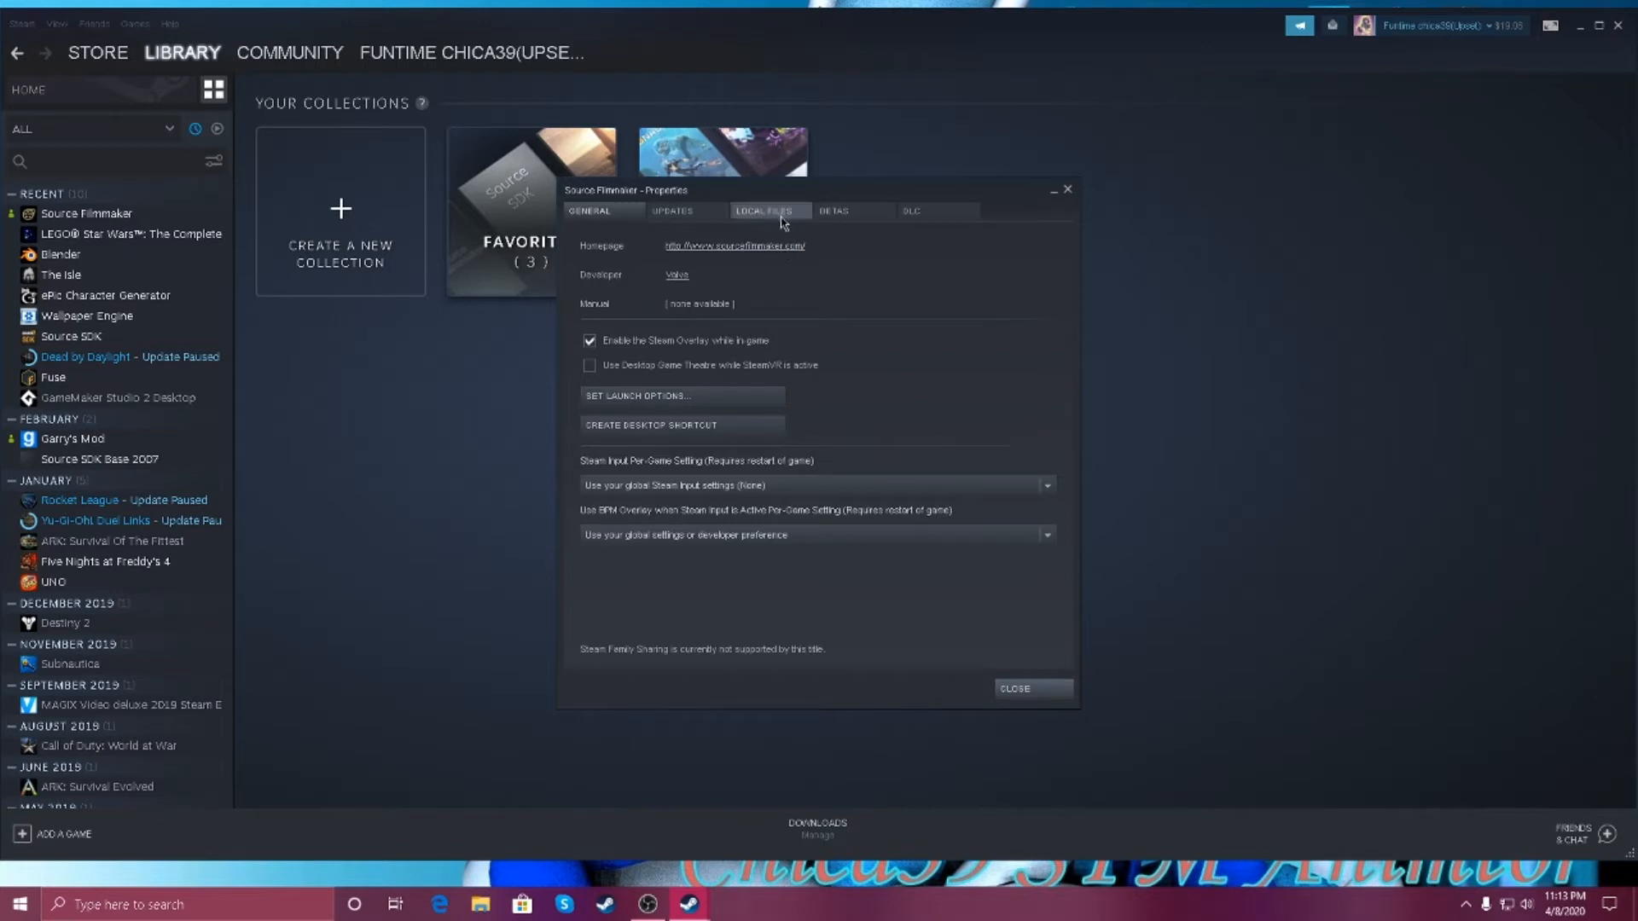
{"action": "left_click", "coordinate": [766, 211]}
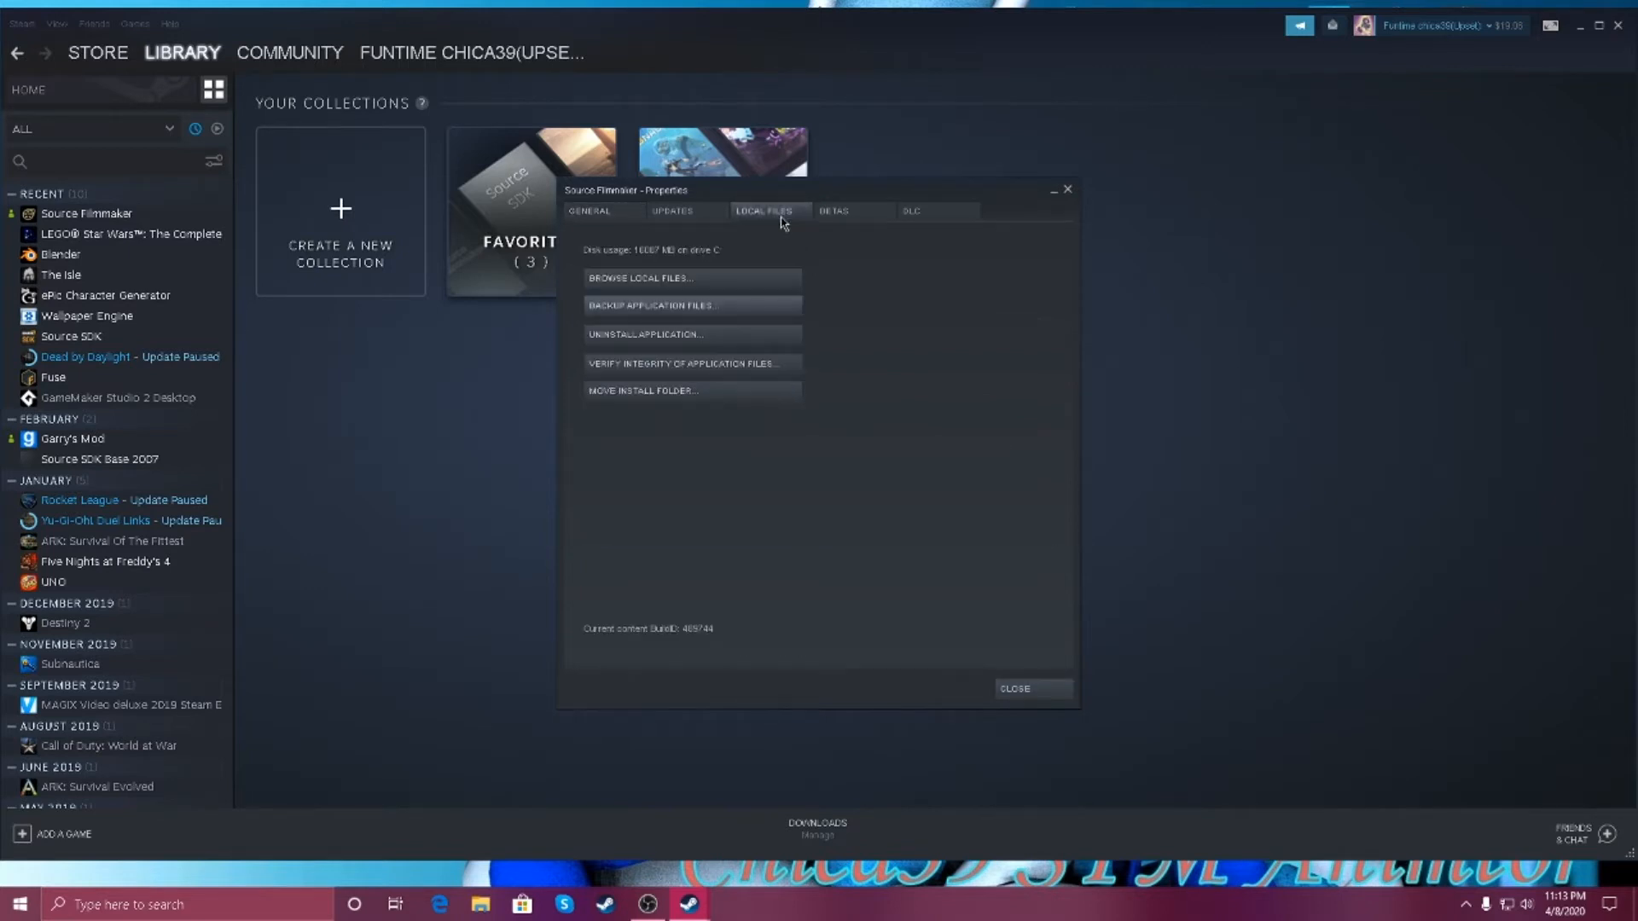
{"action": "mouse_move", "coordinate": [1081, 262]}
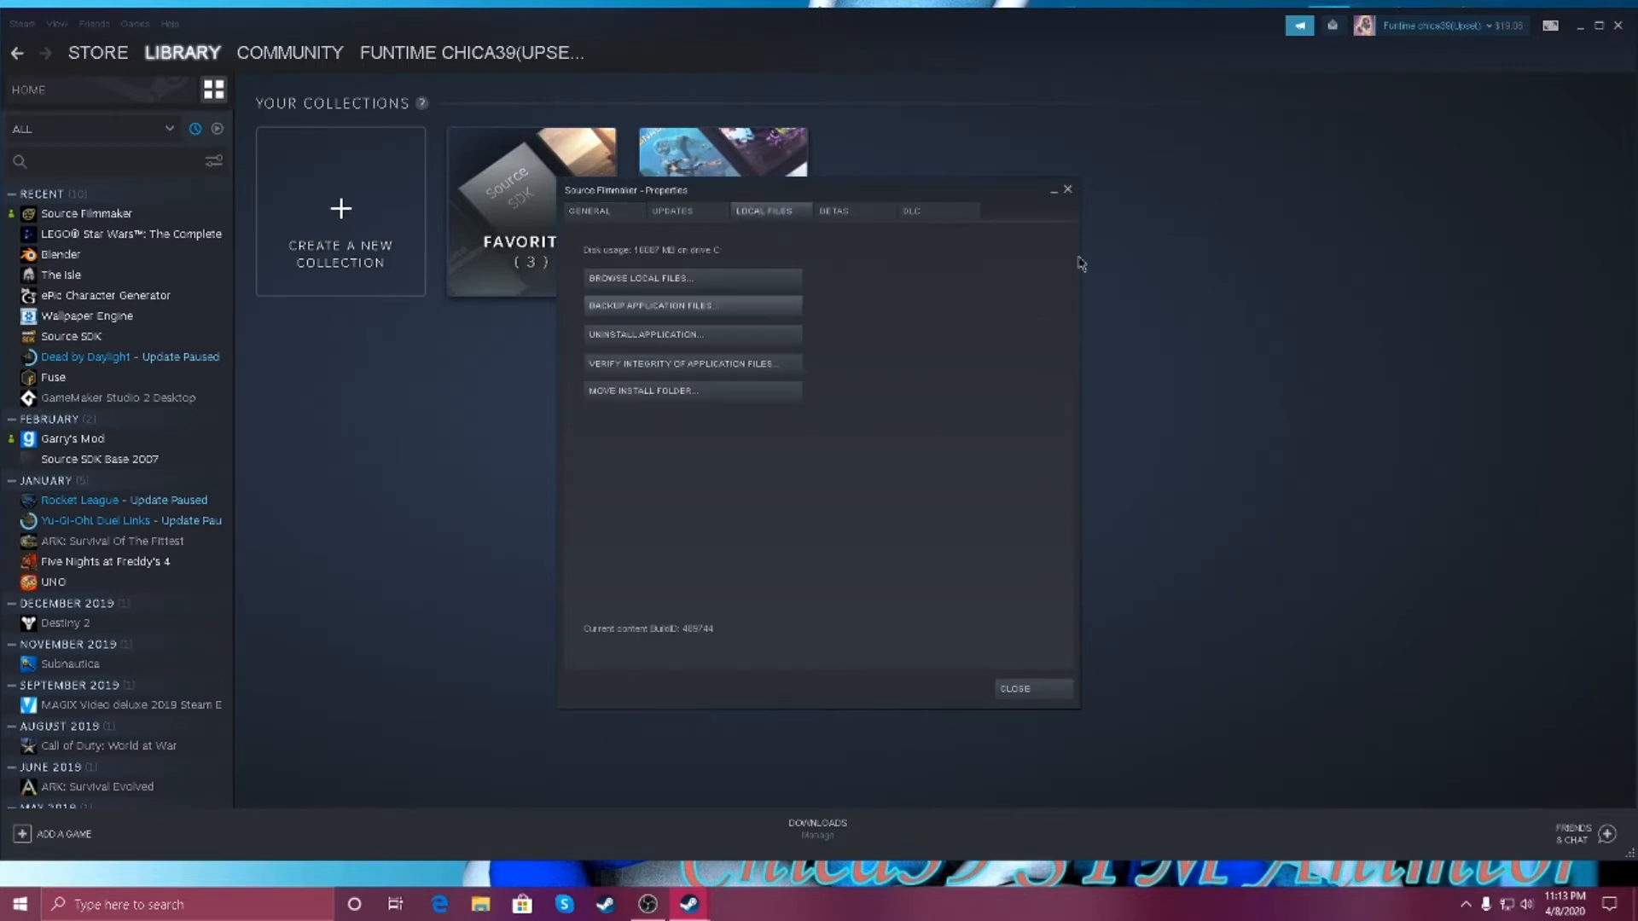
{"action": "mouse_move", "coordinate": [771, 491]}
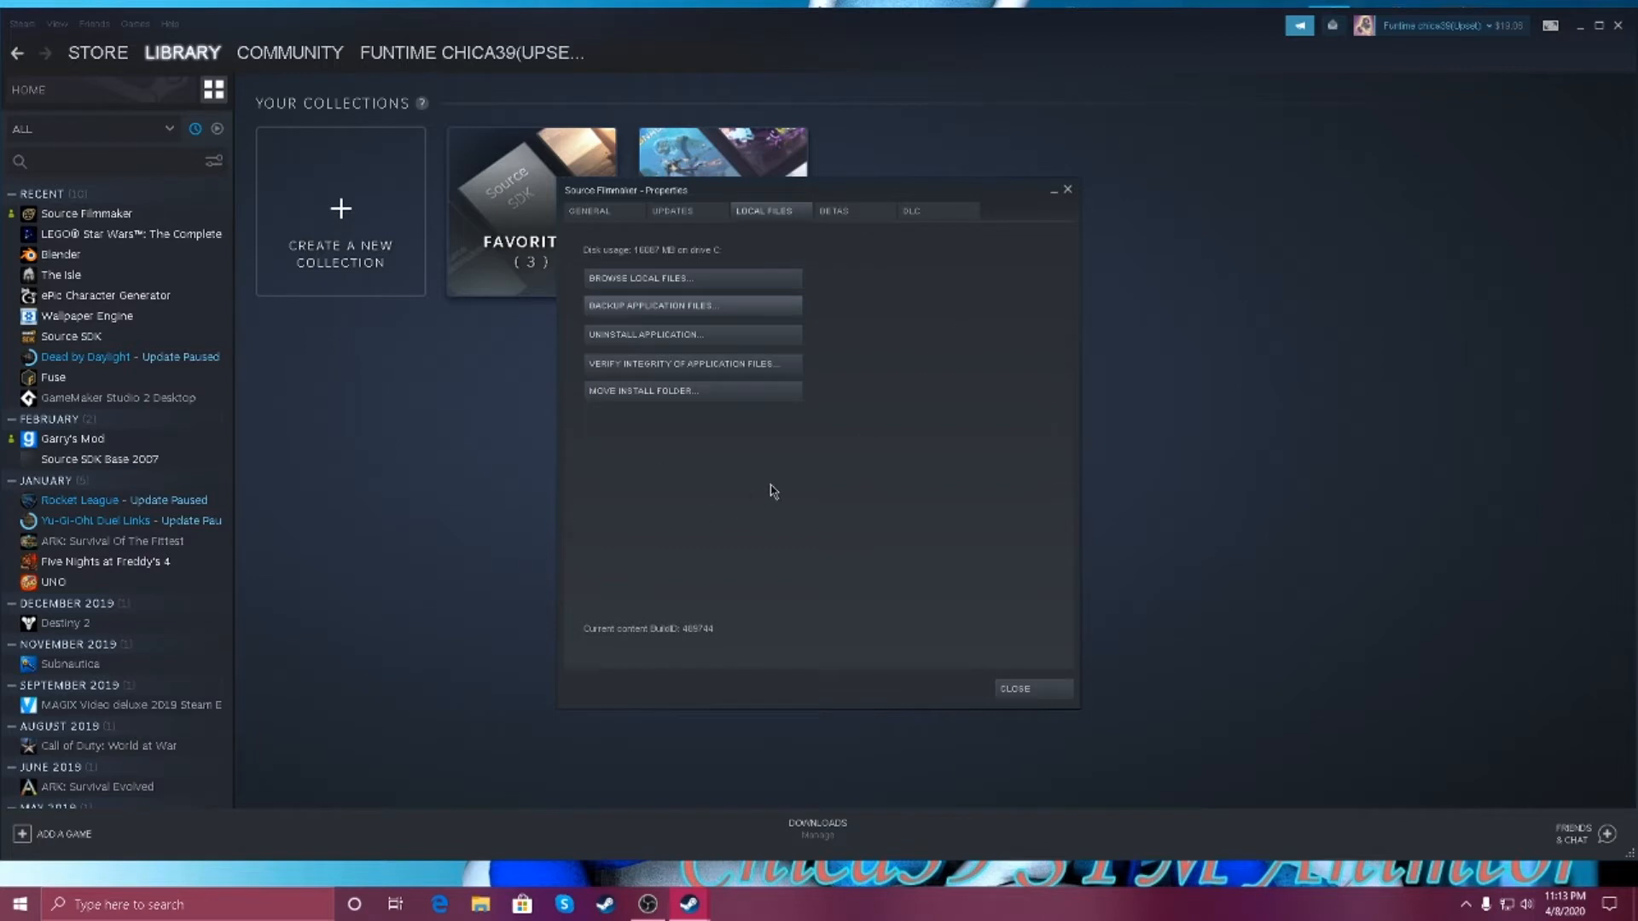
{"action": "mouse_move", "coordinate": [808, 489]}
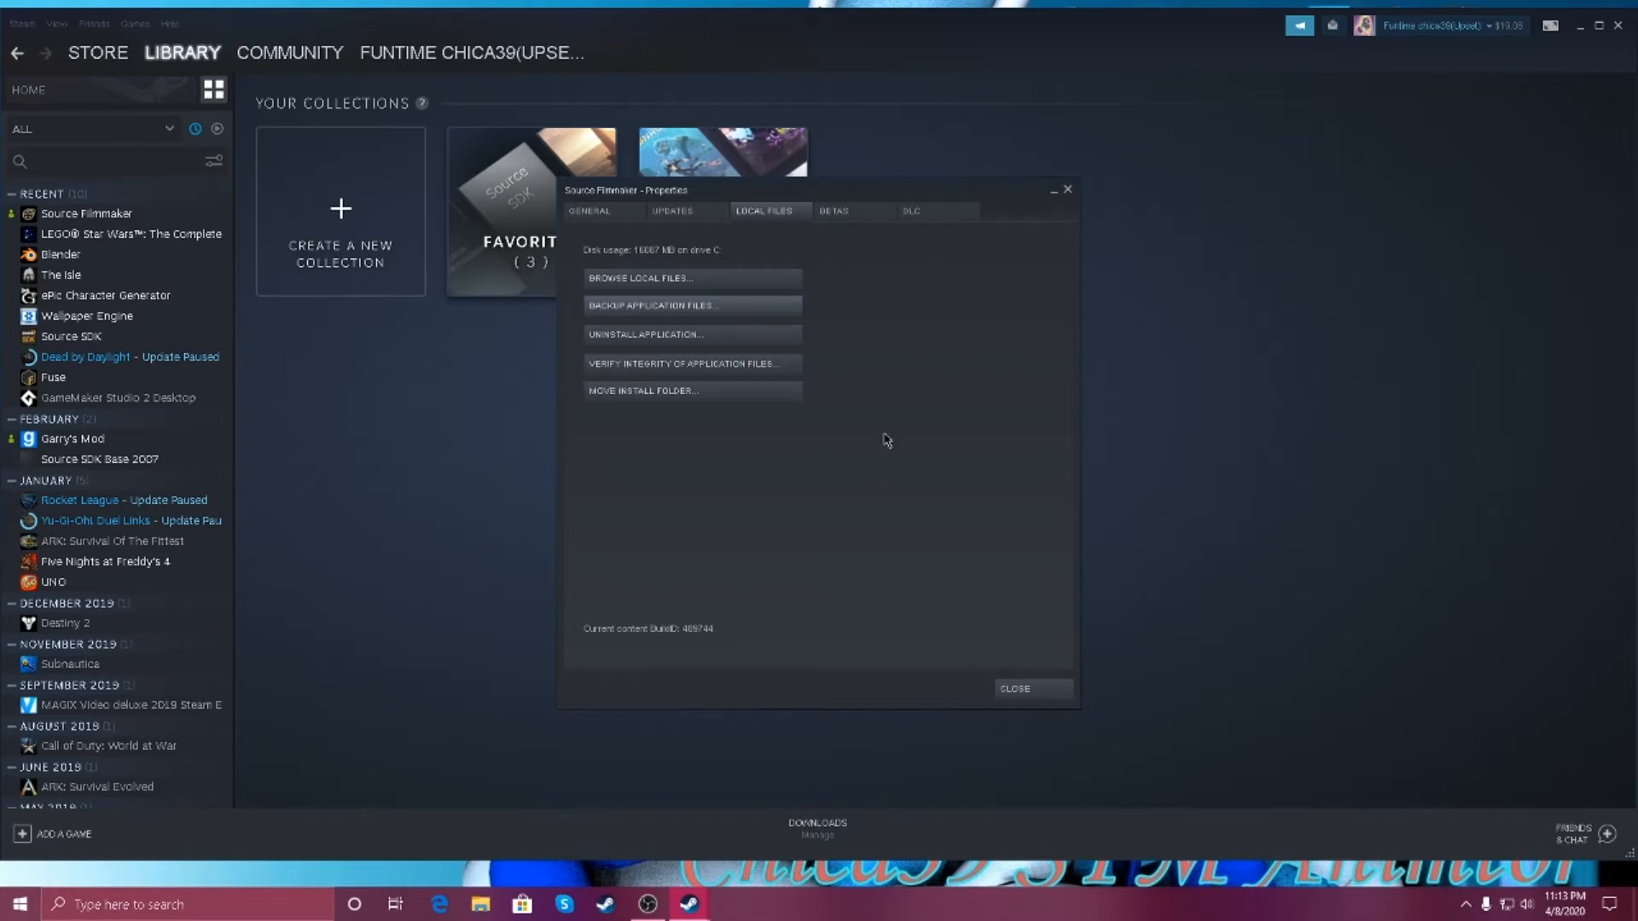
{"action": "mouse_move", "coordinate": [643, 388]}
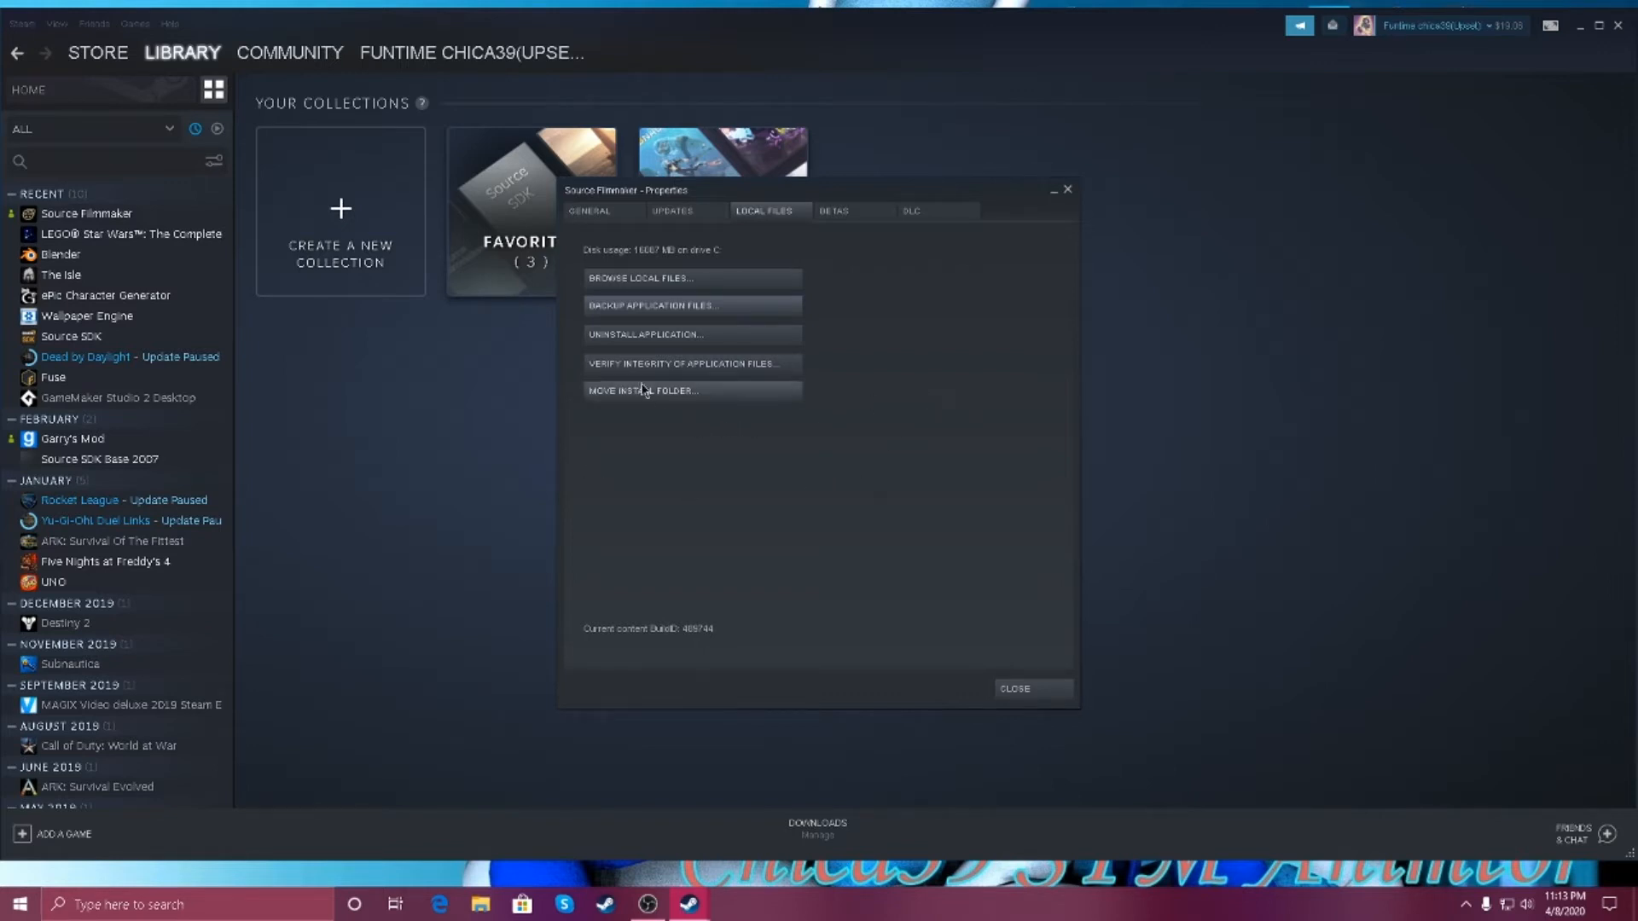
{"action": "mouse_move", "coordinate": [830, 435]}
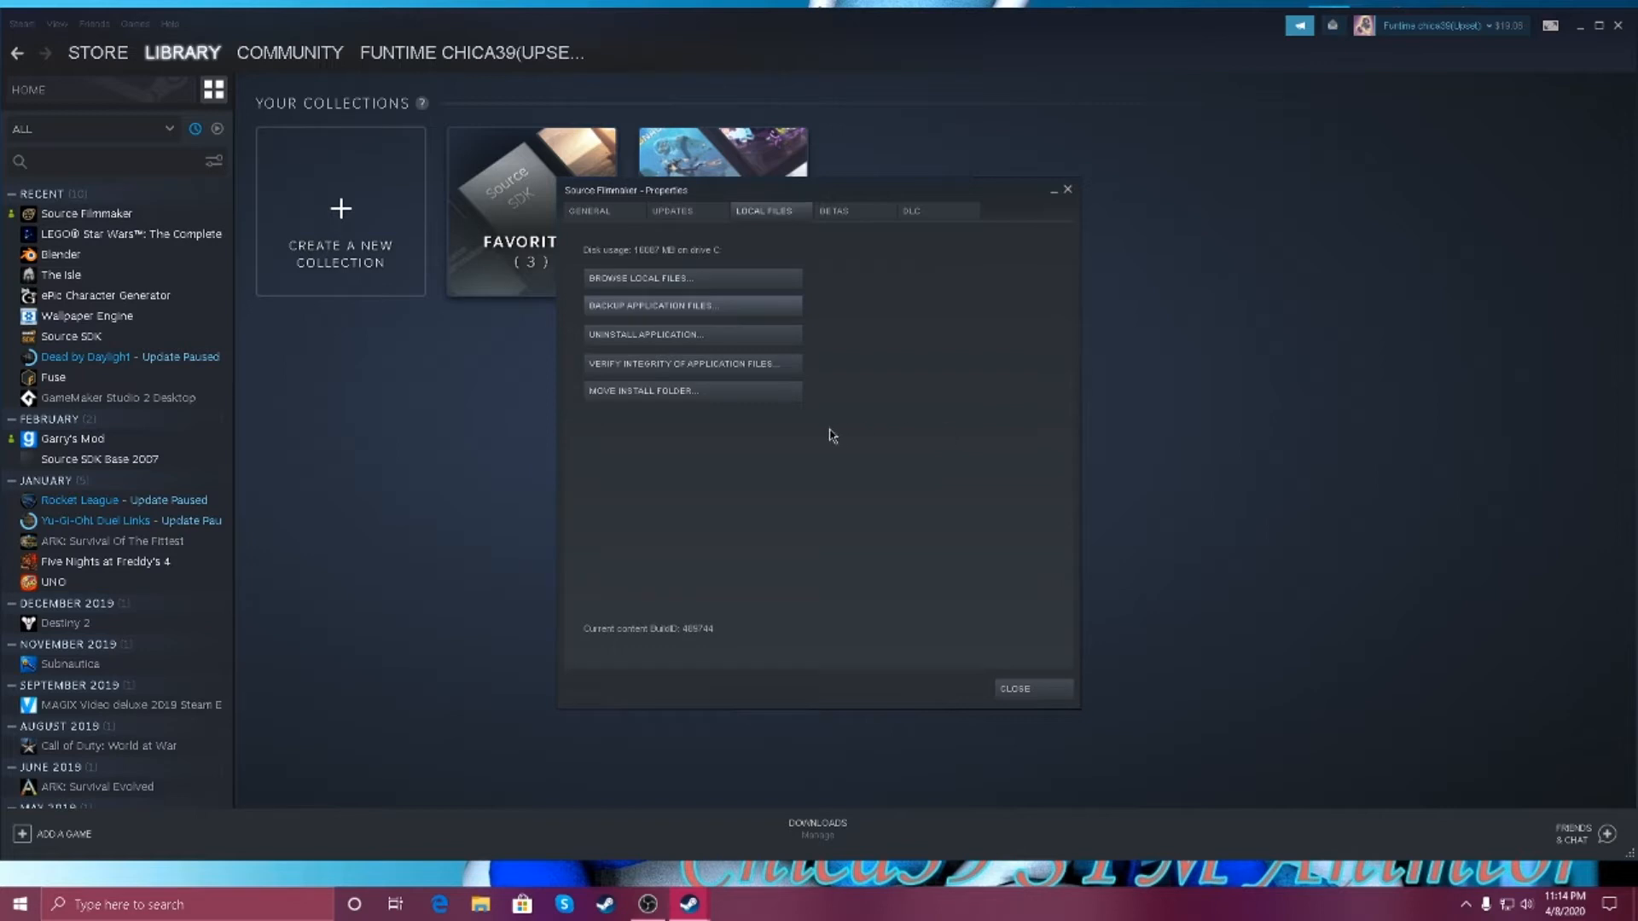
{"action": "mouse_move", "coordinate": [679, 457]}
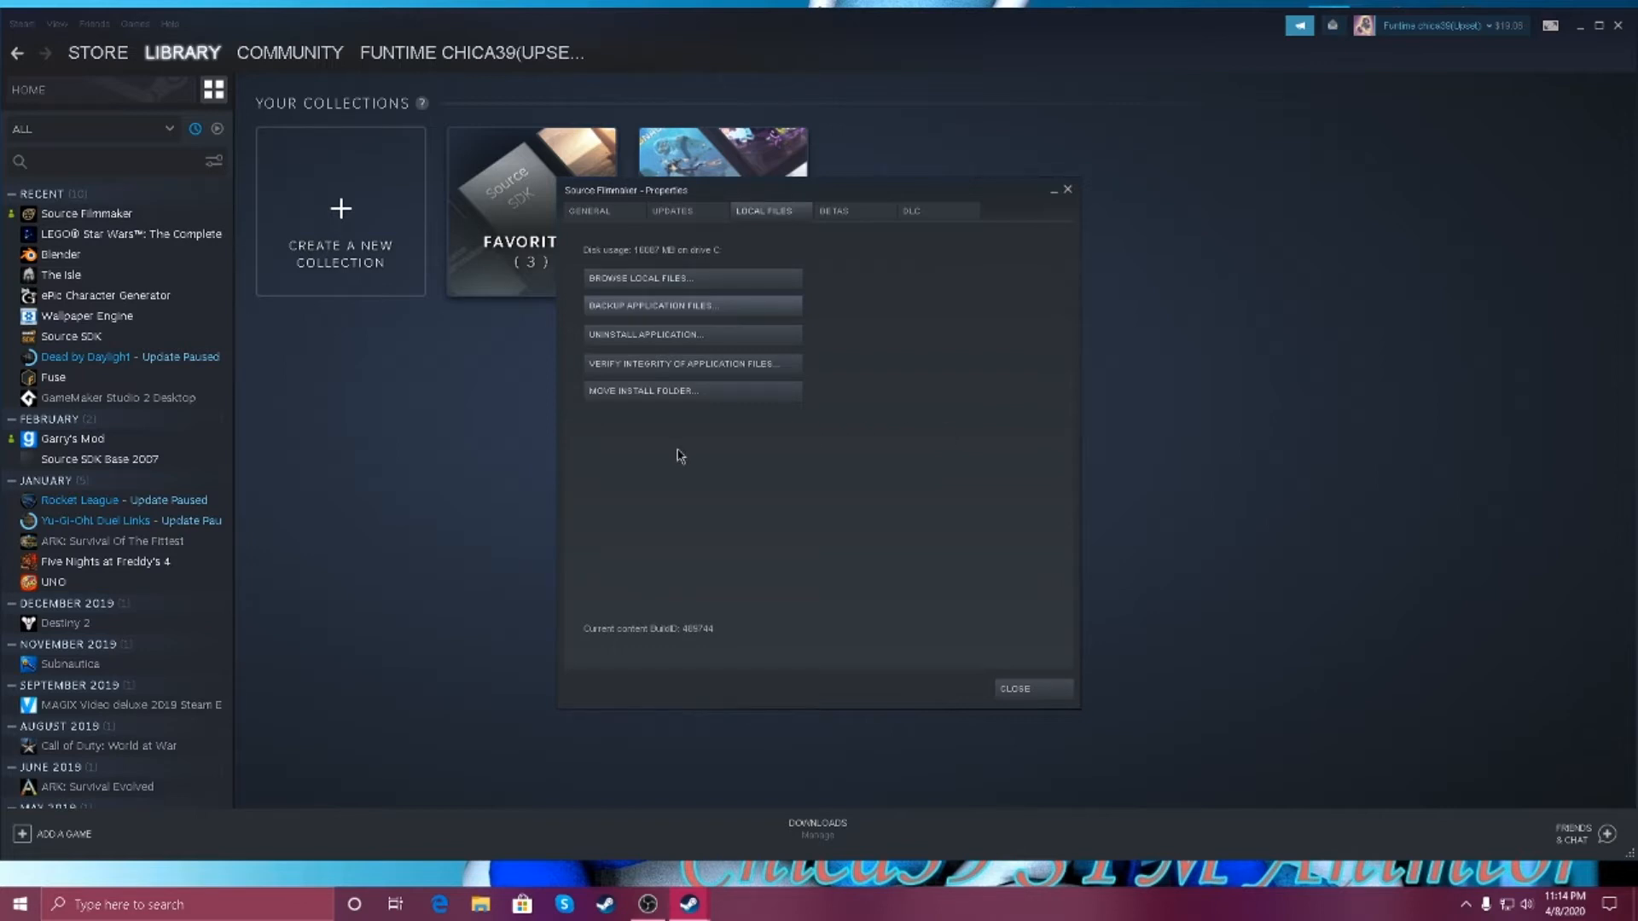
{"action": "mouse_move", "coordinate": [867, 378]}
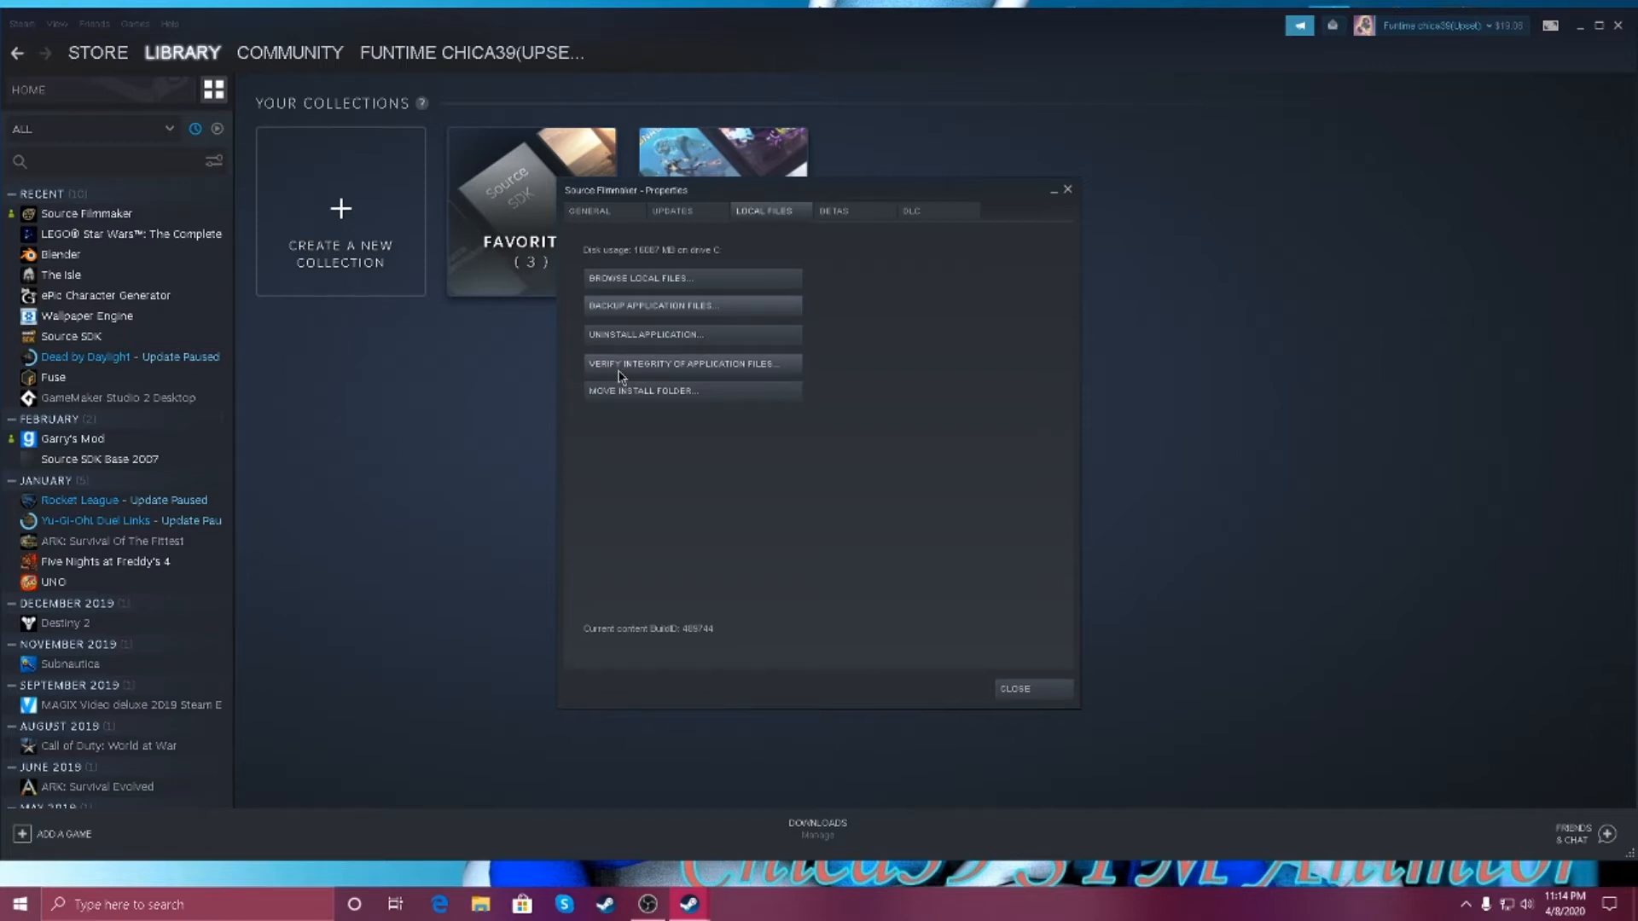
{"action": "mouse_move", "coordinate": [933, 519]}
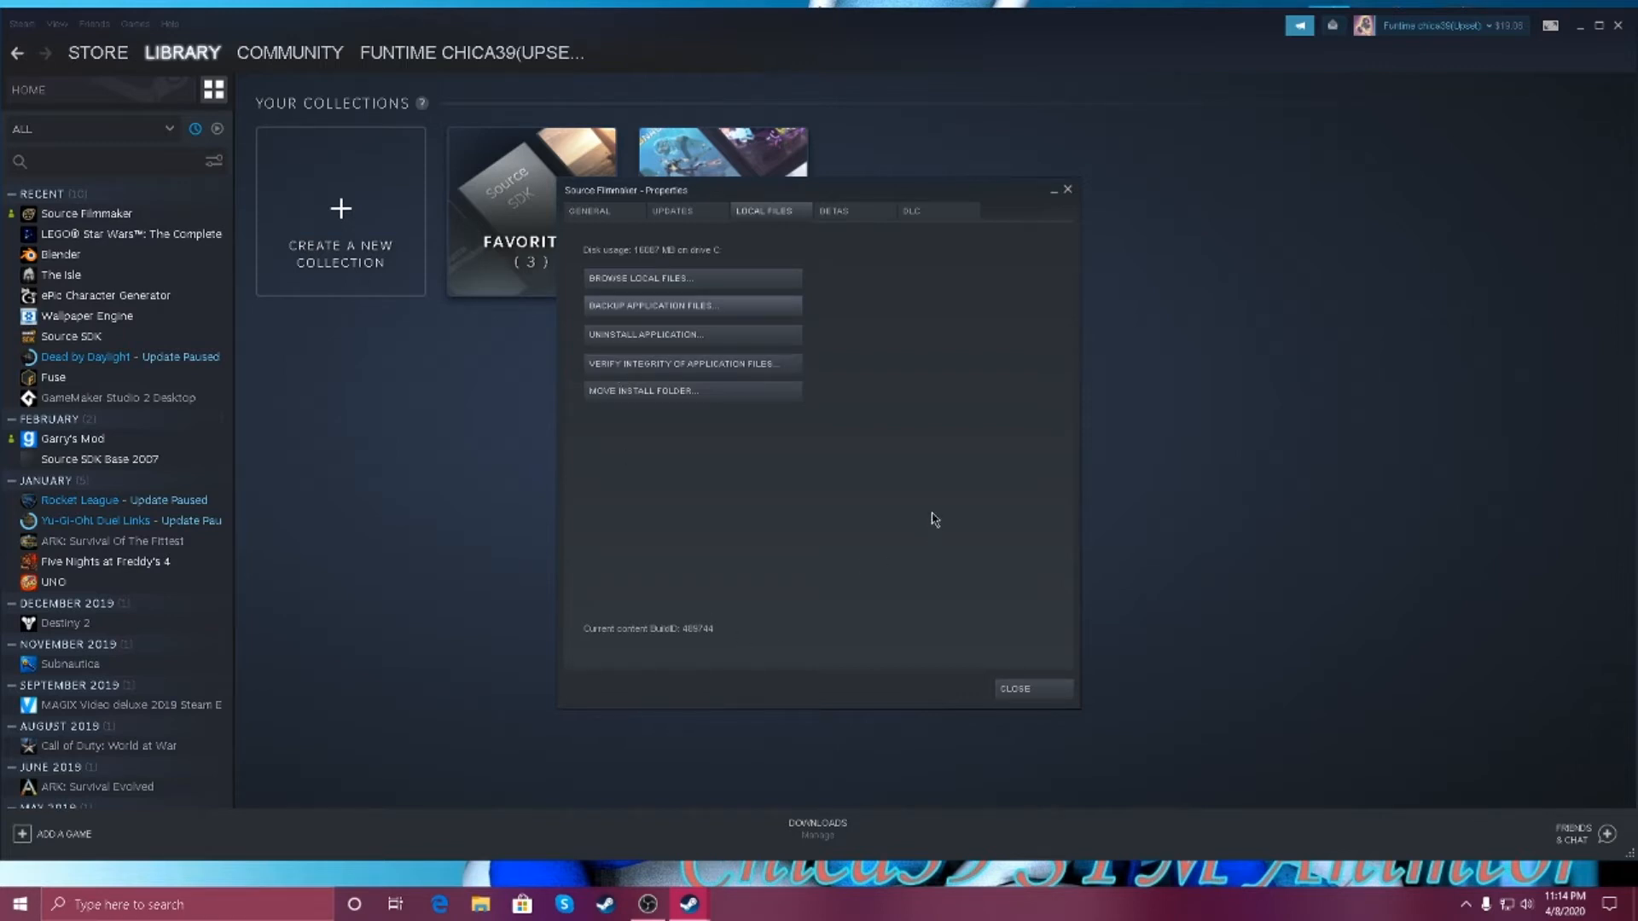
{"action": "mouse_move", "coordinate": [704, 440]}
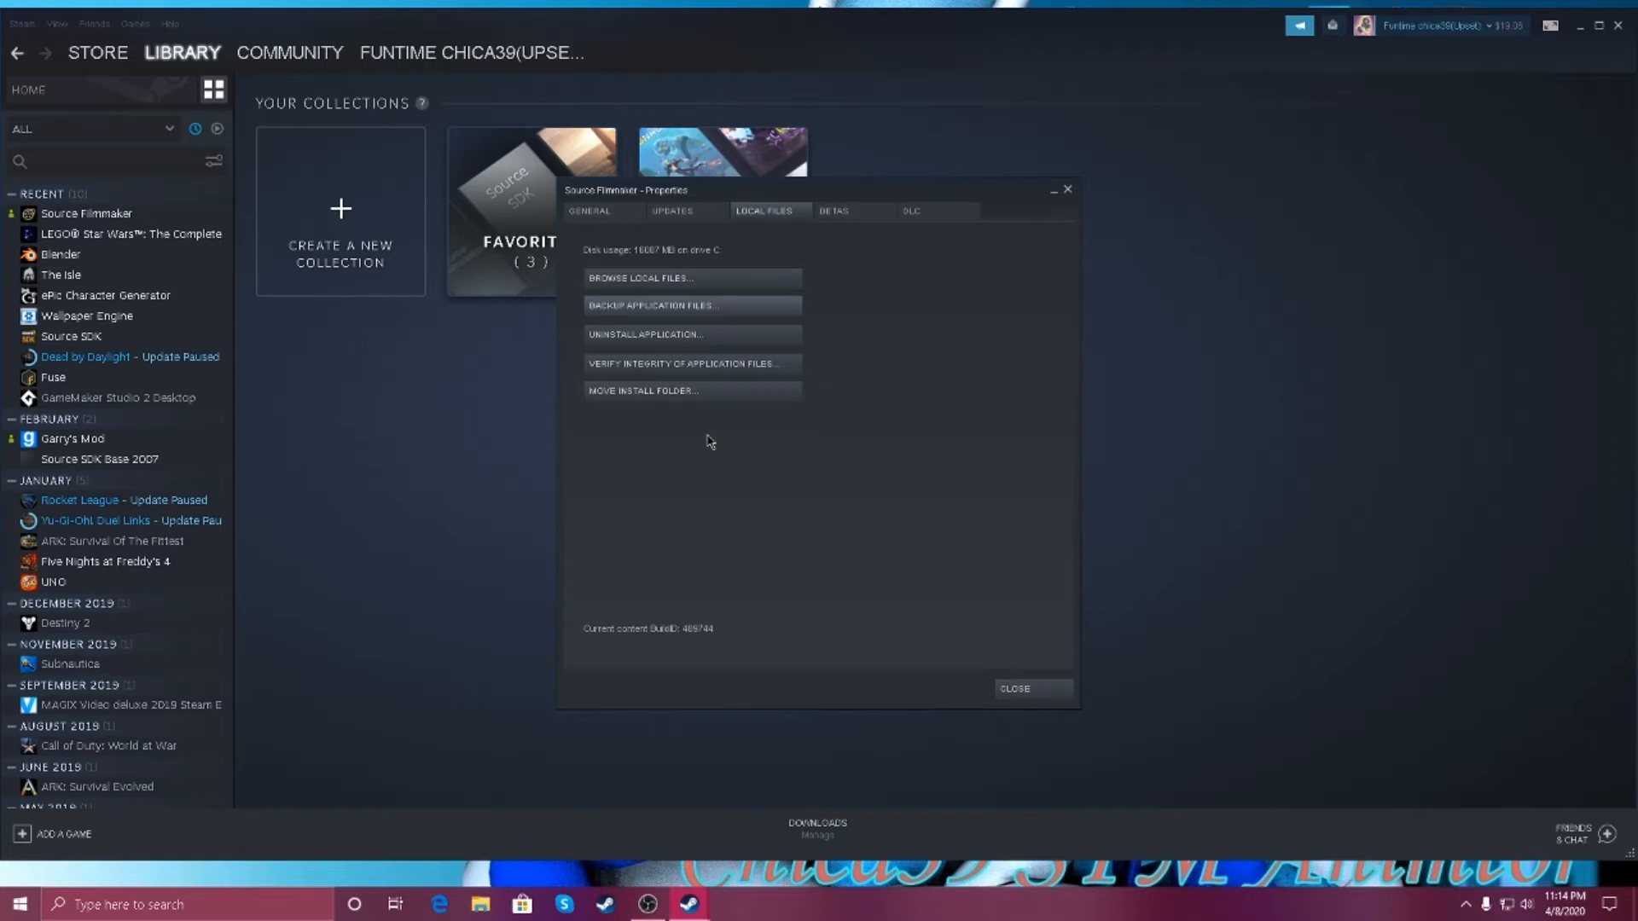
{"action": "mouse_move", "coordinate": [742, 447]}
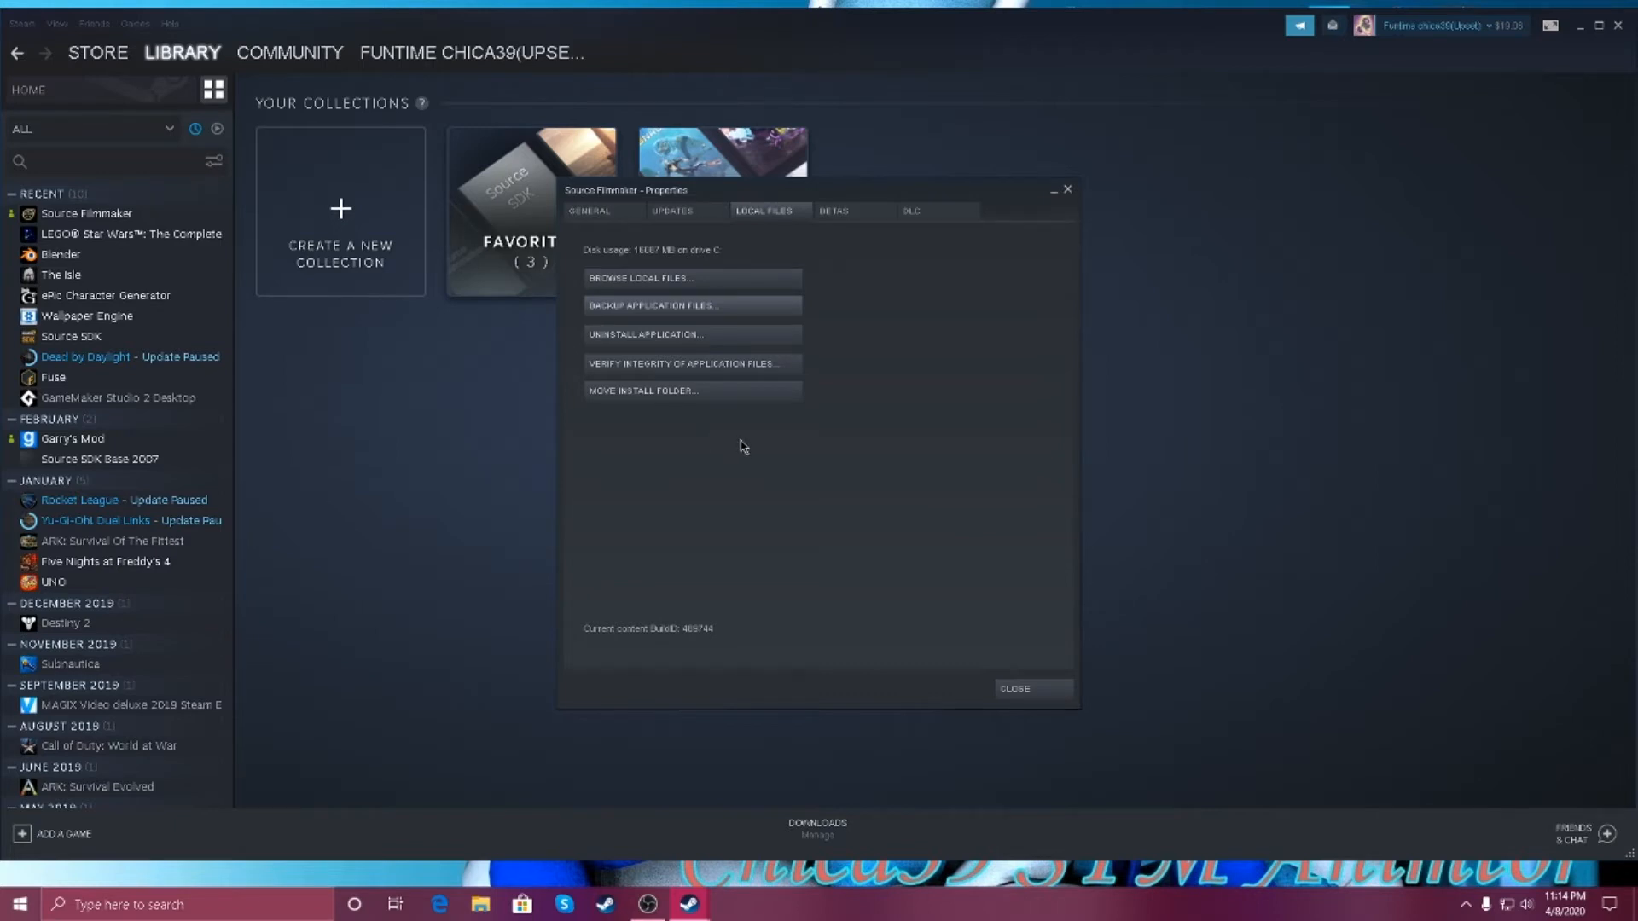
{"action": "mouse_move", "coordinate": [630, 461]}
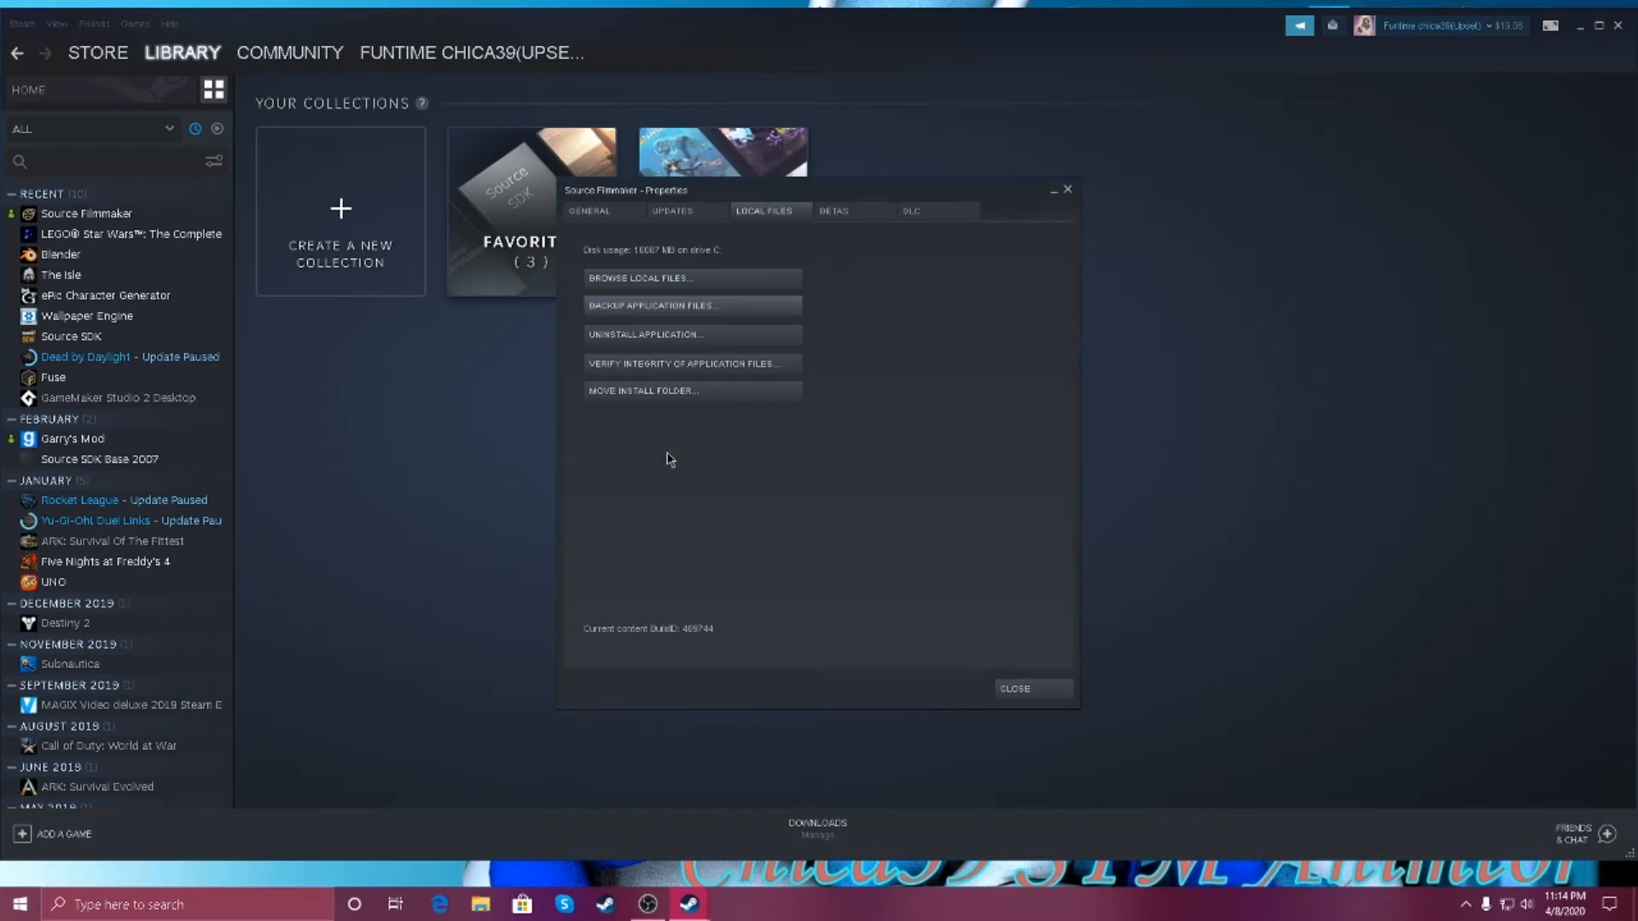
{"action": "mouse_move", "coordinate": [109, 234]}
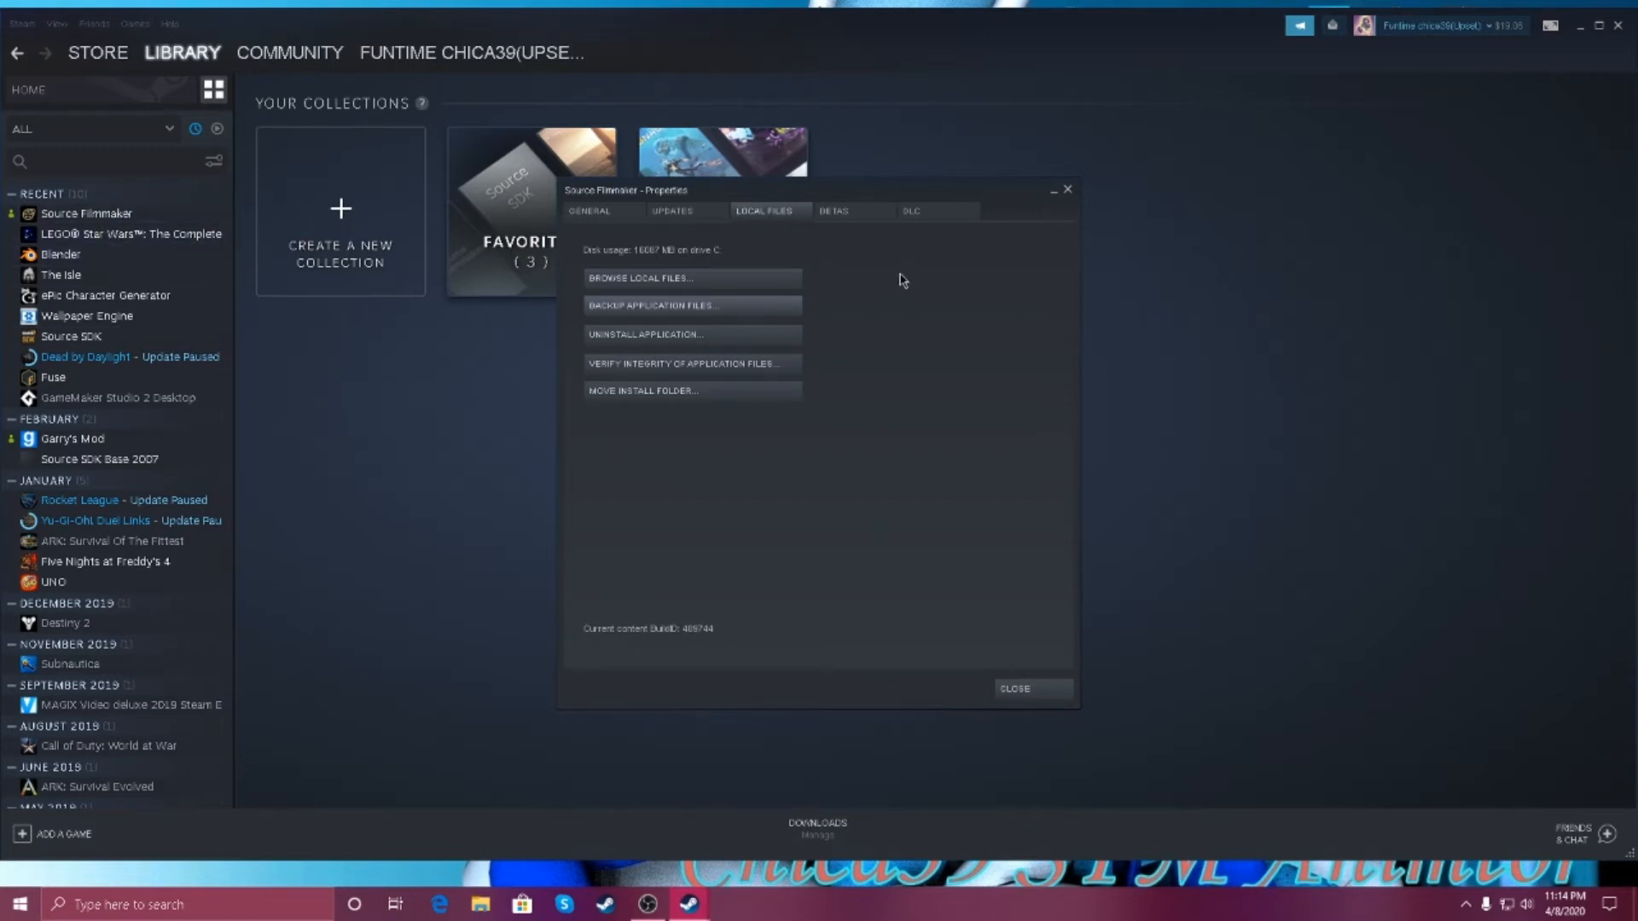
{"action": "mouse_move", "coordinate": [635, 249]}
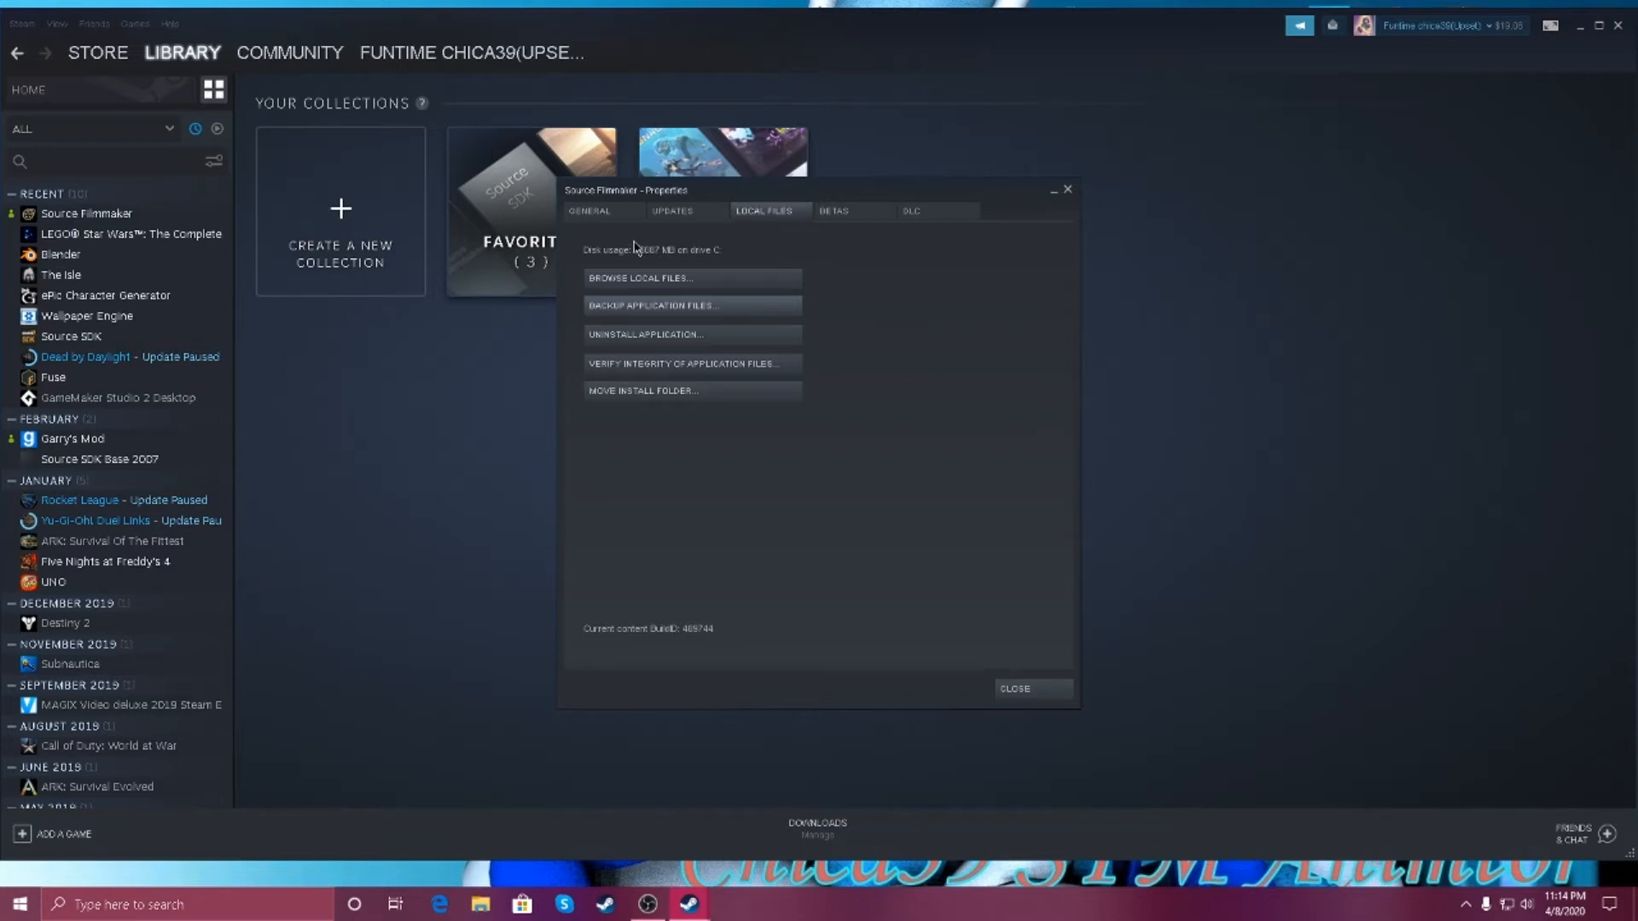
{"action": "left_click", "coordinate": [589, 211]}
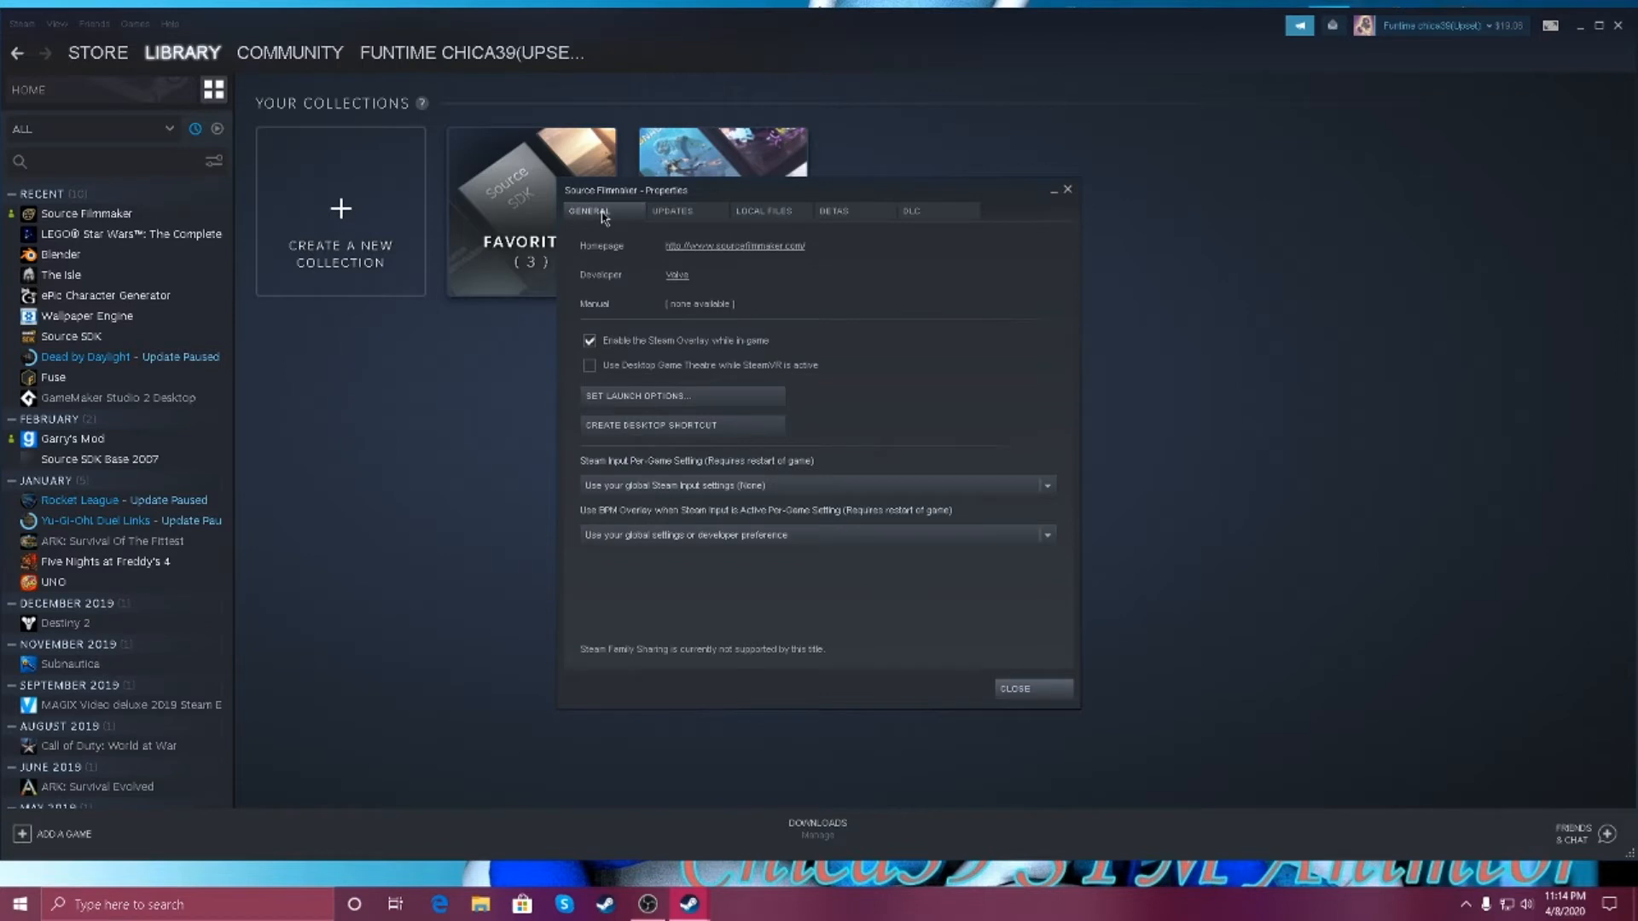
Open the Set Launch Options box from the General settings
{"action": "left_click", "coordinate": [638, 394]}
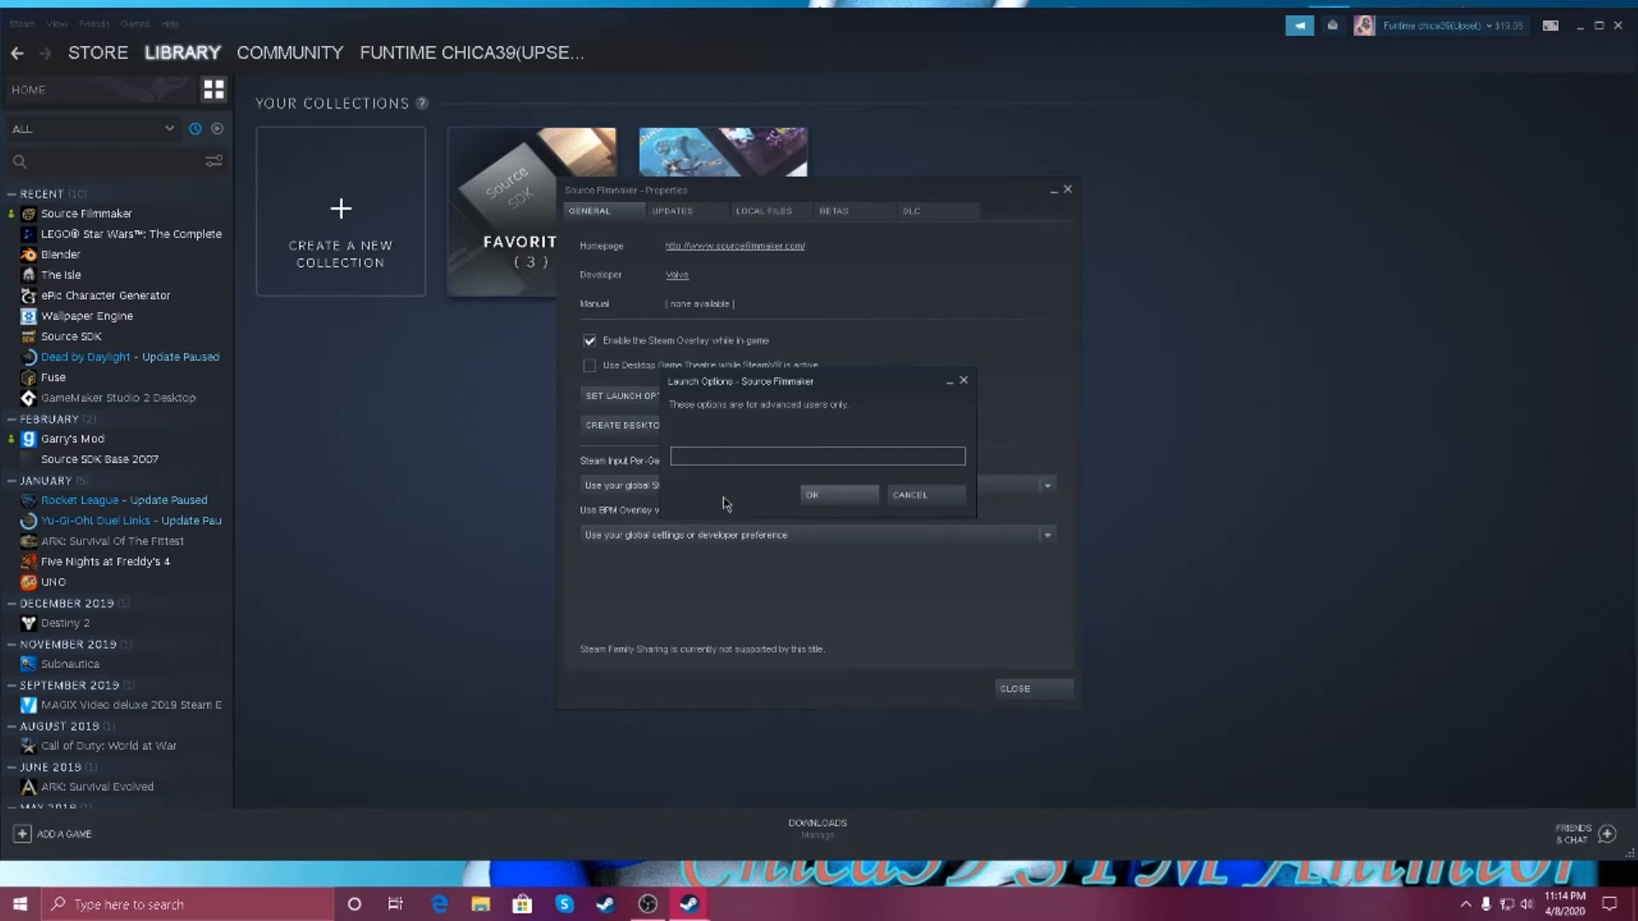
Close the Launch Options box with its entry field left empty
{"action": "left_click", "coordinate": [817, 458]}
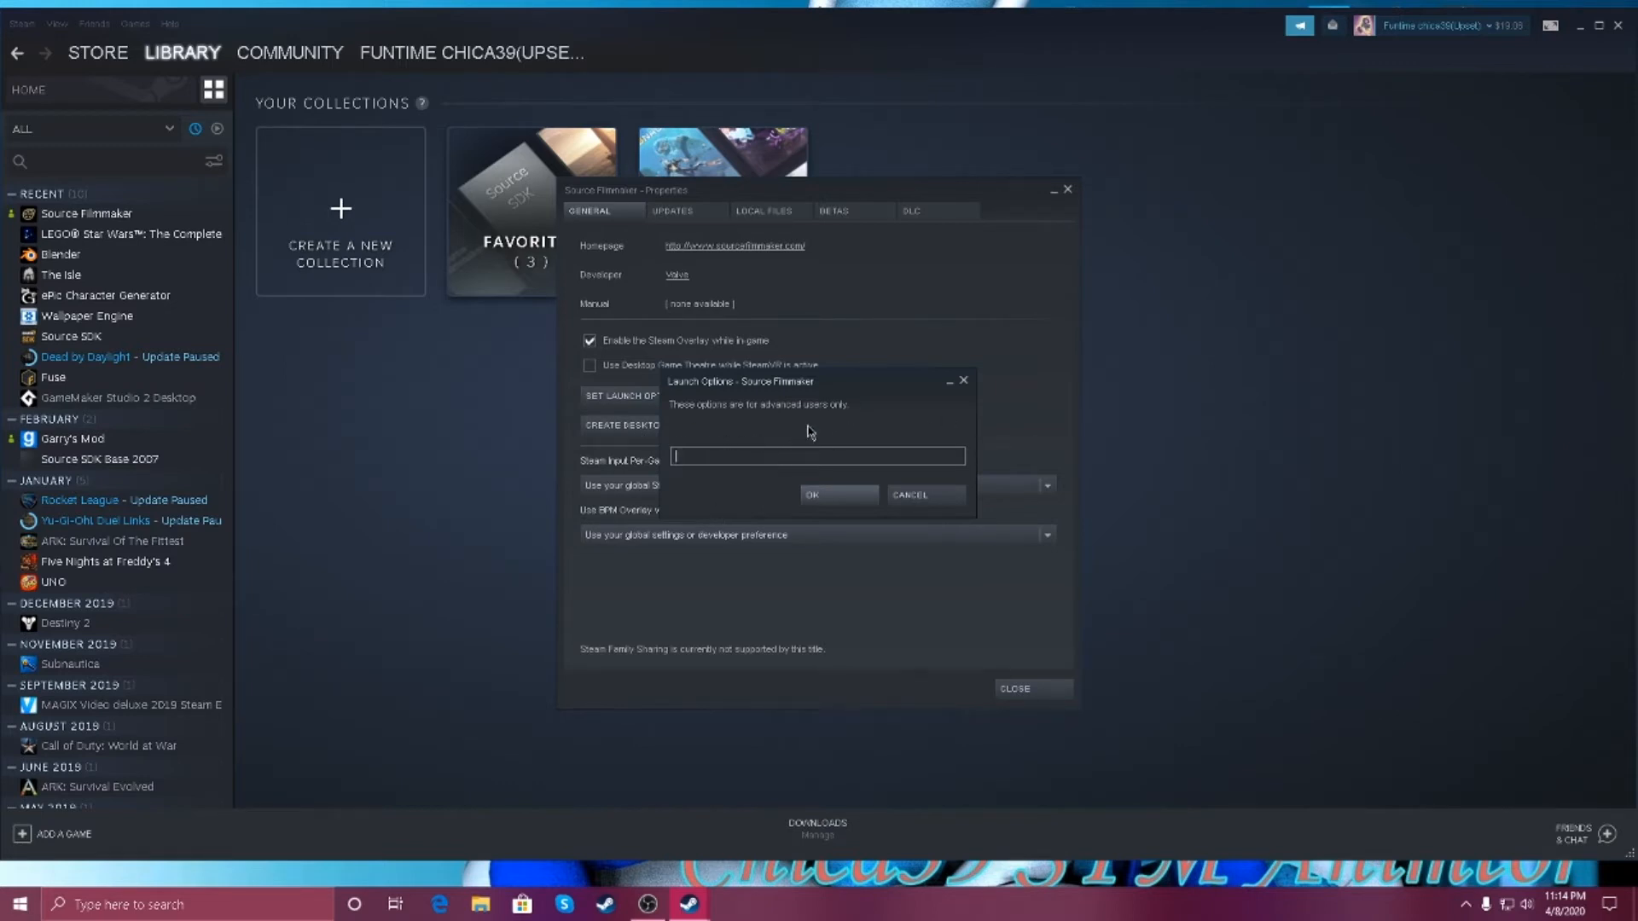
{"action": "mouse_move", "coordinate": [889, 447]}
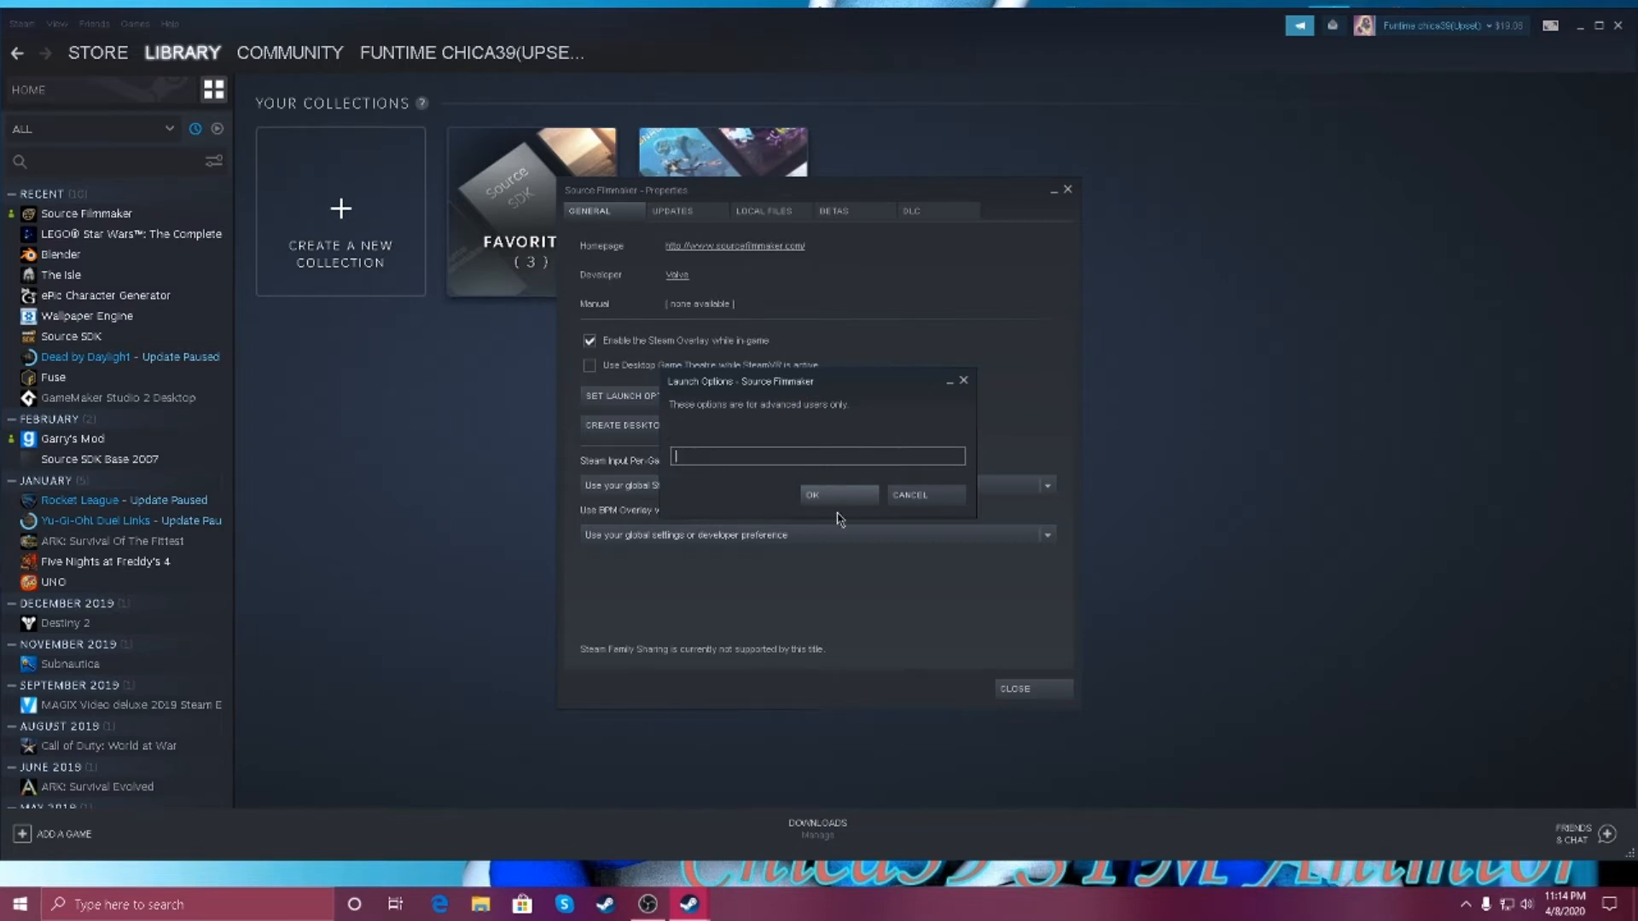
{"action": "mouse_move", "coordinate": [950, 434]}
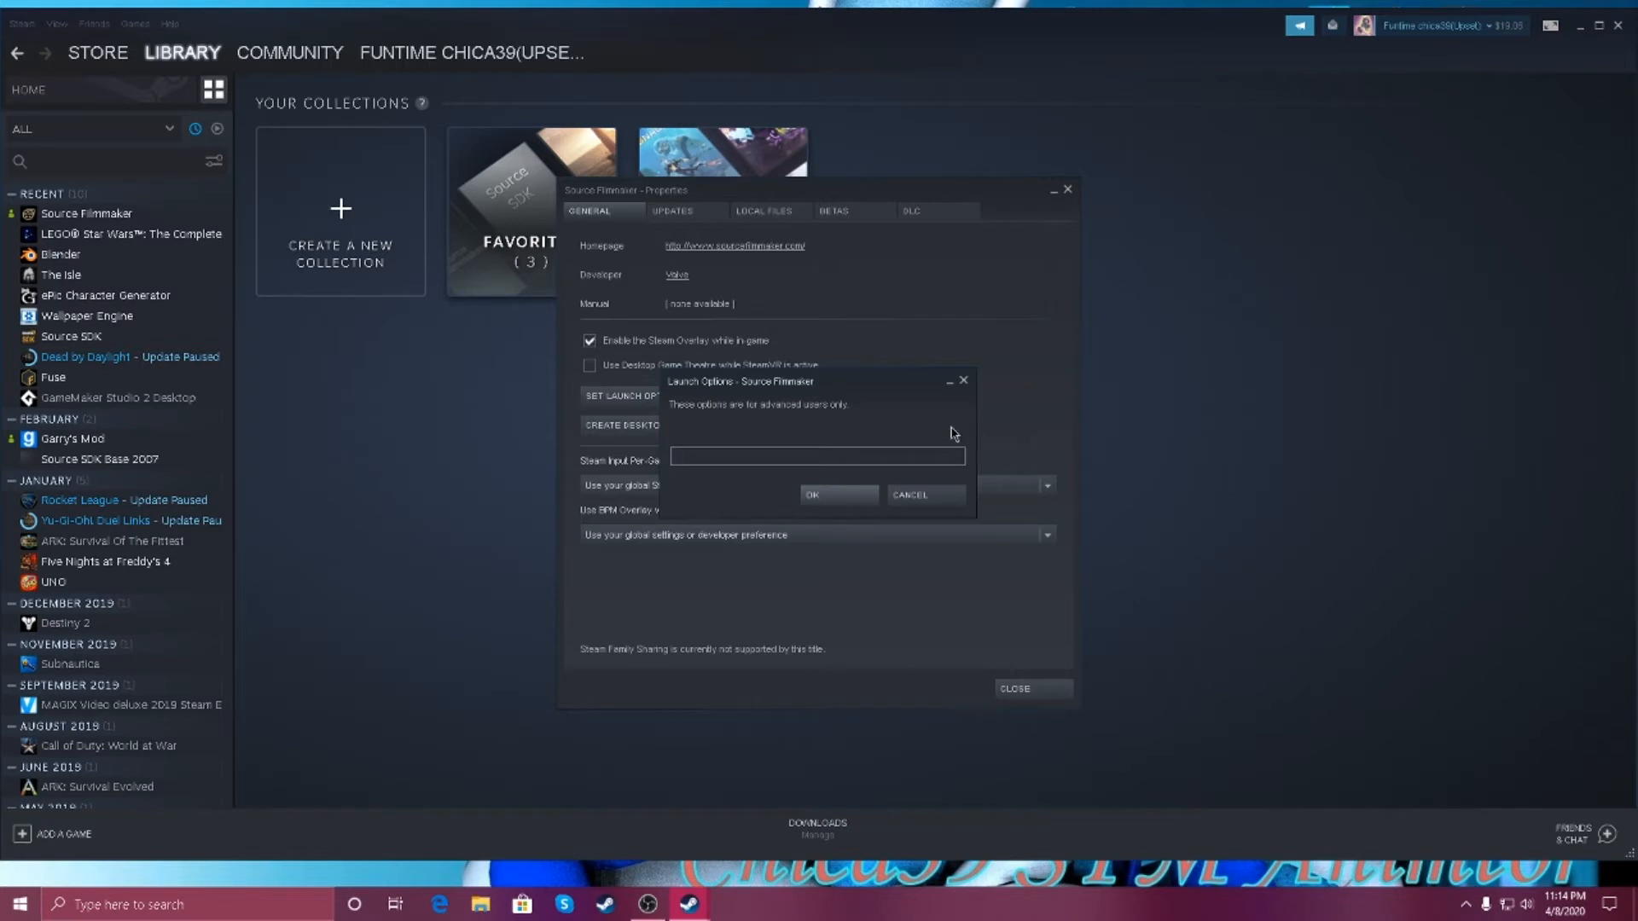
{"action": "left_click", "coordinate": [962, 380]}
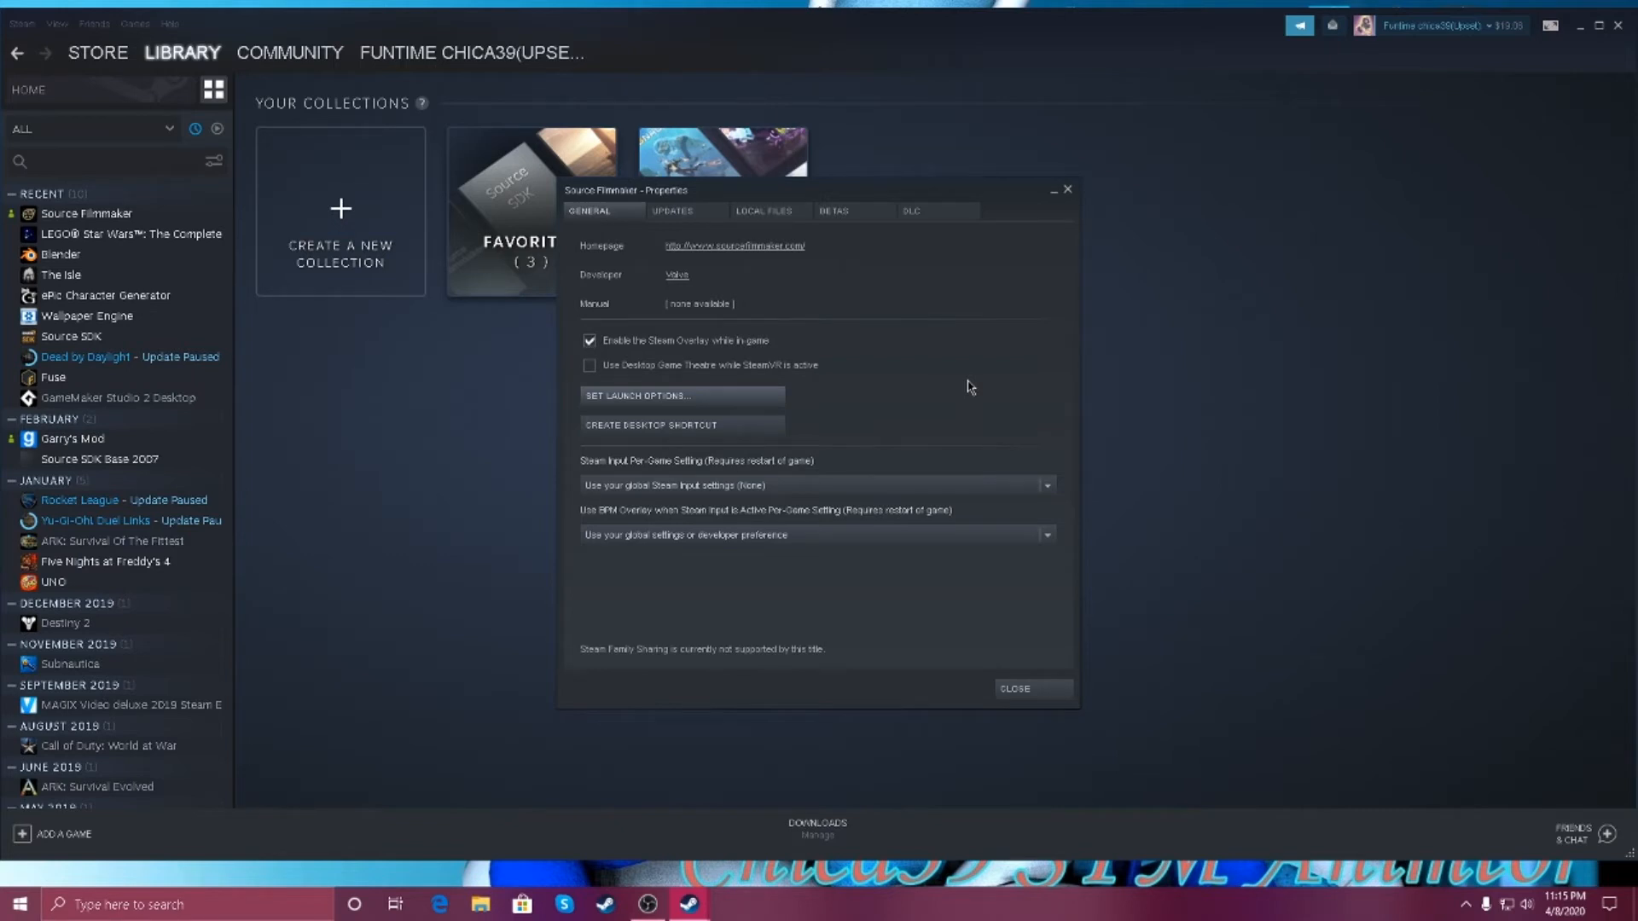
{"action": "left_click", "coordinate": [640, 394]}
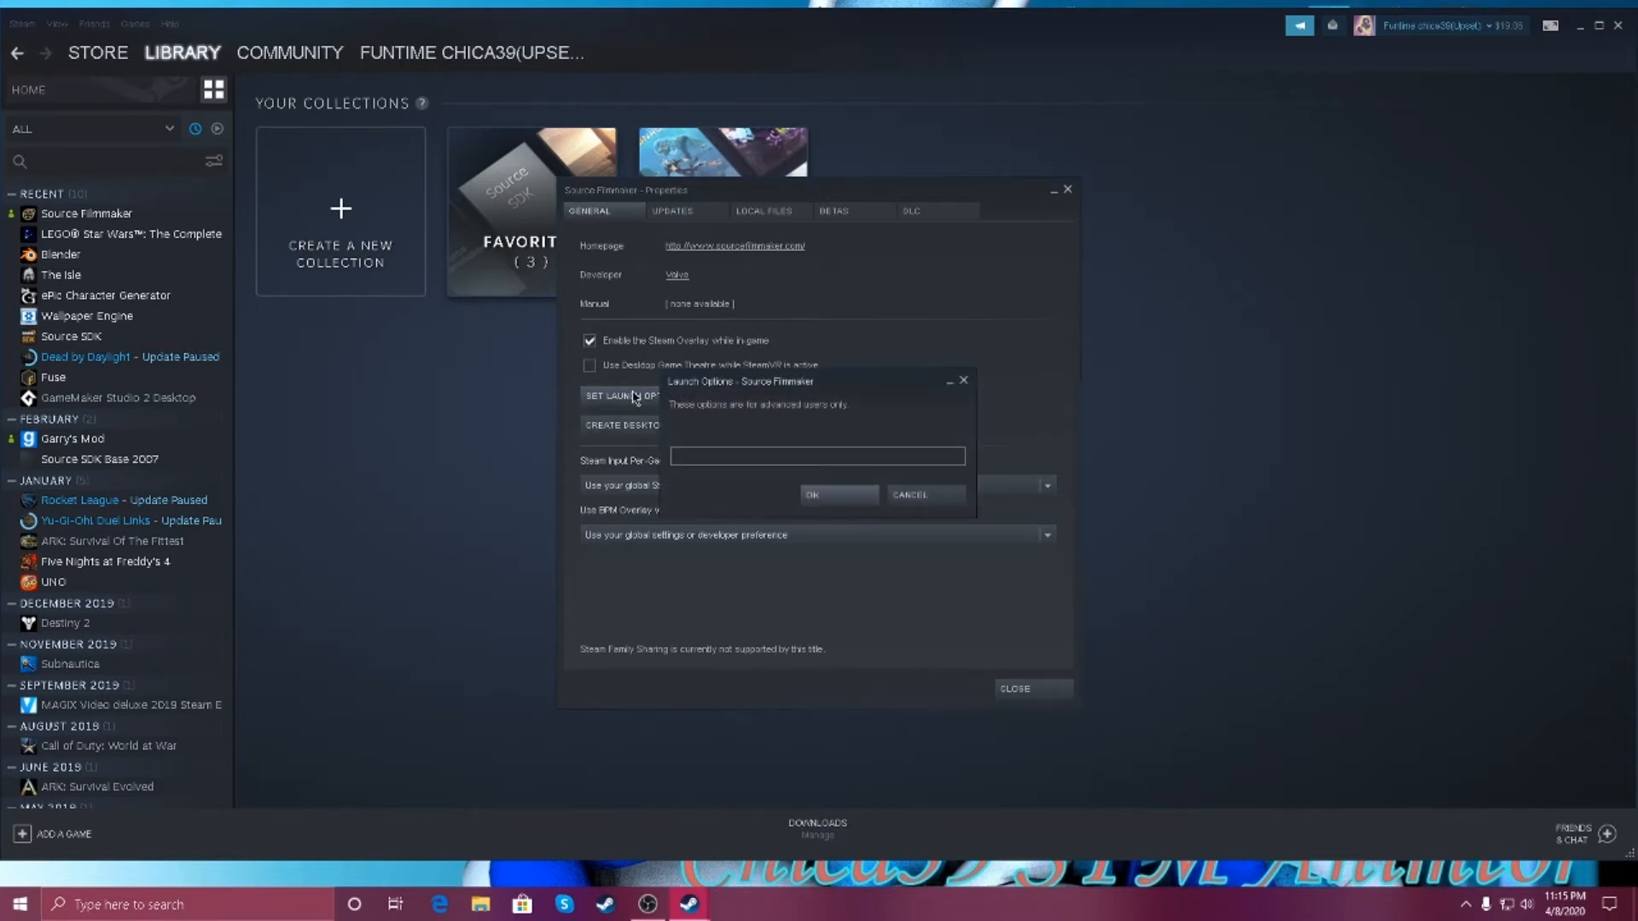
{"action": "left_click", "coordinate": [817, 457]}
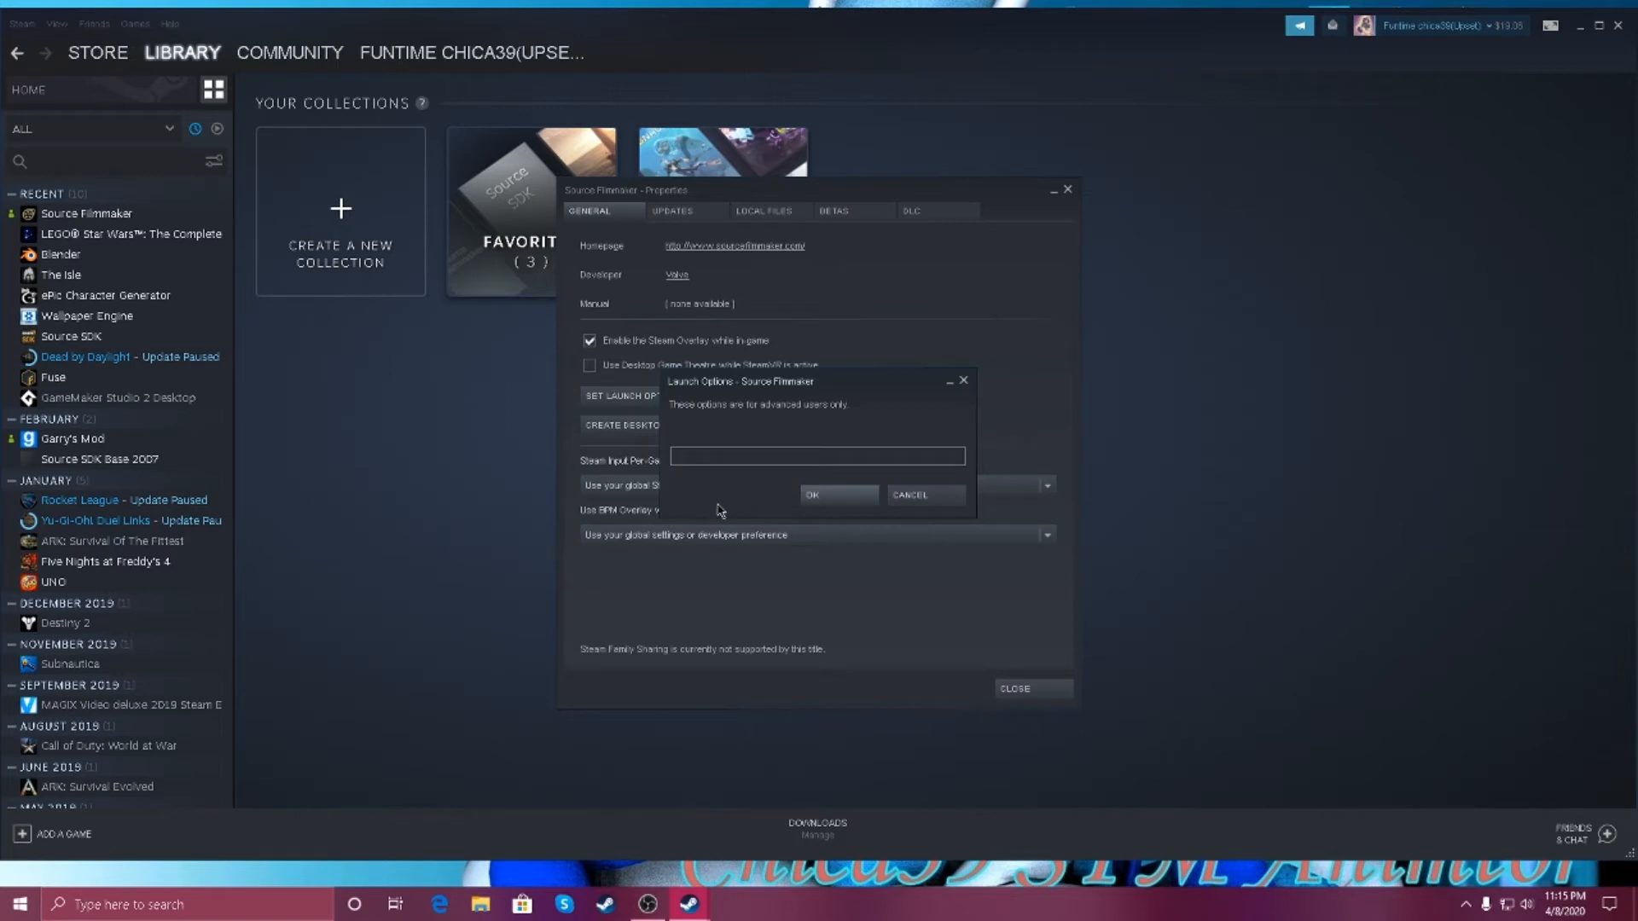
{"action": "left_click", "coordinate": [817, 457]}
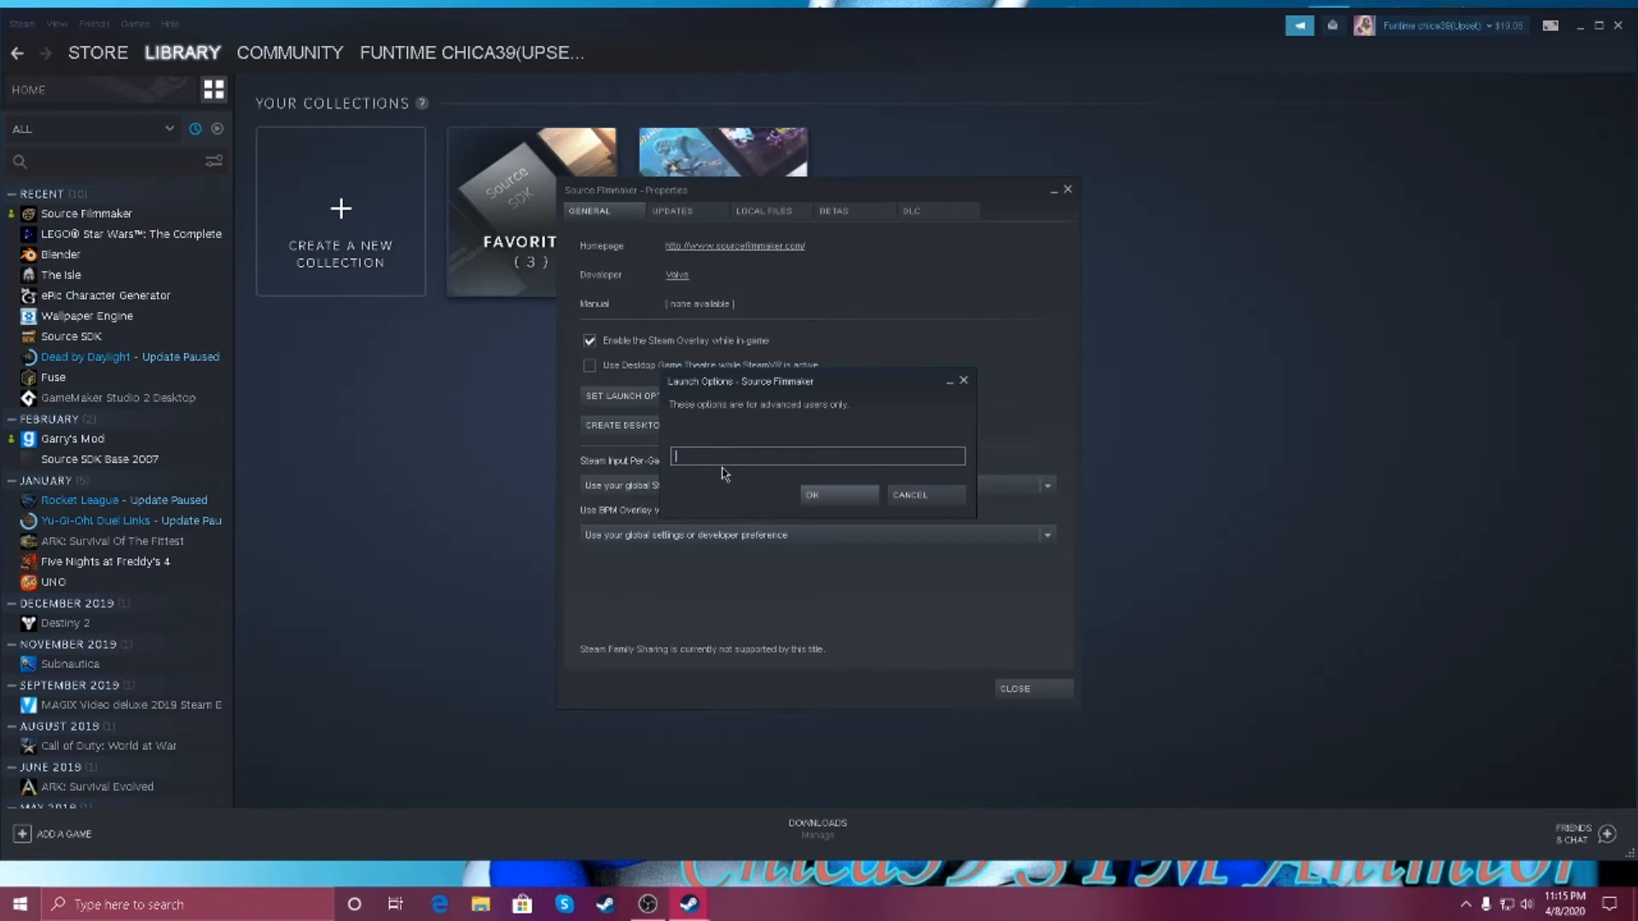
{"action": "mouse_move", "coordinate": [892, 626]}
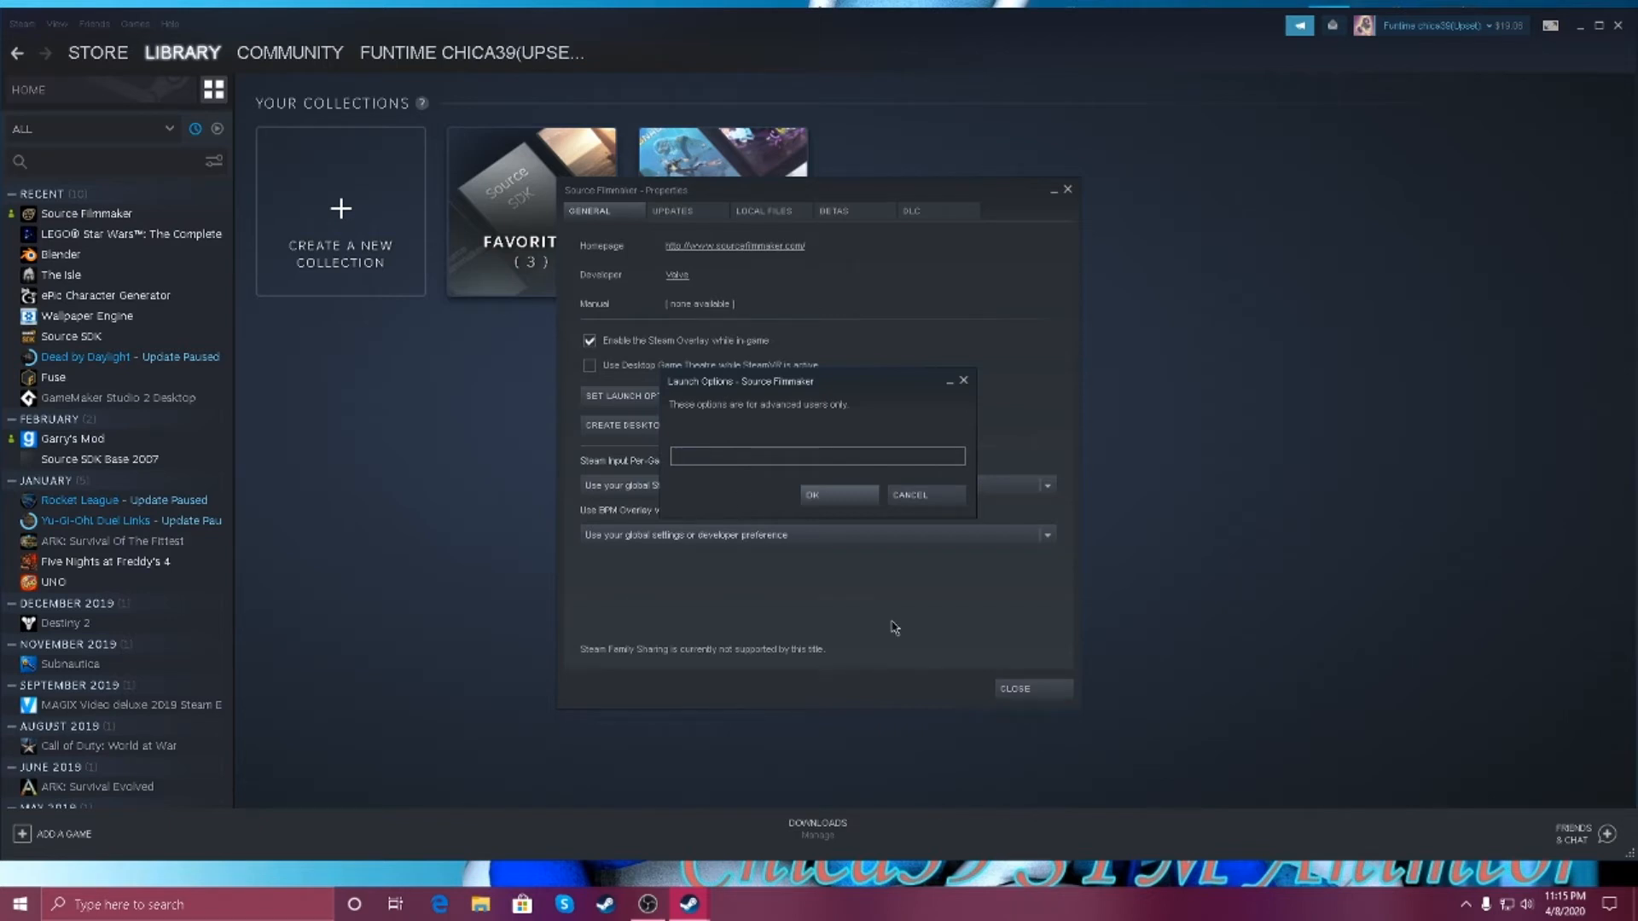
{"action": "mouse_move", "coordinate": [978, 376]}
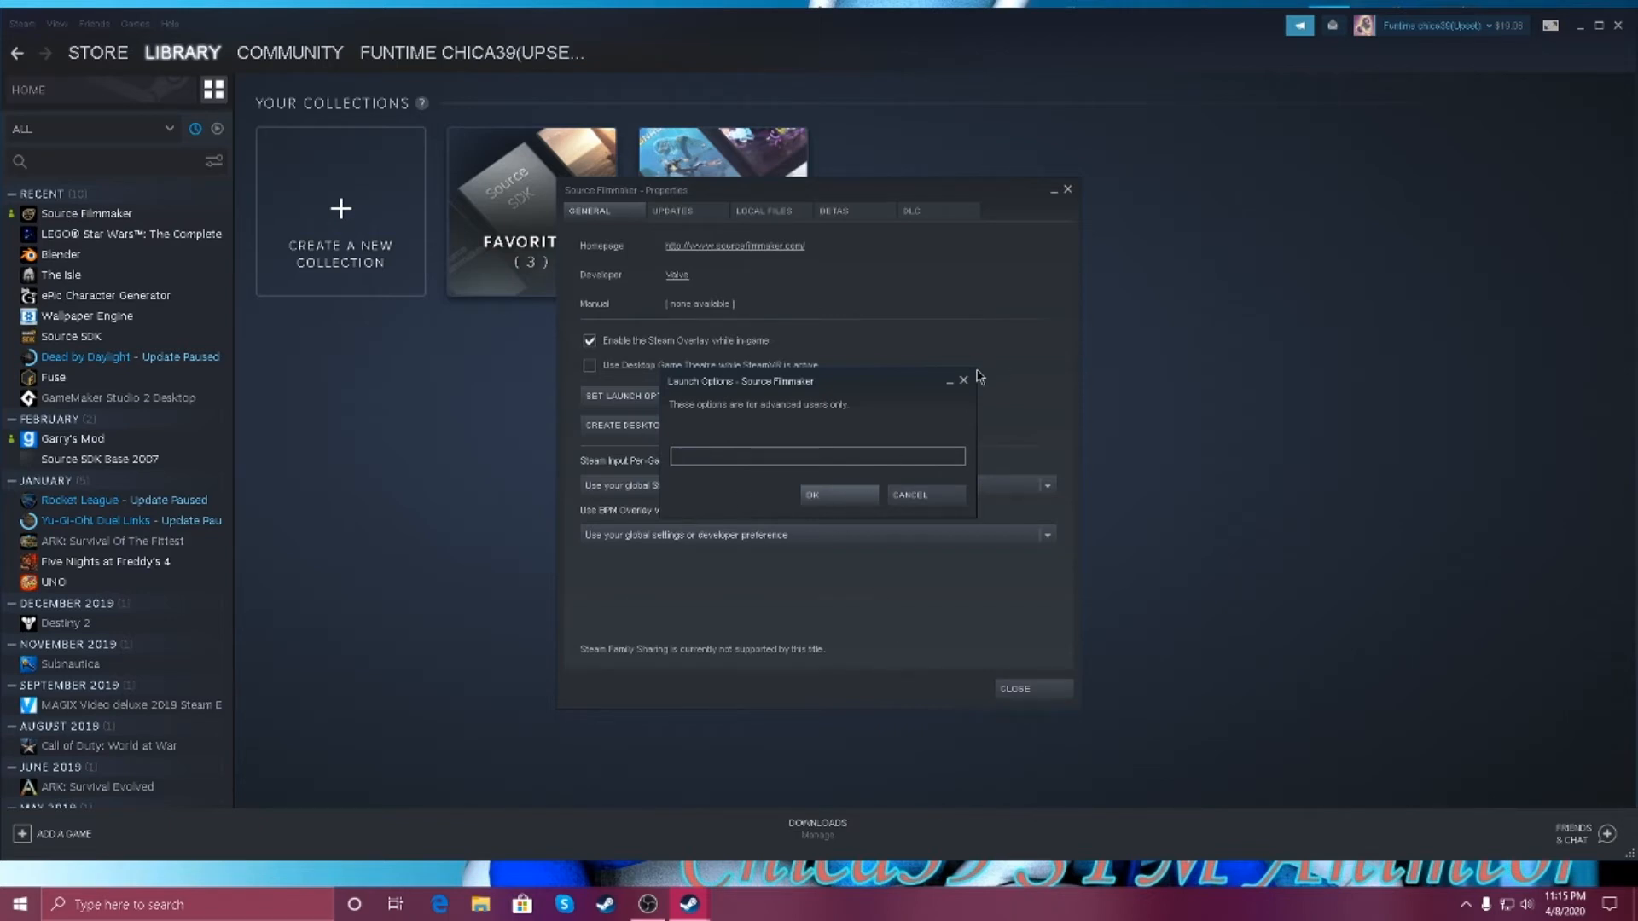
{"action": "left_click", "coordinate": [922, 495]}
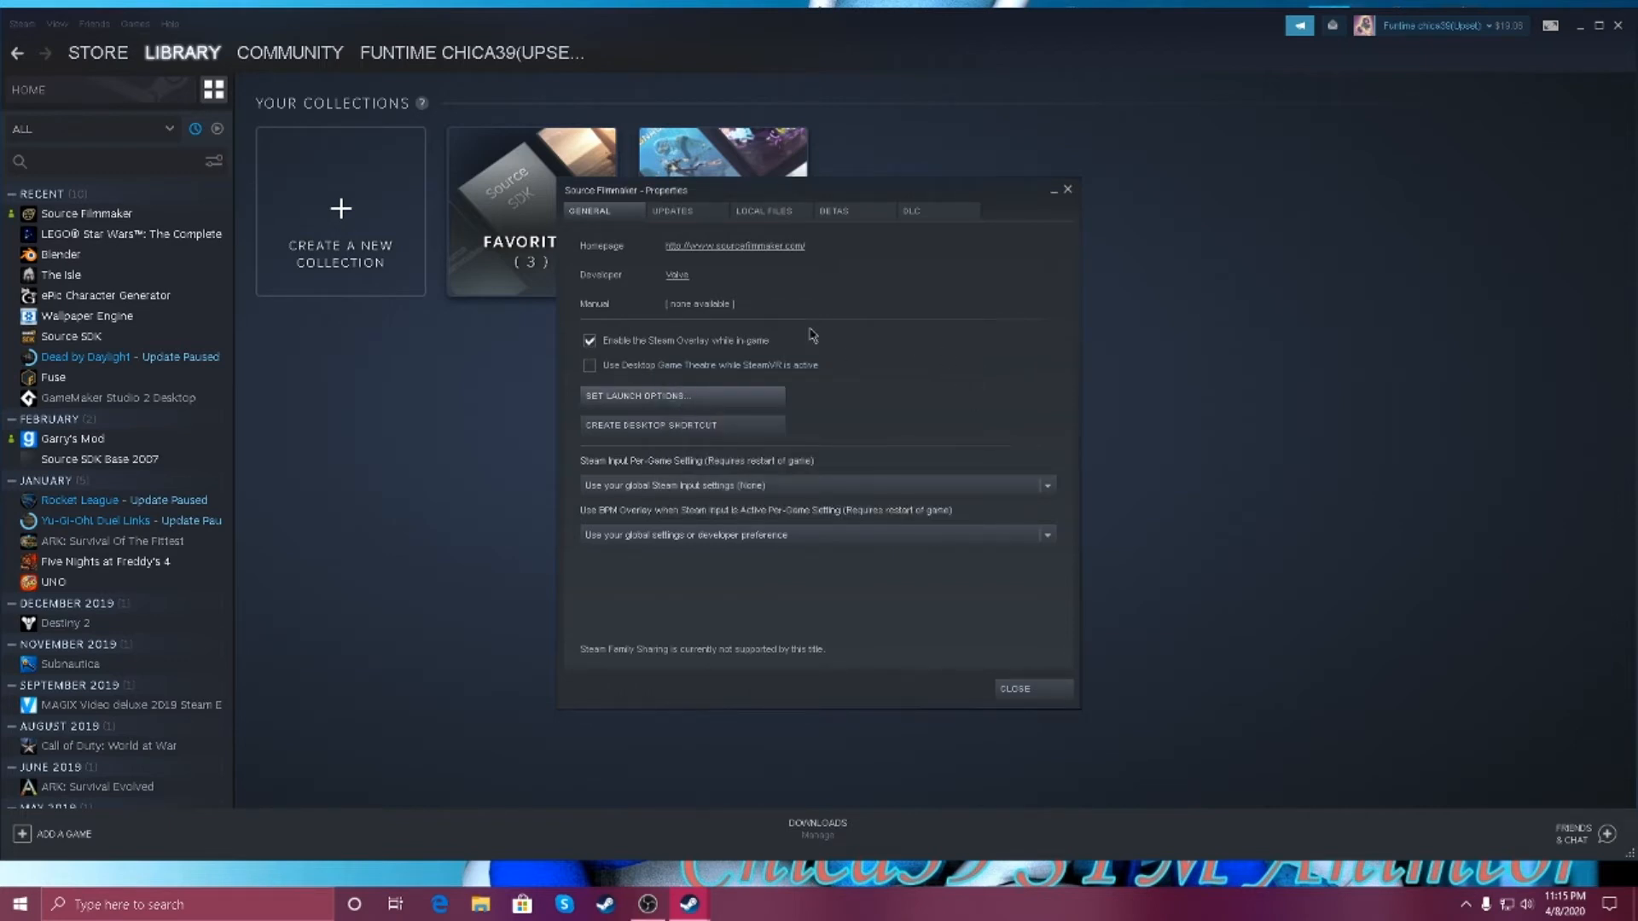
Switch the Source Filmmaker properties to the Updates settings
{"action": "left_click", "coordinate": [672, 212]}
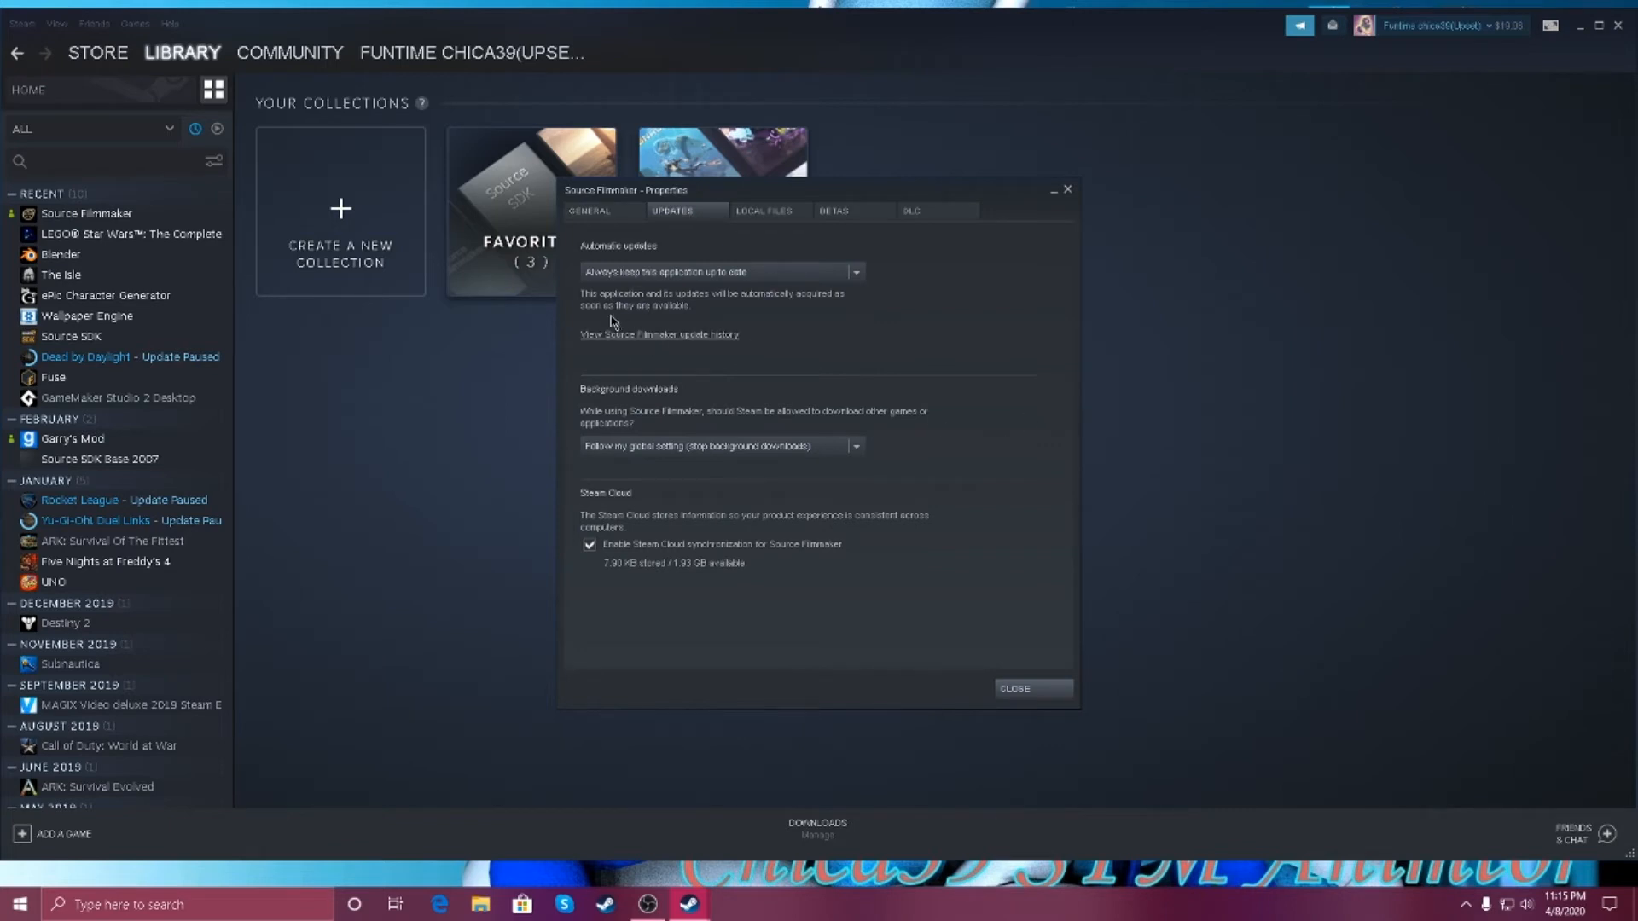
{"action": "mouse_move", "coordinate": [726, 306]}
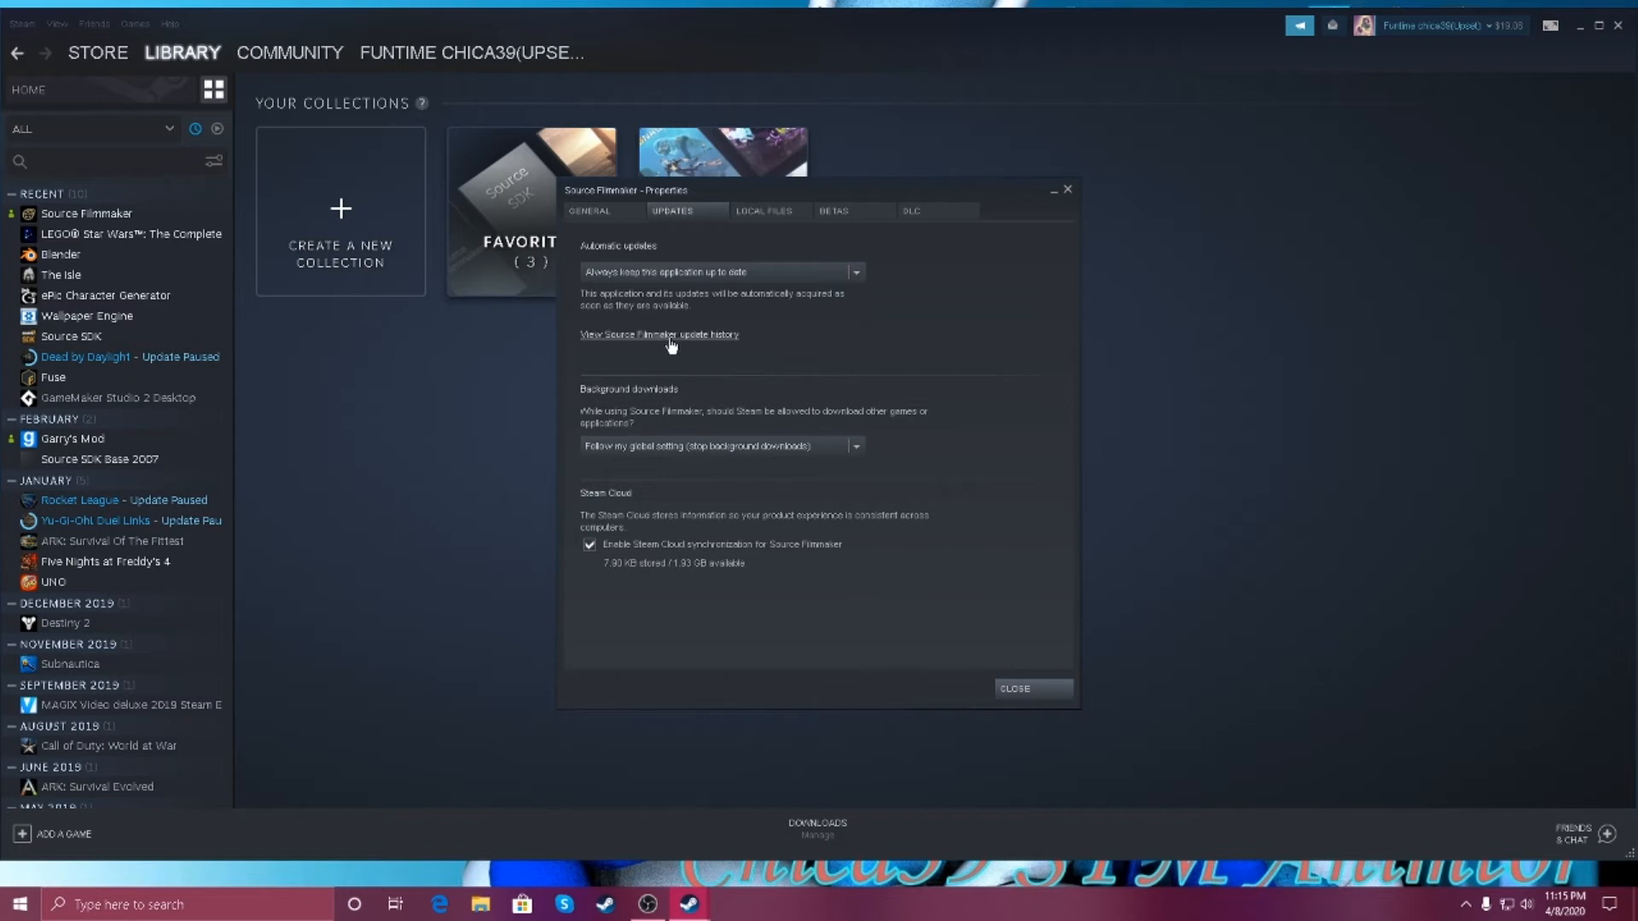
{"action": "mouse_move", "coordinate": [773, 329]}
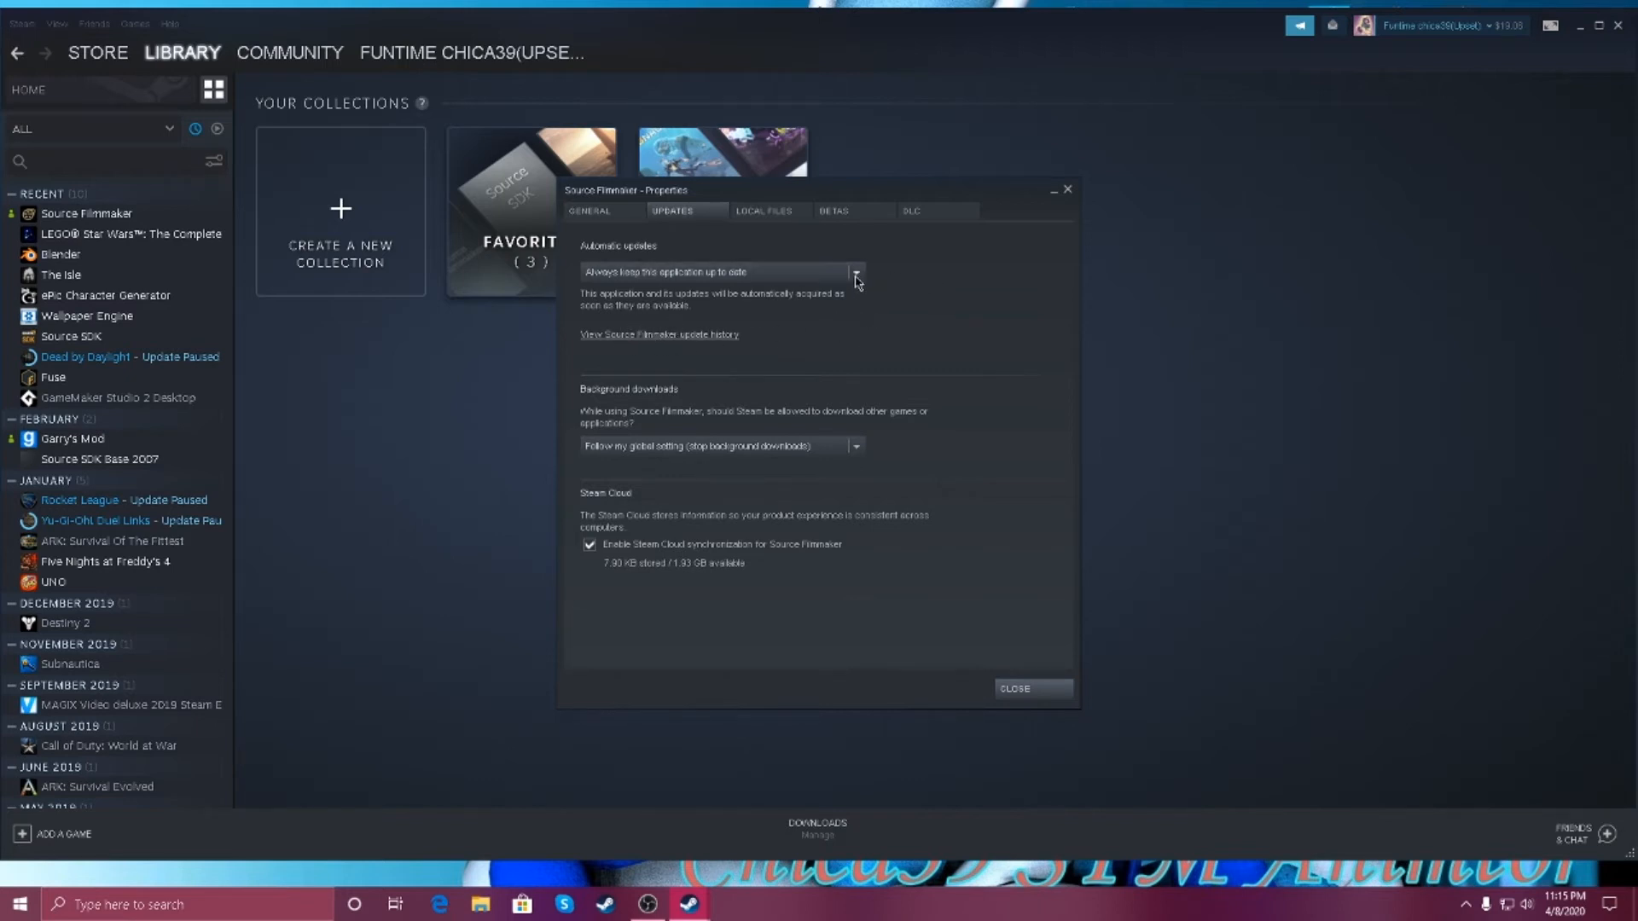
{"action": "mouse_move", "coordinate": [788, 378]}
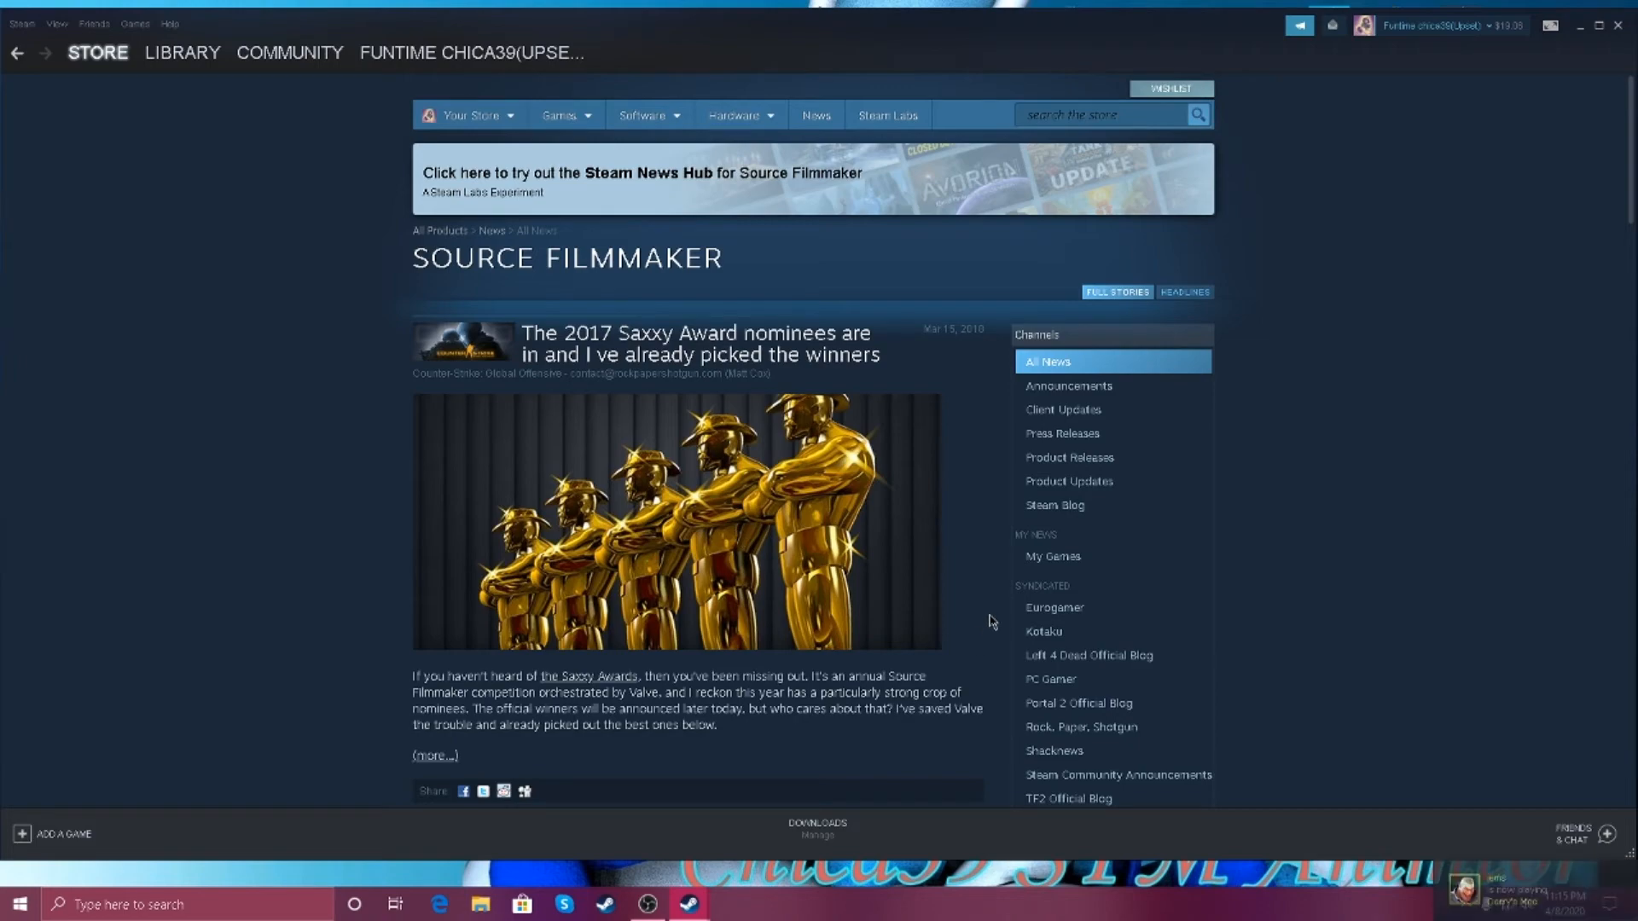
Scroll down through the Source Filmmaker news page stories
{"action": "scroll", "scroll_direction": "down", "scroll_amount": 3}
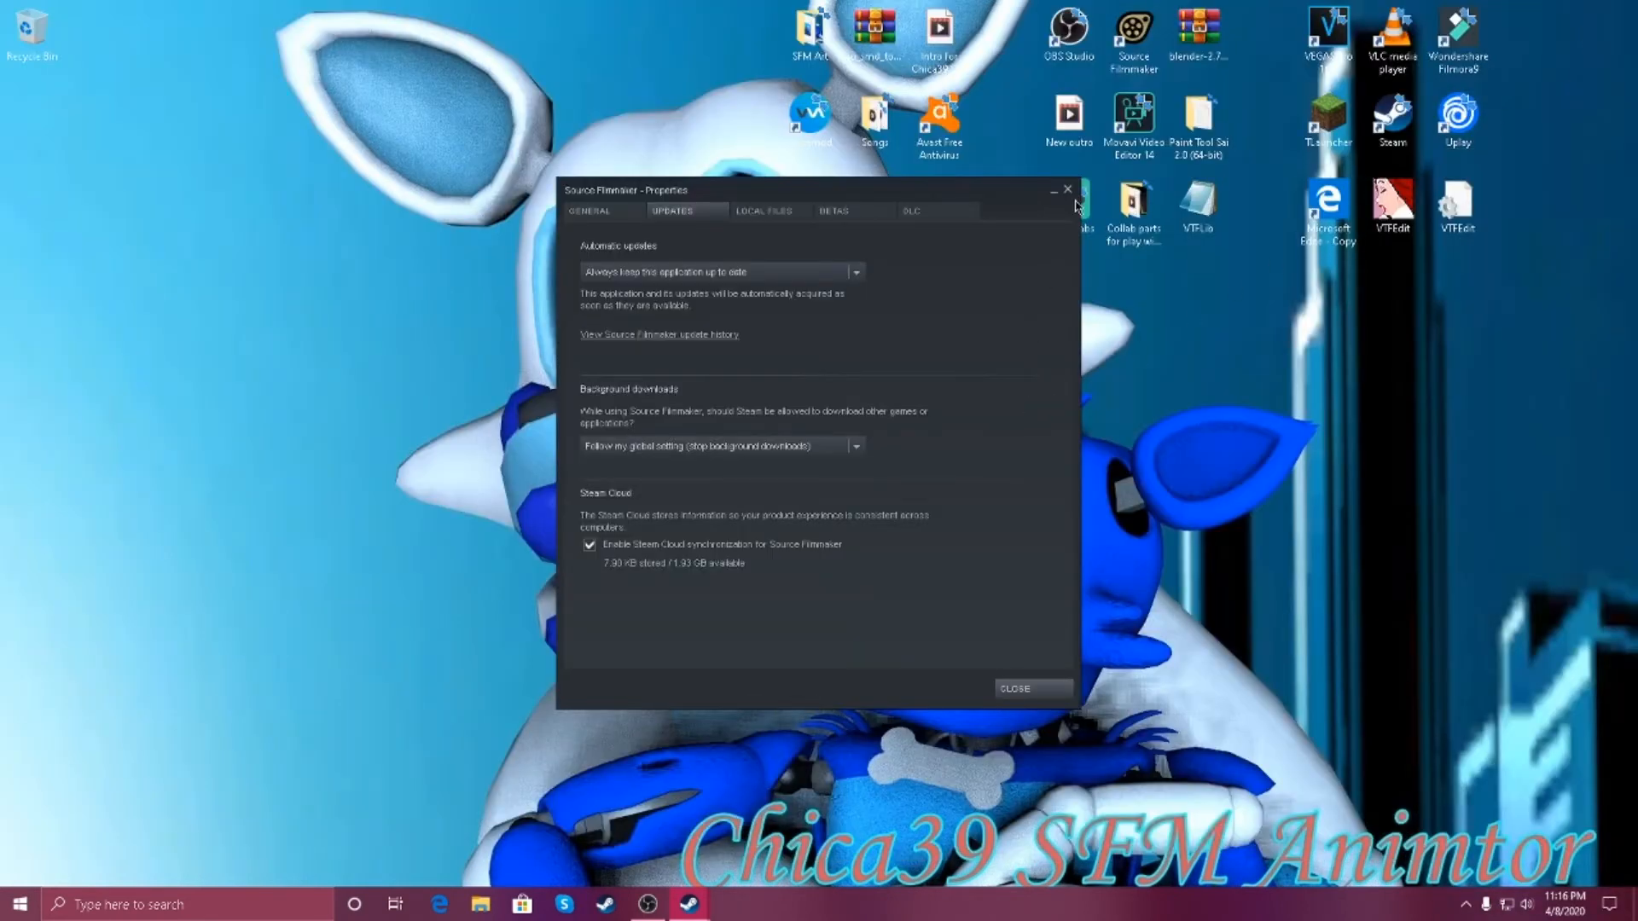
Check the Automatic updates choices, then switch to the Local Files settings
{"action": "left_click", "coordinate": [853, 272]}
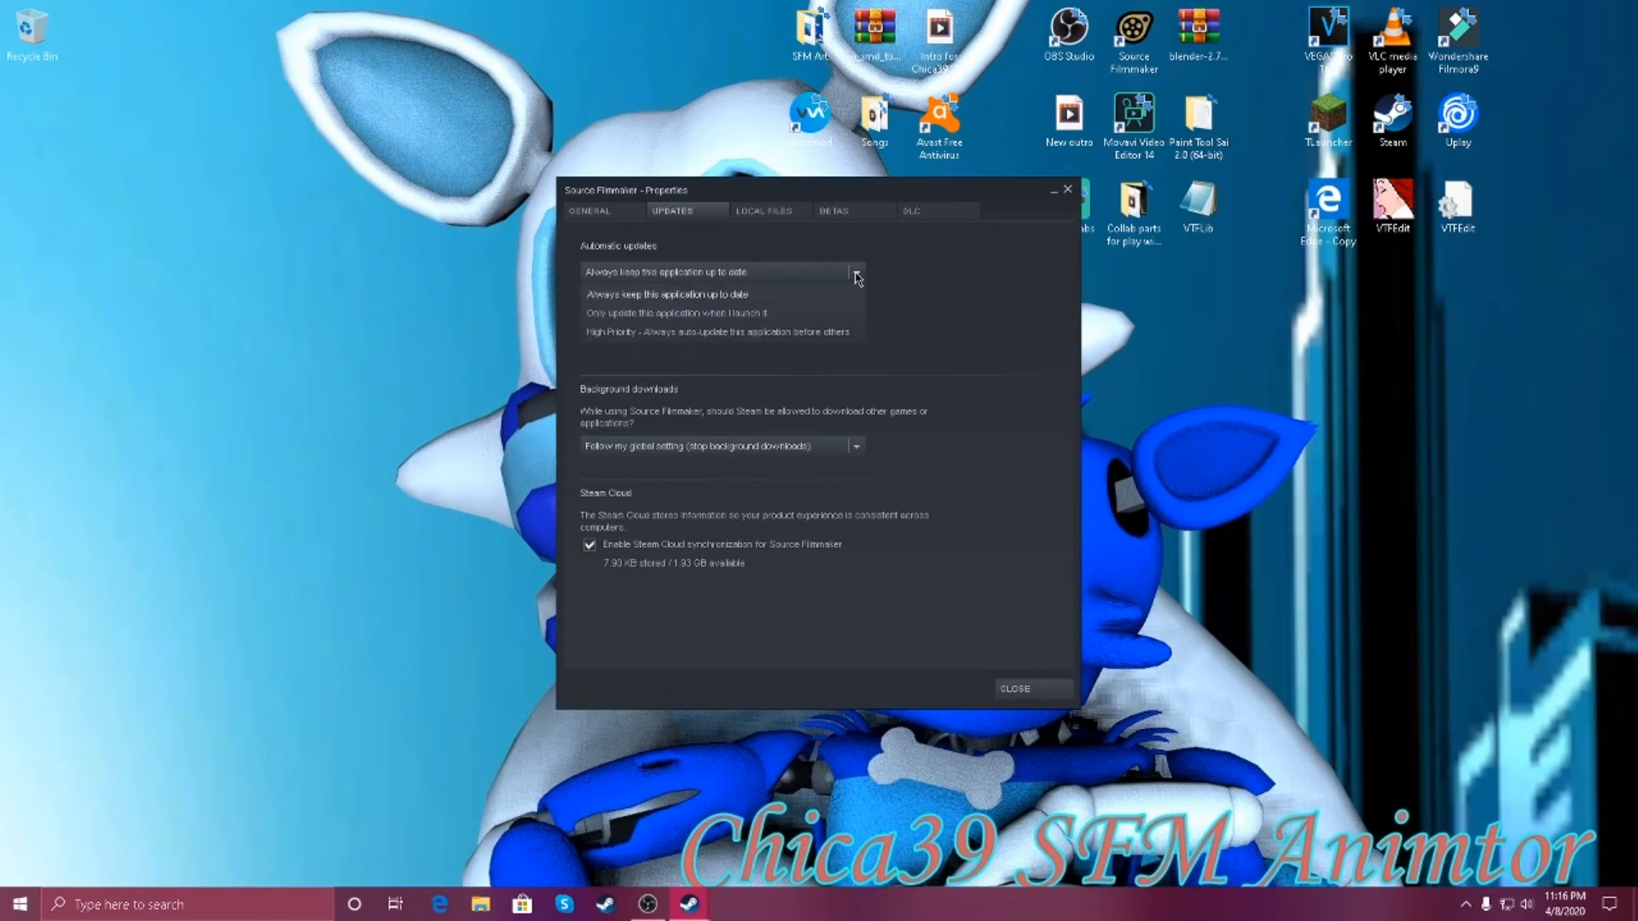
{"action": "left_click", "coordinate": [764, 209]}
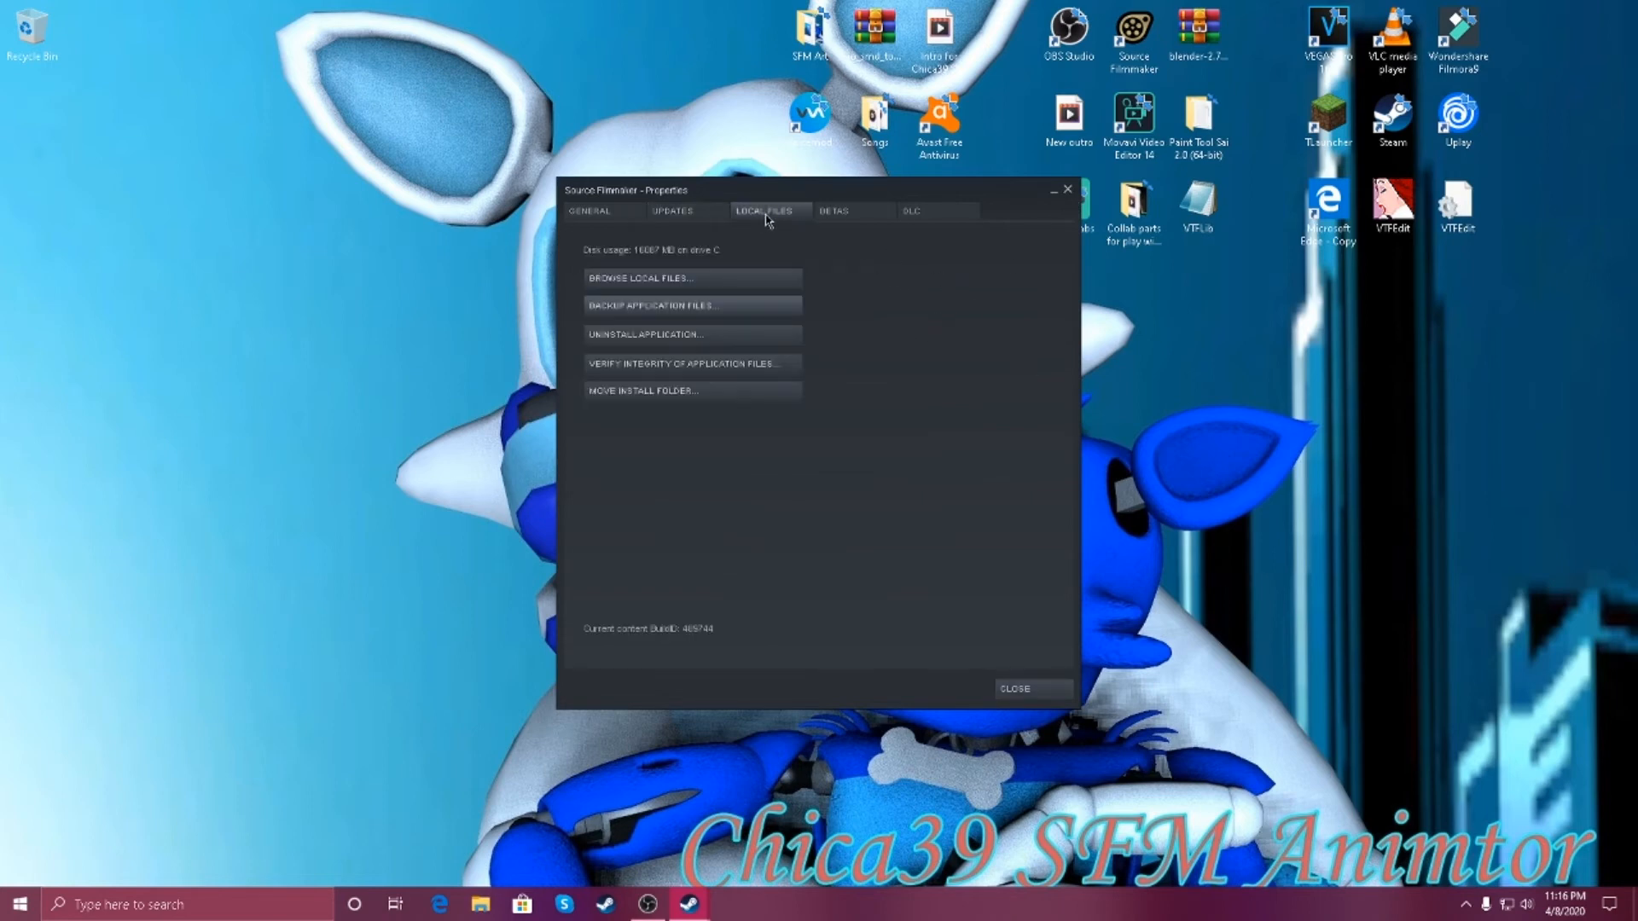
{"action": "mouse_move", "coordinate": [690, 278]}
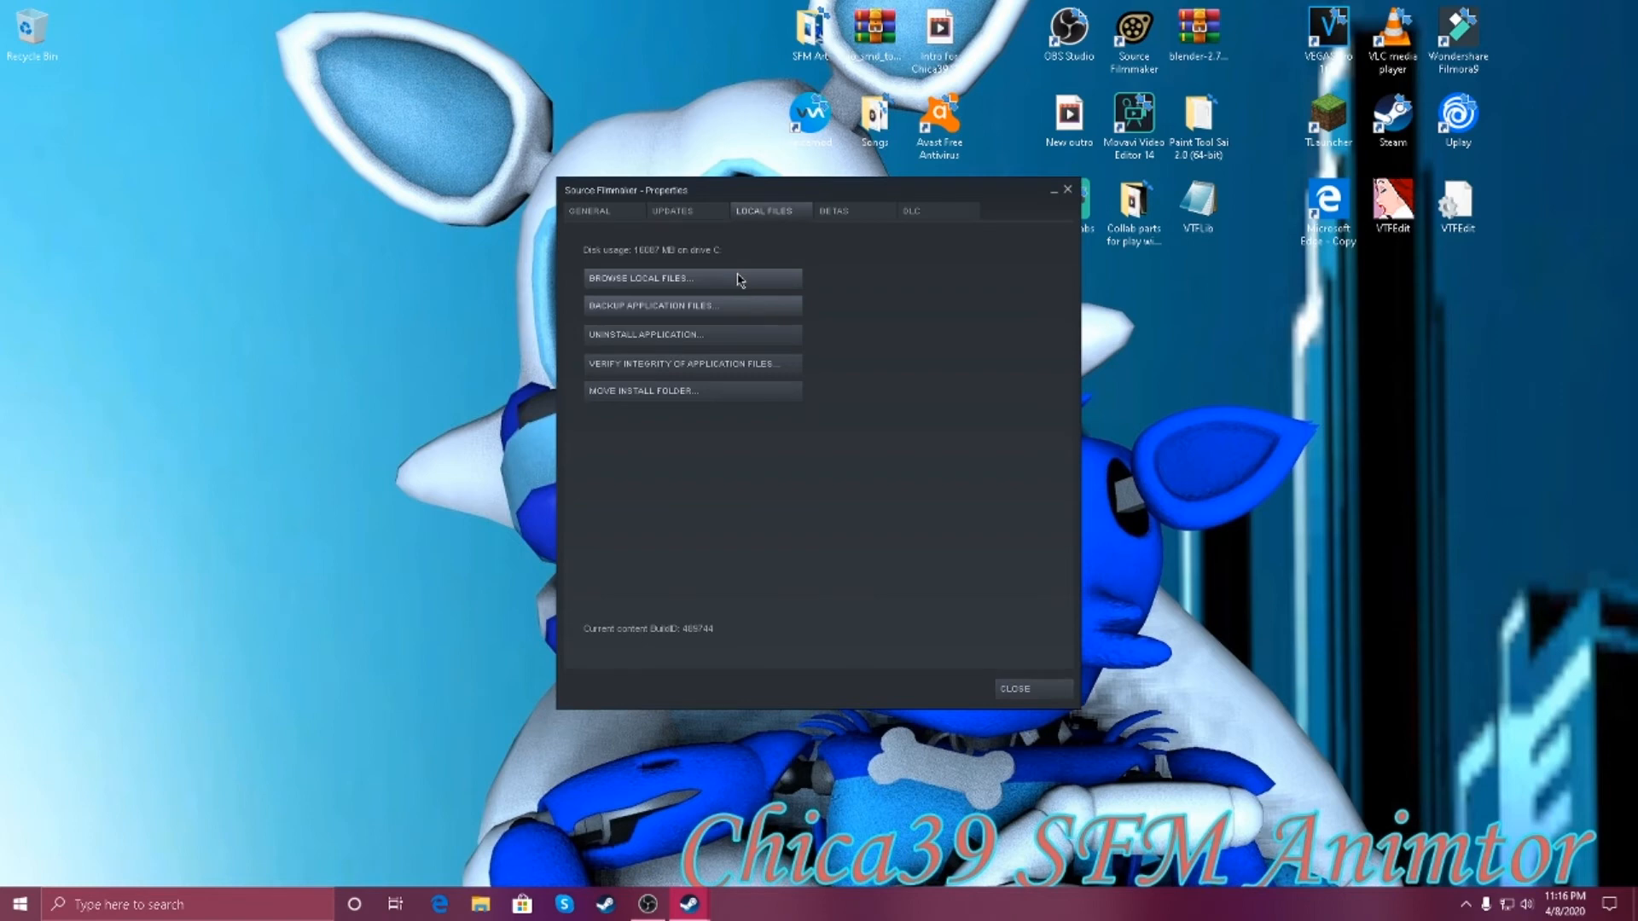
Browse the local files into the game folder and bring up the context menu for sfm.exe
{"action": "left_click", "coordinate": [643, 278]}
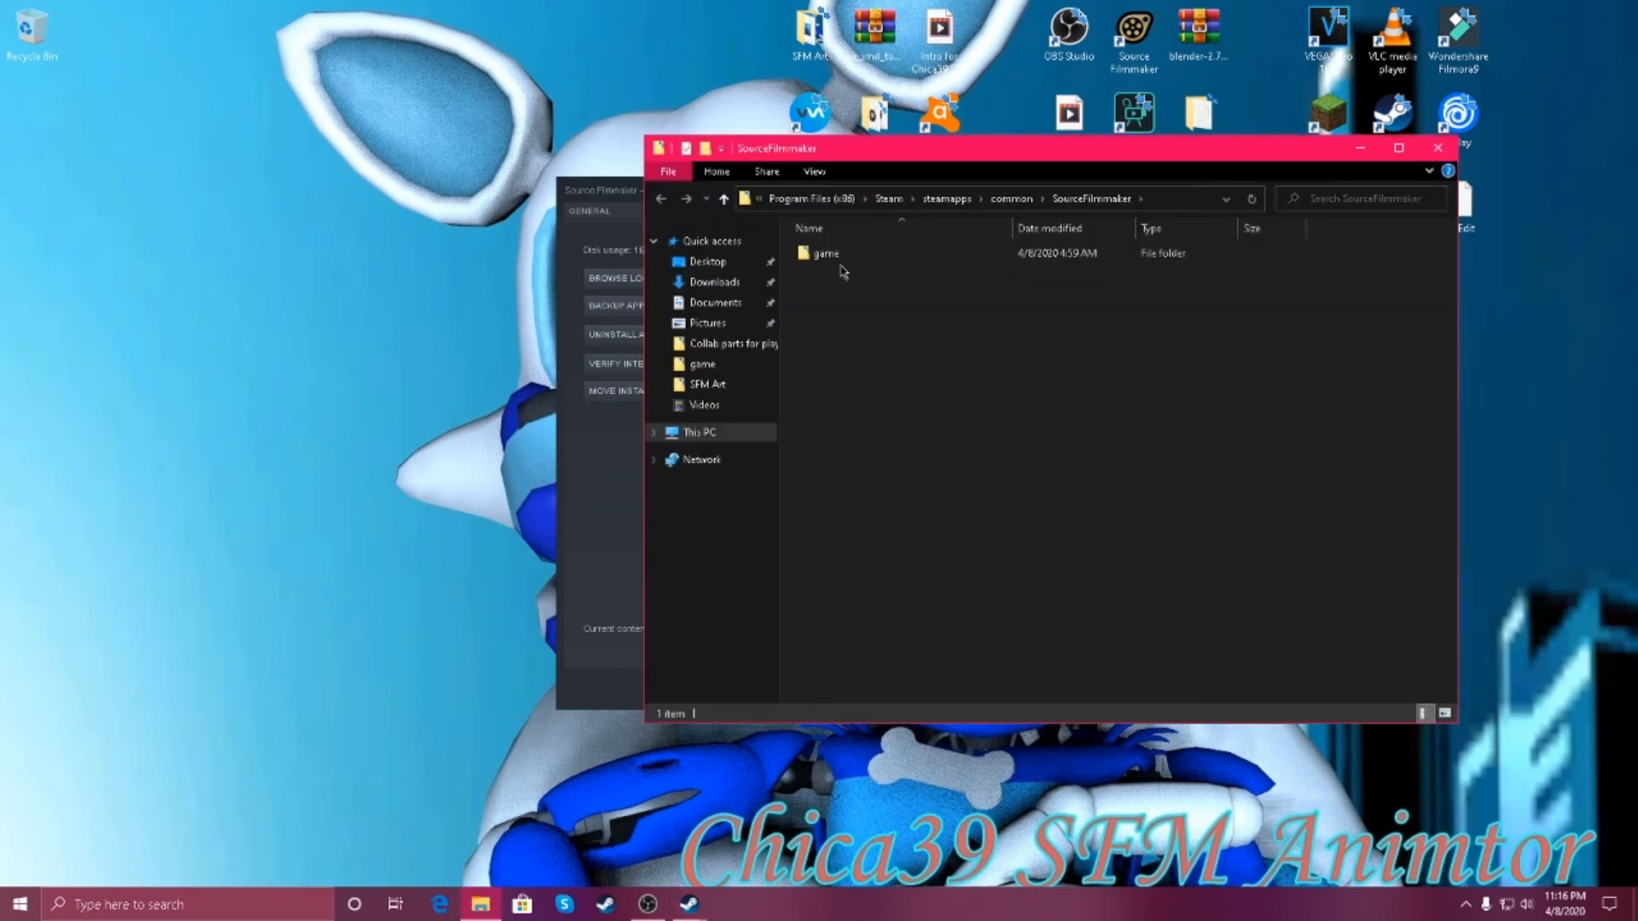
{"action": "double_click", "coordinate": [826, 252]}
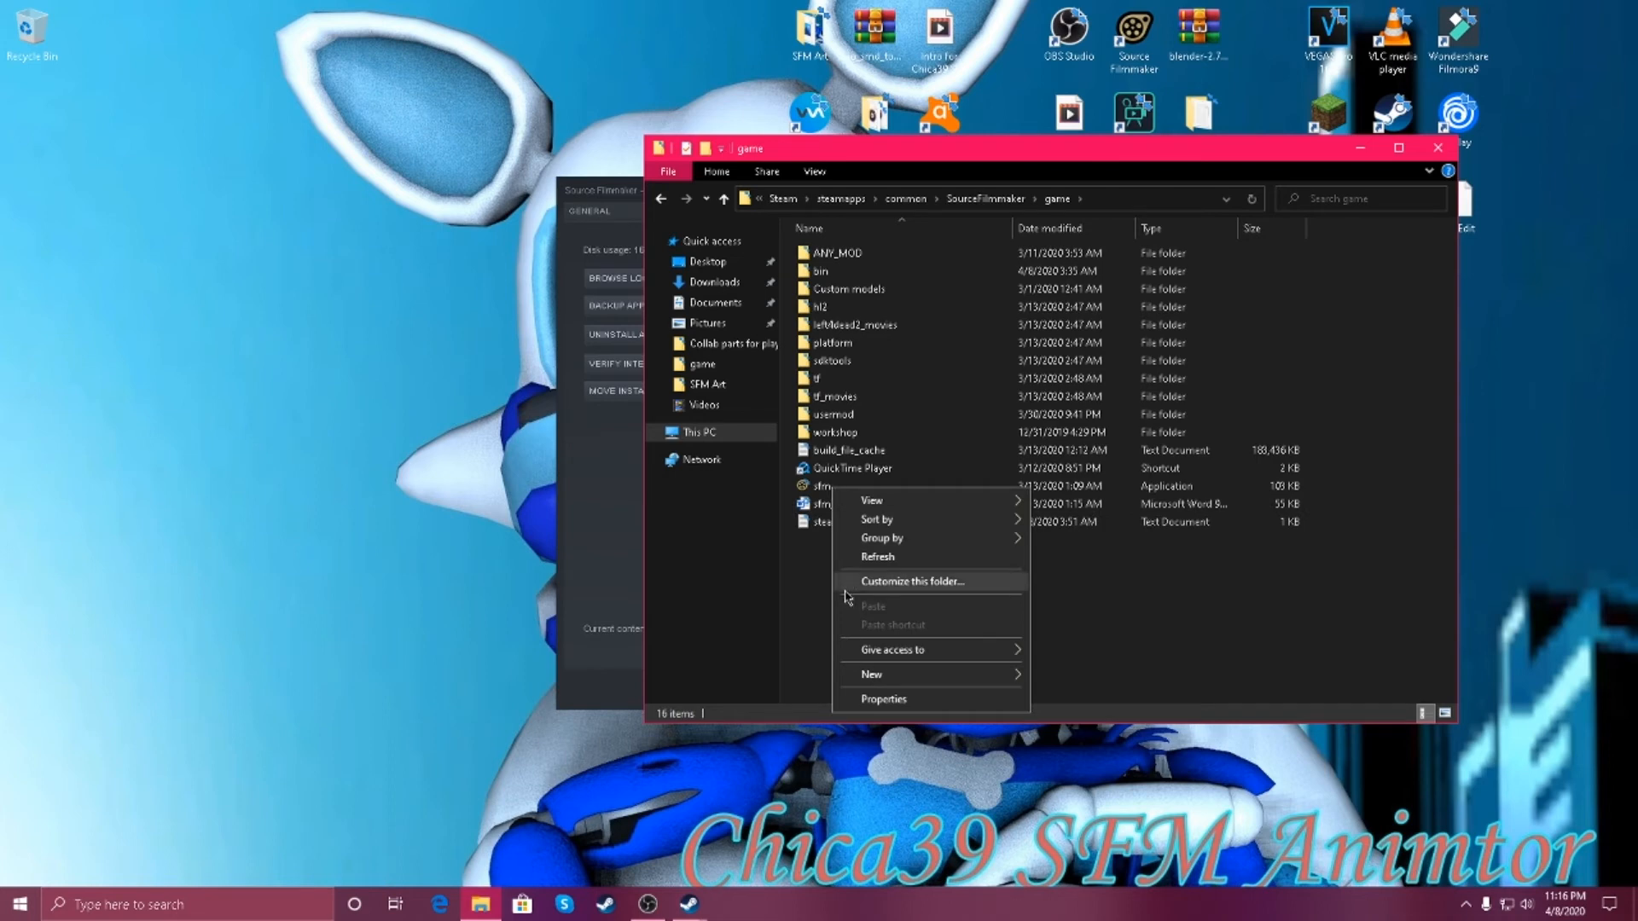
{"action": "left_click", "coordinate": [906, 244]}
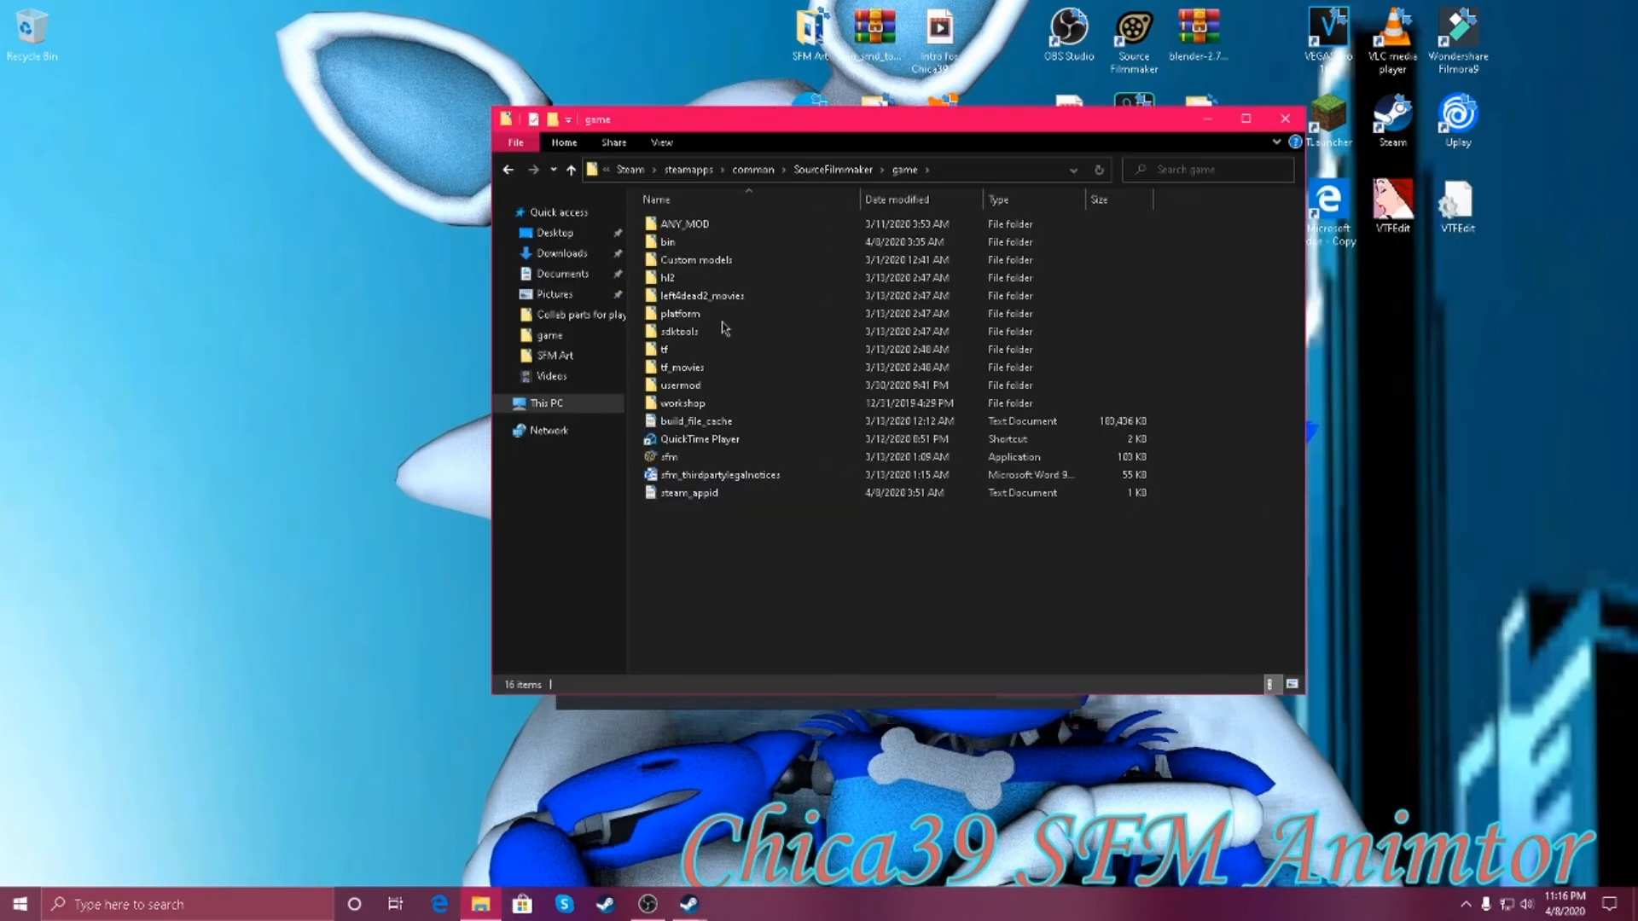
{"action": "right_click", "coordinate": [668, 457]}
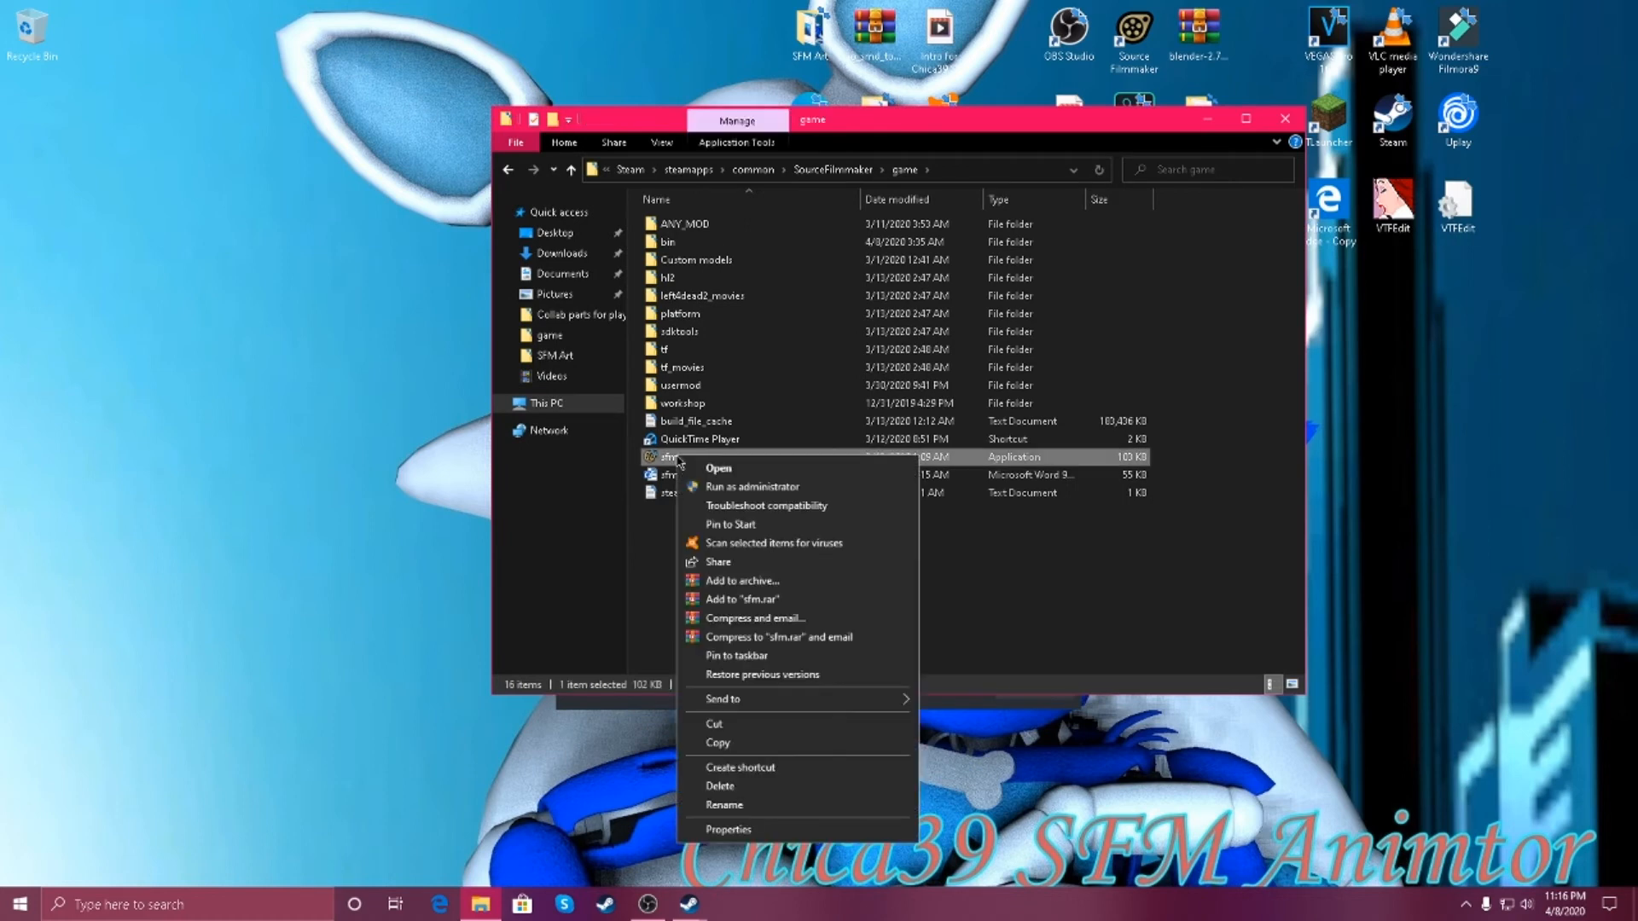
{"action": "mouse_move", "coordinate": [748, 841]}
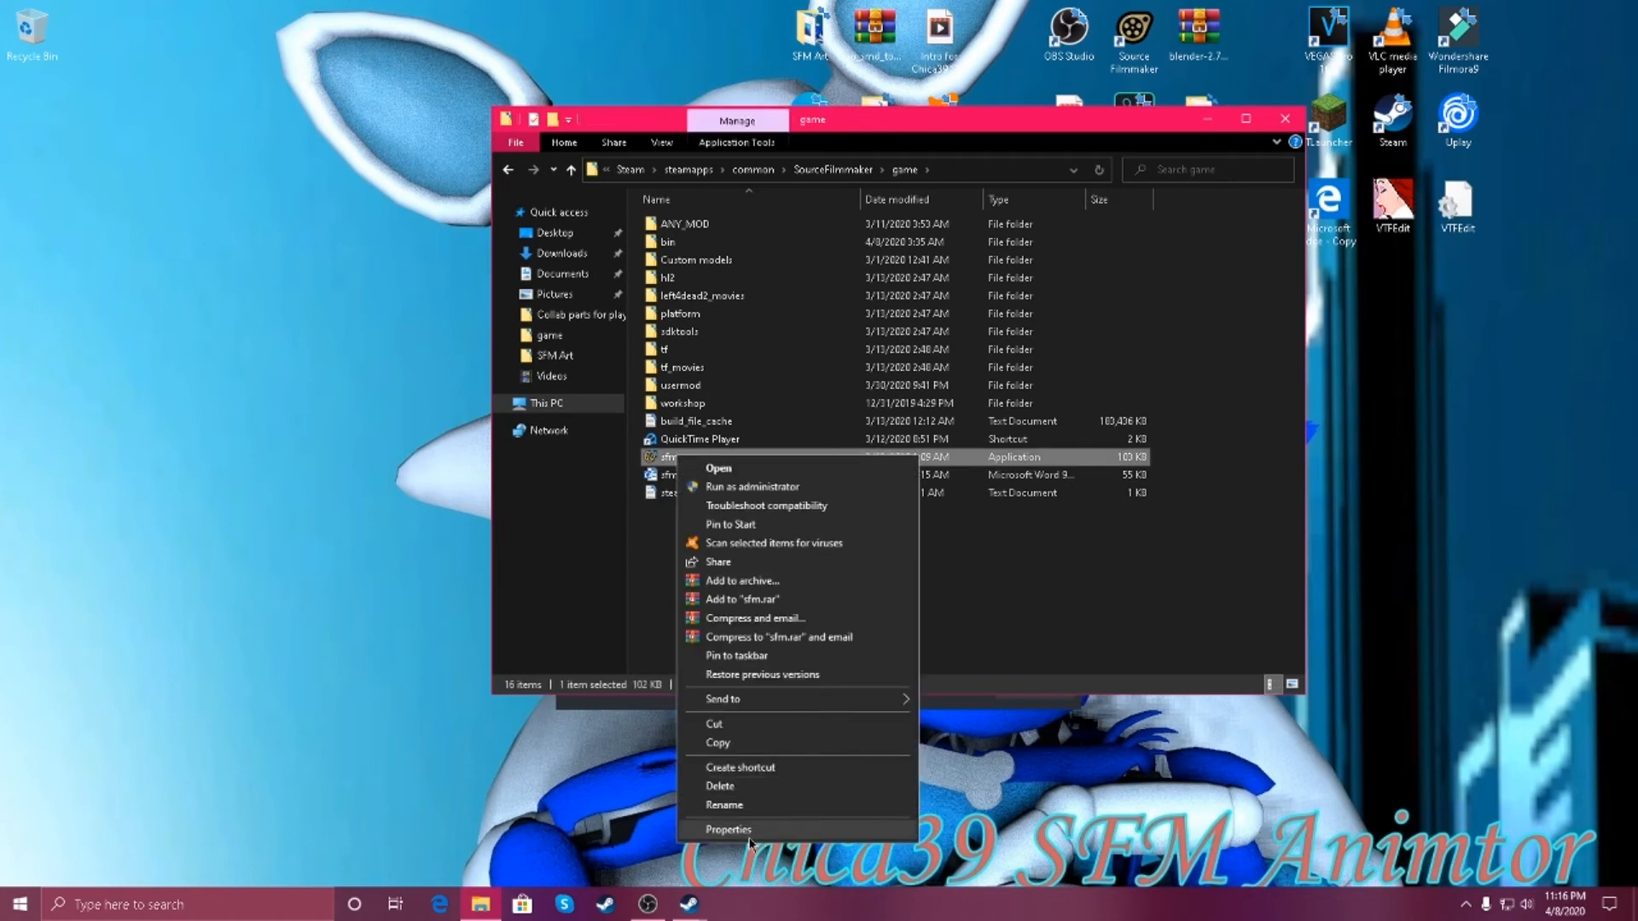
Set sfm.exe to run in Windows 7 compatibility mode in its Compatibility settings and apply it
{"action": "left_click", "coordinate": [728, 829]}
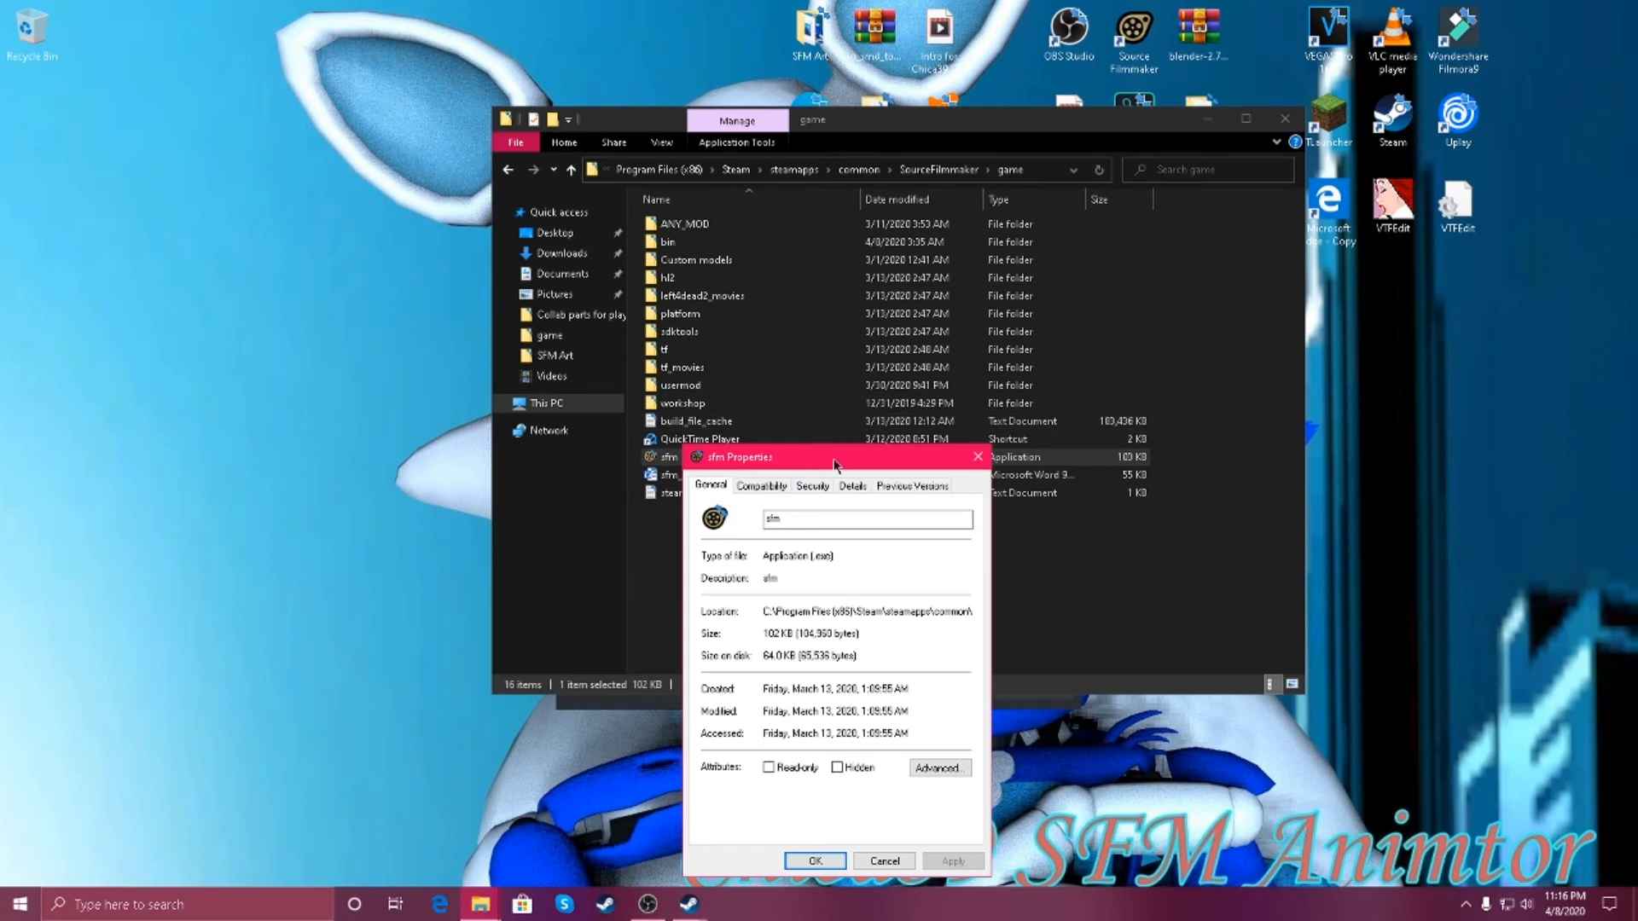
{"action": "left_click_drag", "start_coordinate": [835, 457], "coordinate": [884, 230]}
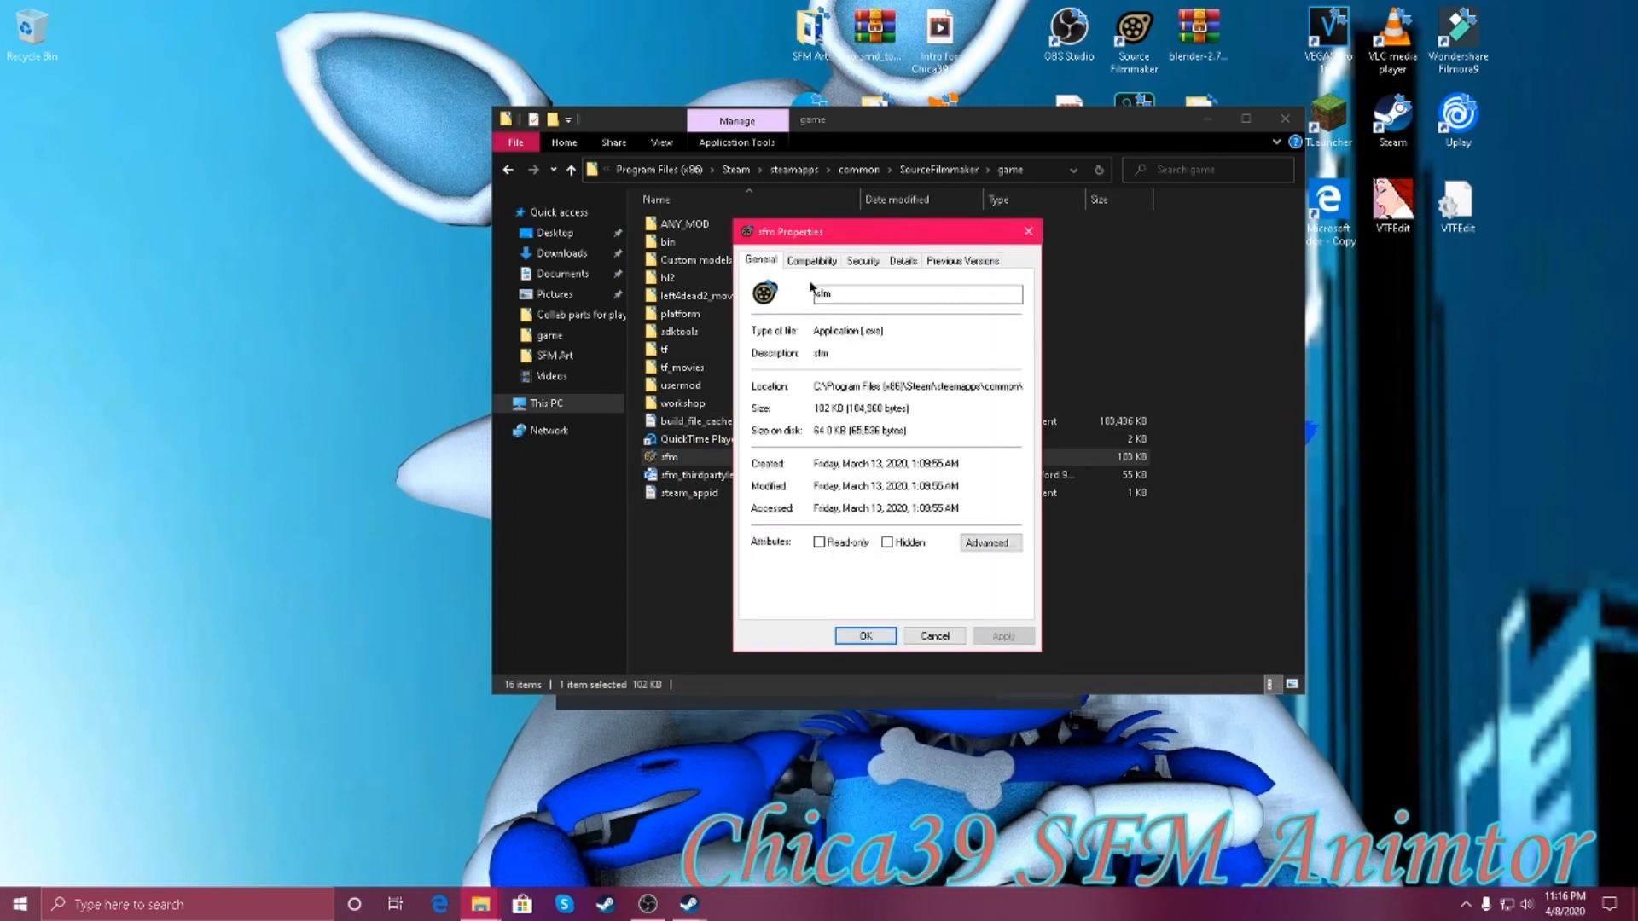
{"action": "left_click", "coordinate": [812, 260]}
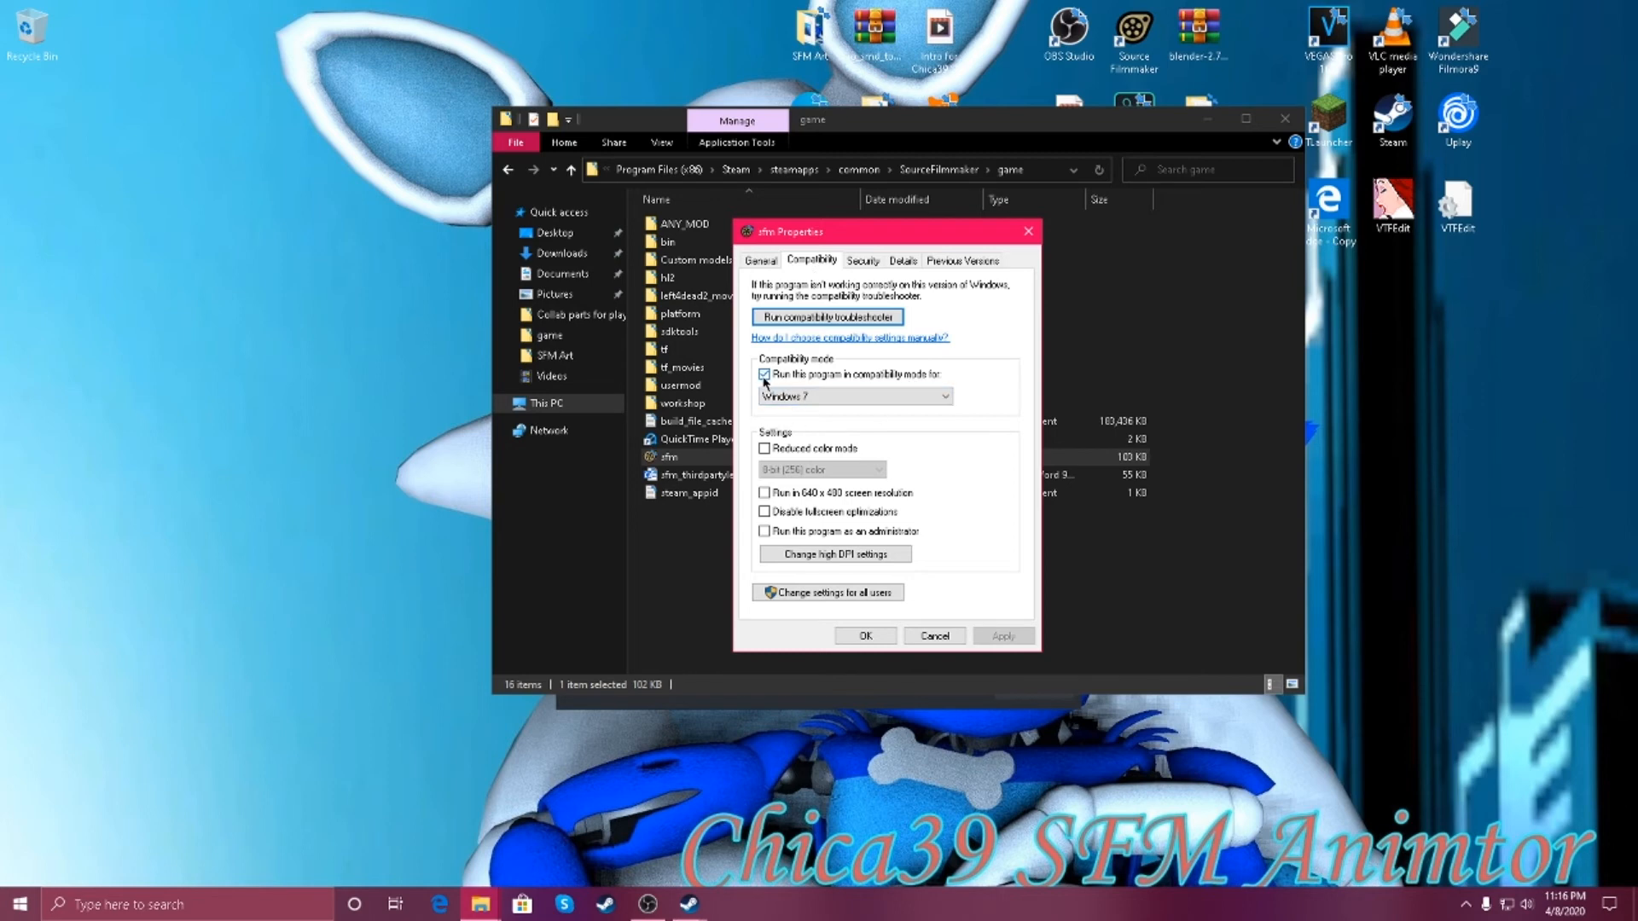
{"action": "mouse_move", "coordinate": [803, 384]}
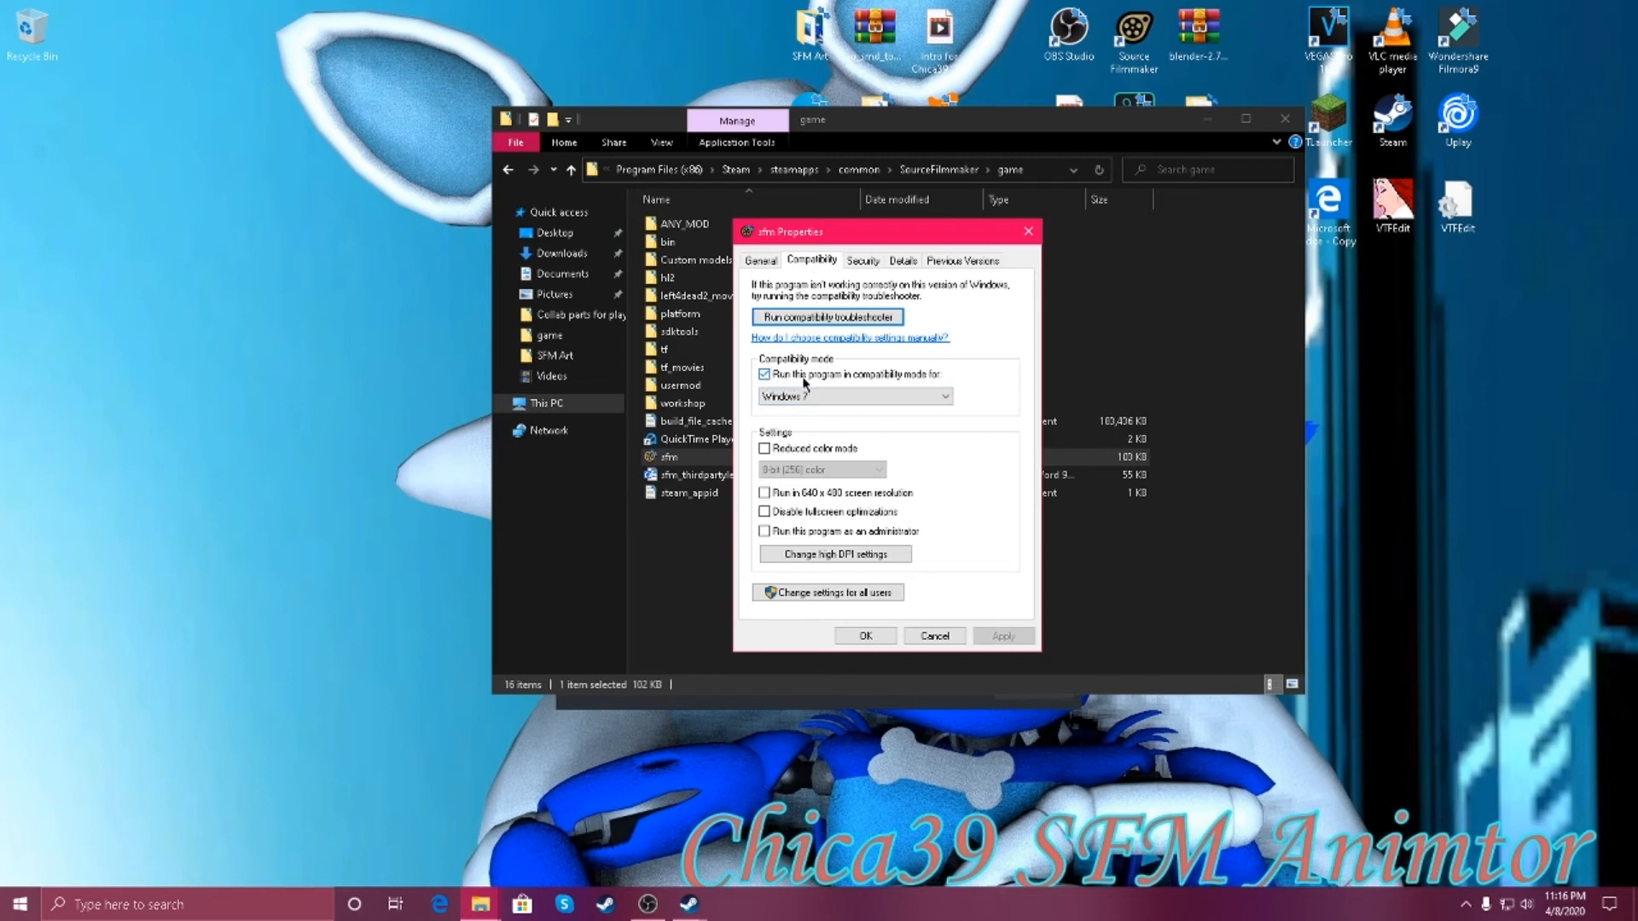
{"action": "mouse_move", "coordinate": [940, 389]}
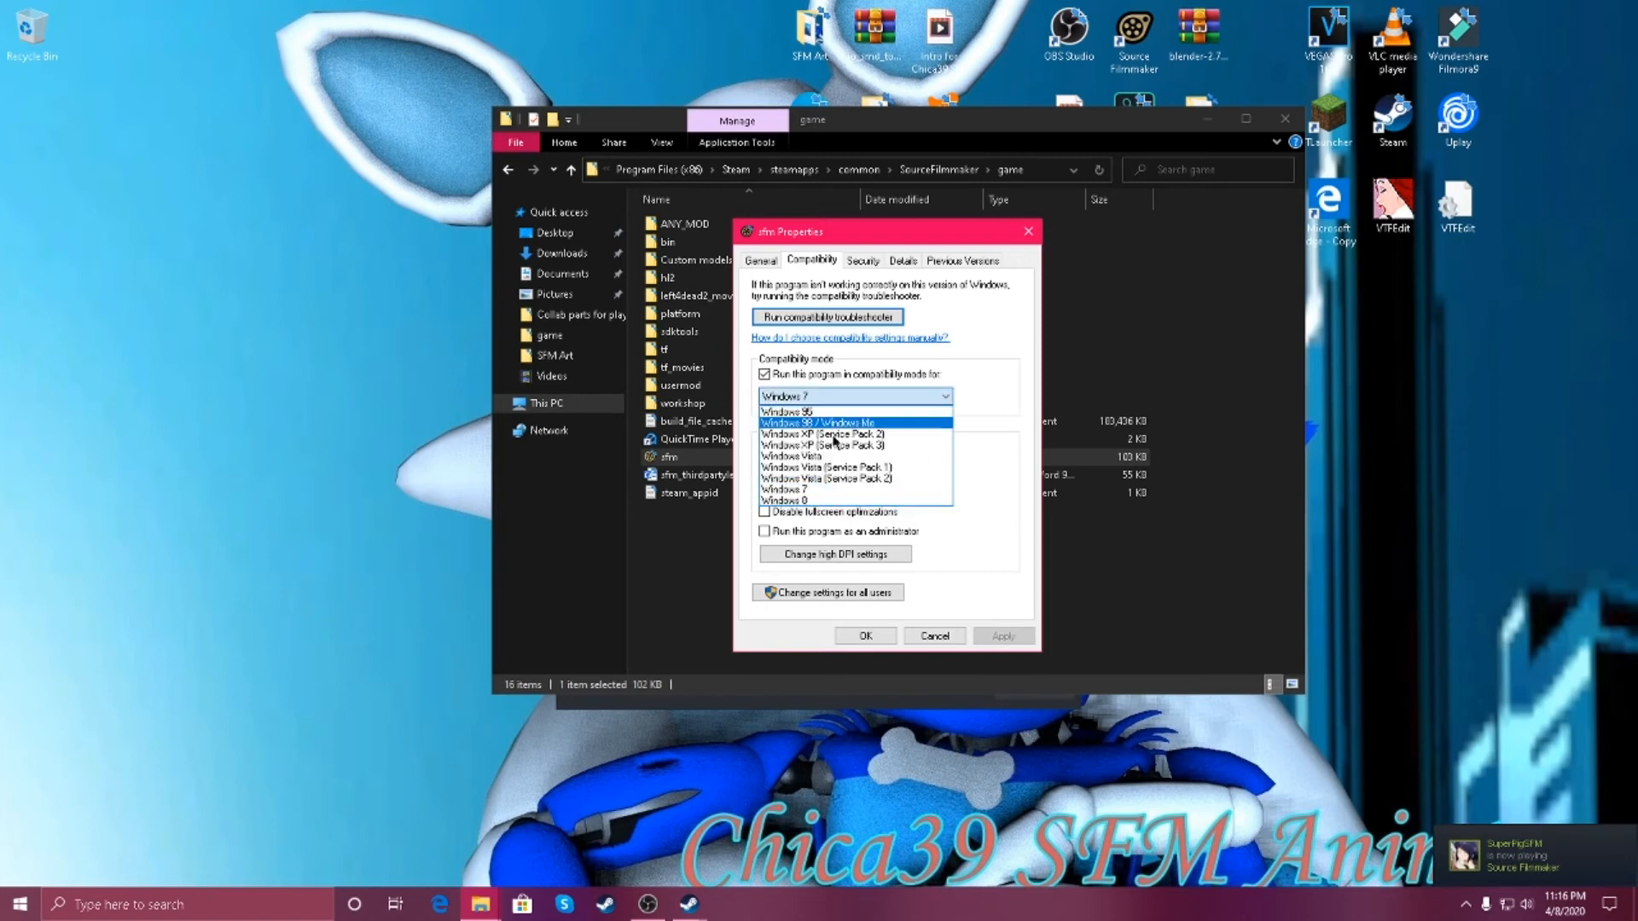
{"action": "mouse_move", "coordinate": [923, 477]}
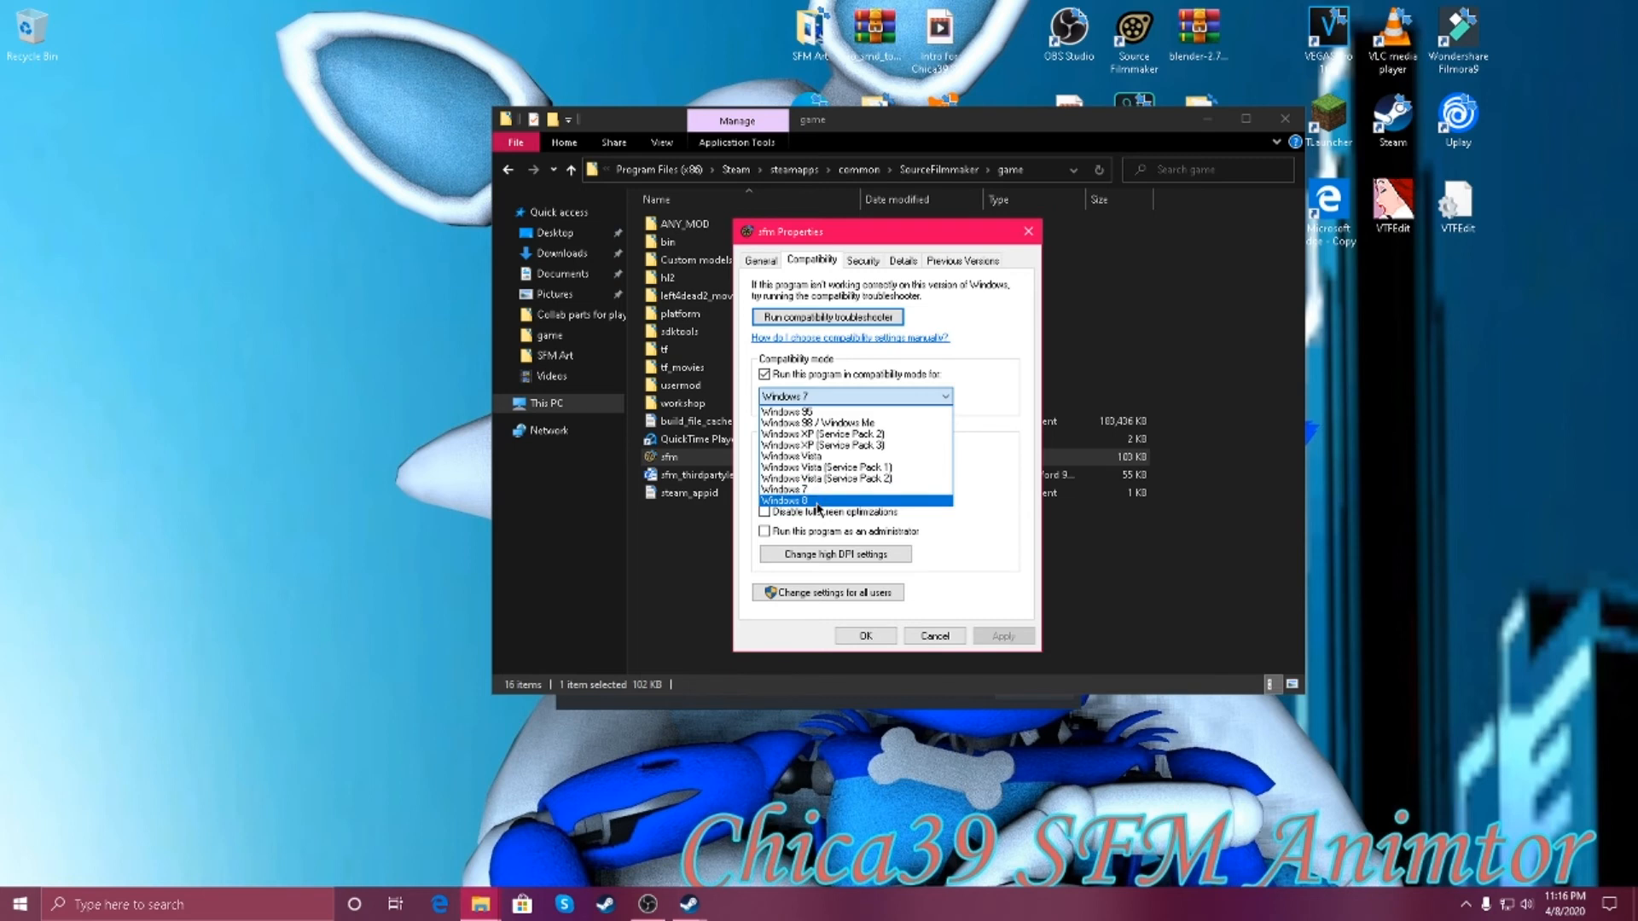
{"action": "mouse_move", "coordinate": [803, 489]}
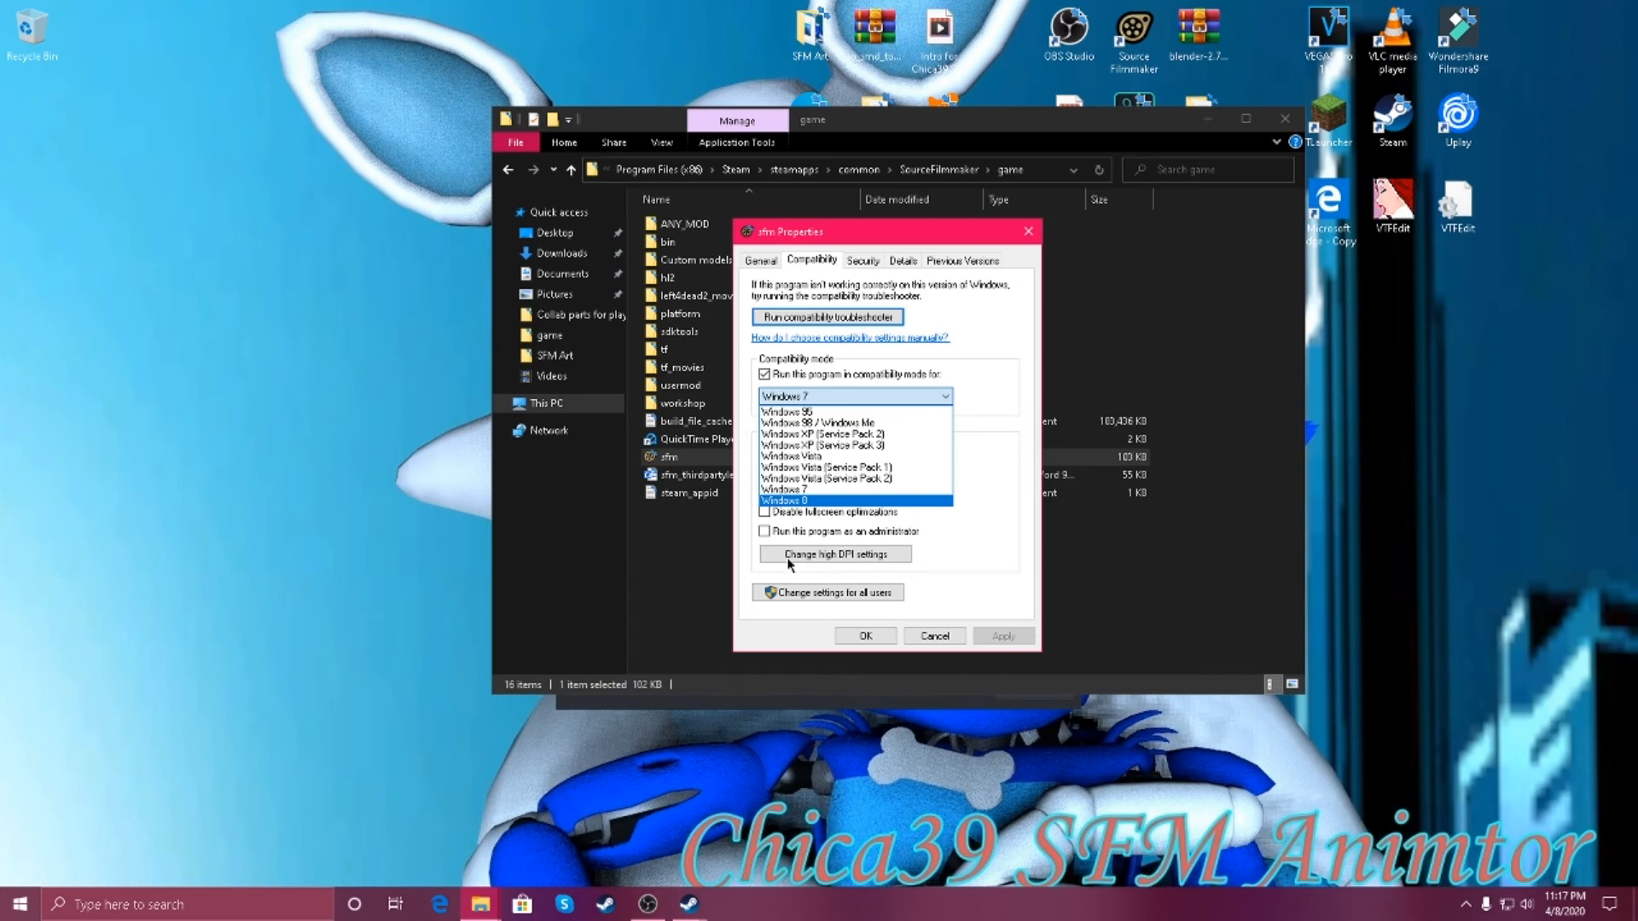
{"action": "mouse_move", "coordinate": [793, 491]}
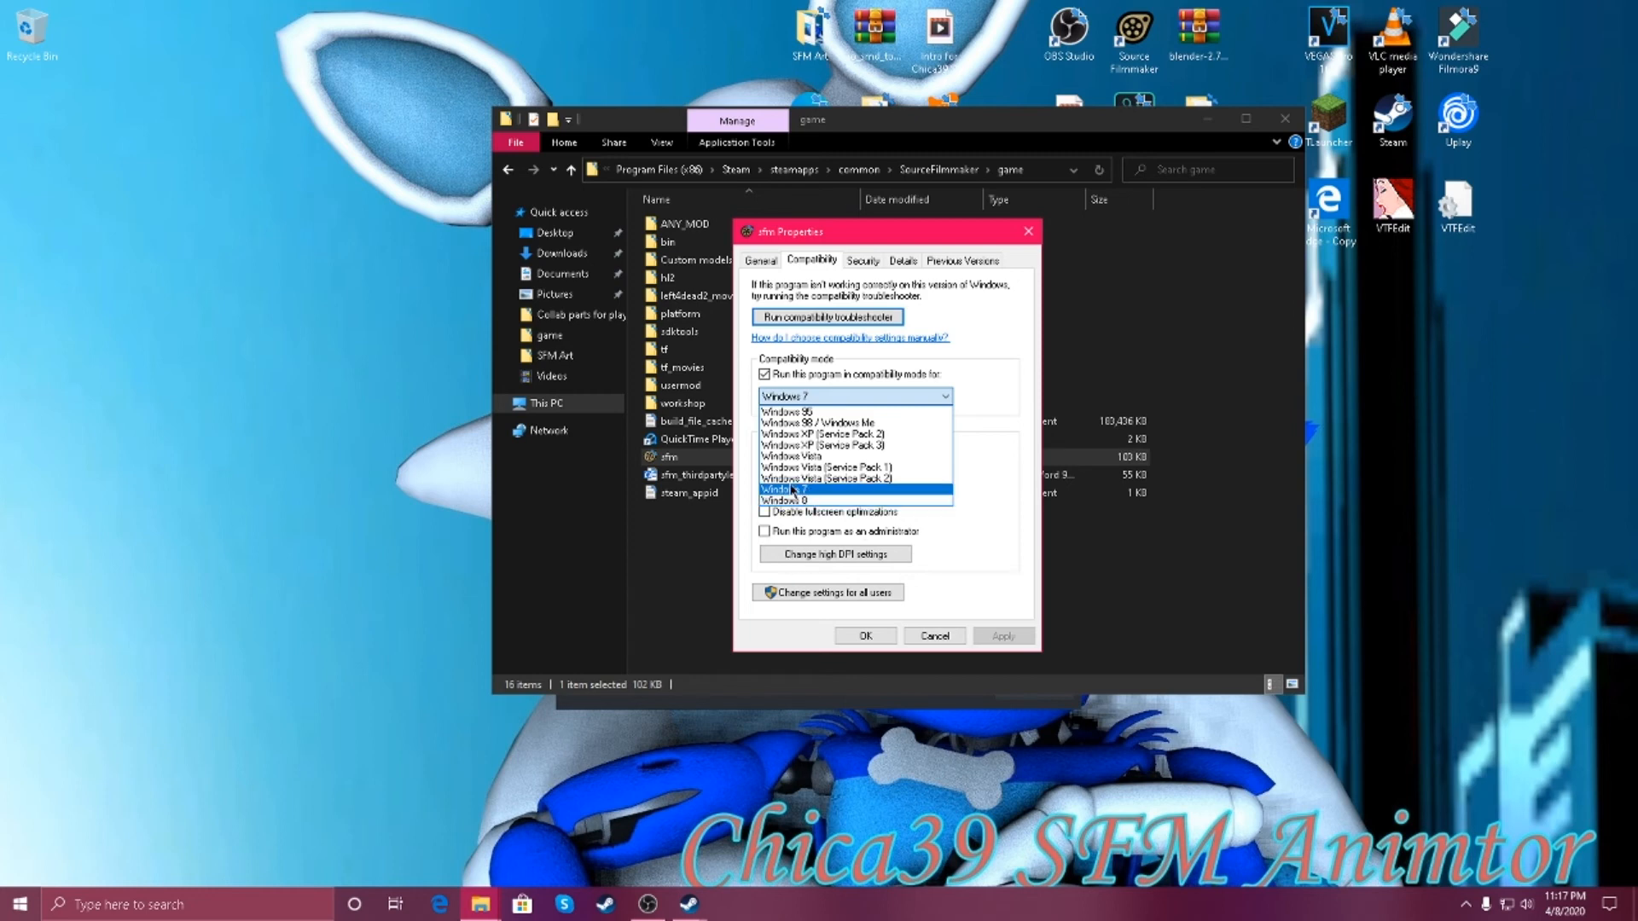
{"action": "left_click", "coordinate": [792, 490]}
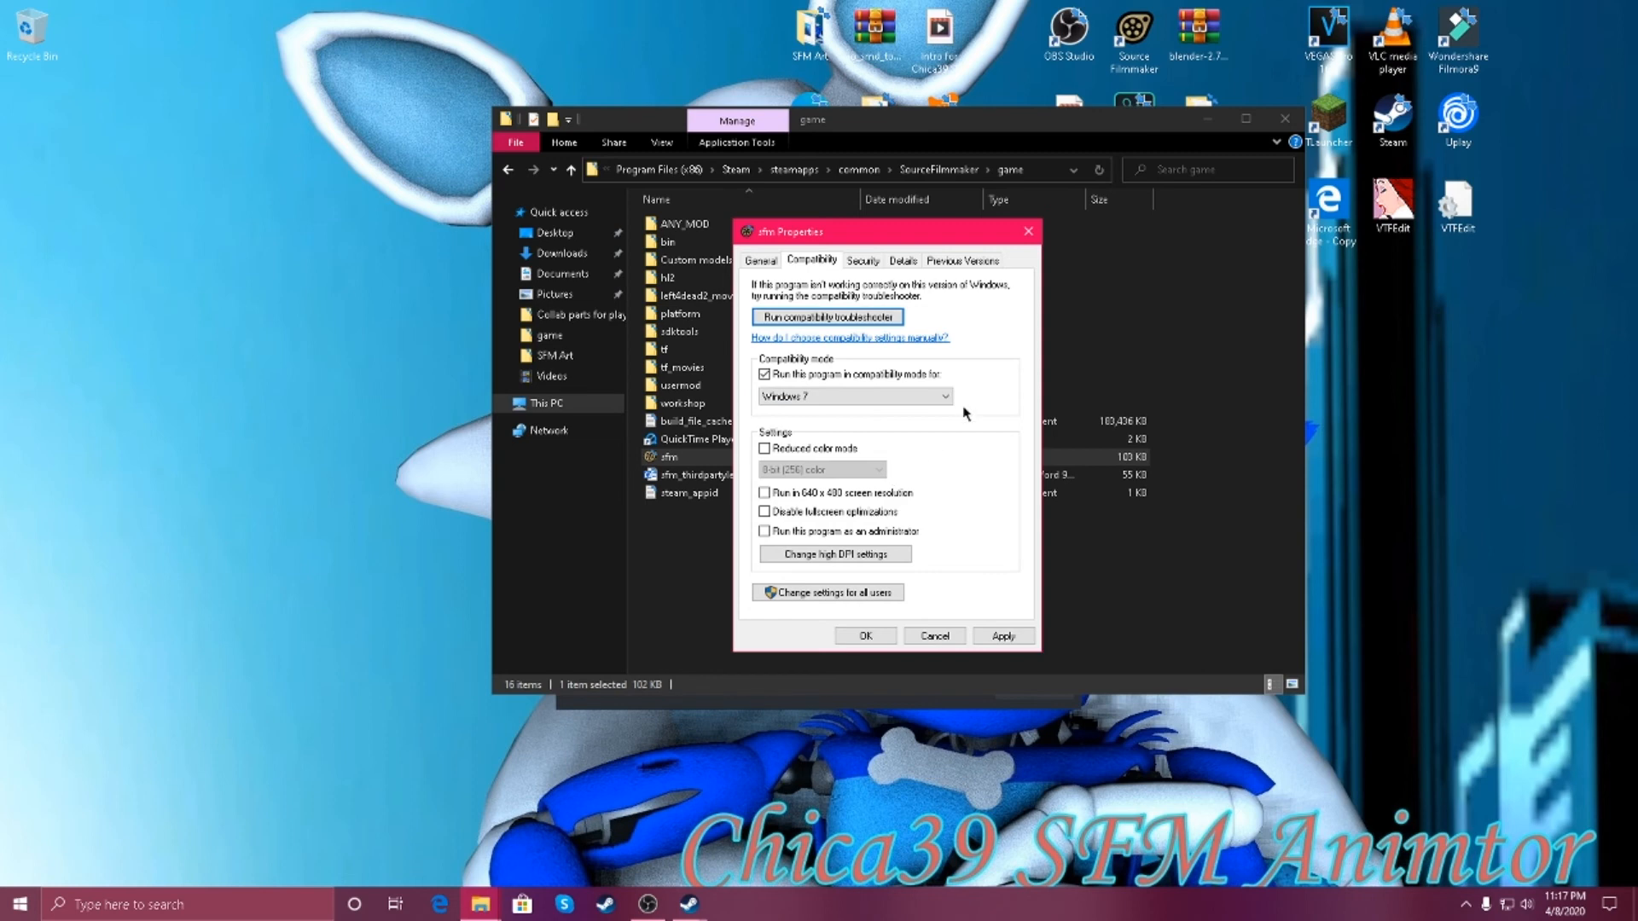
{"action": "mouse_move", "coordinate": [999, 449]}
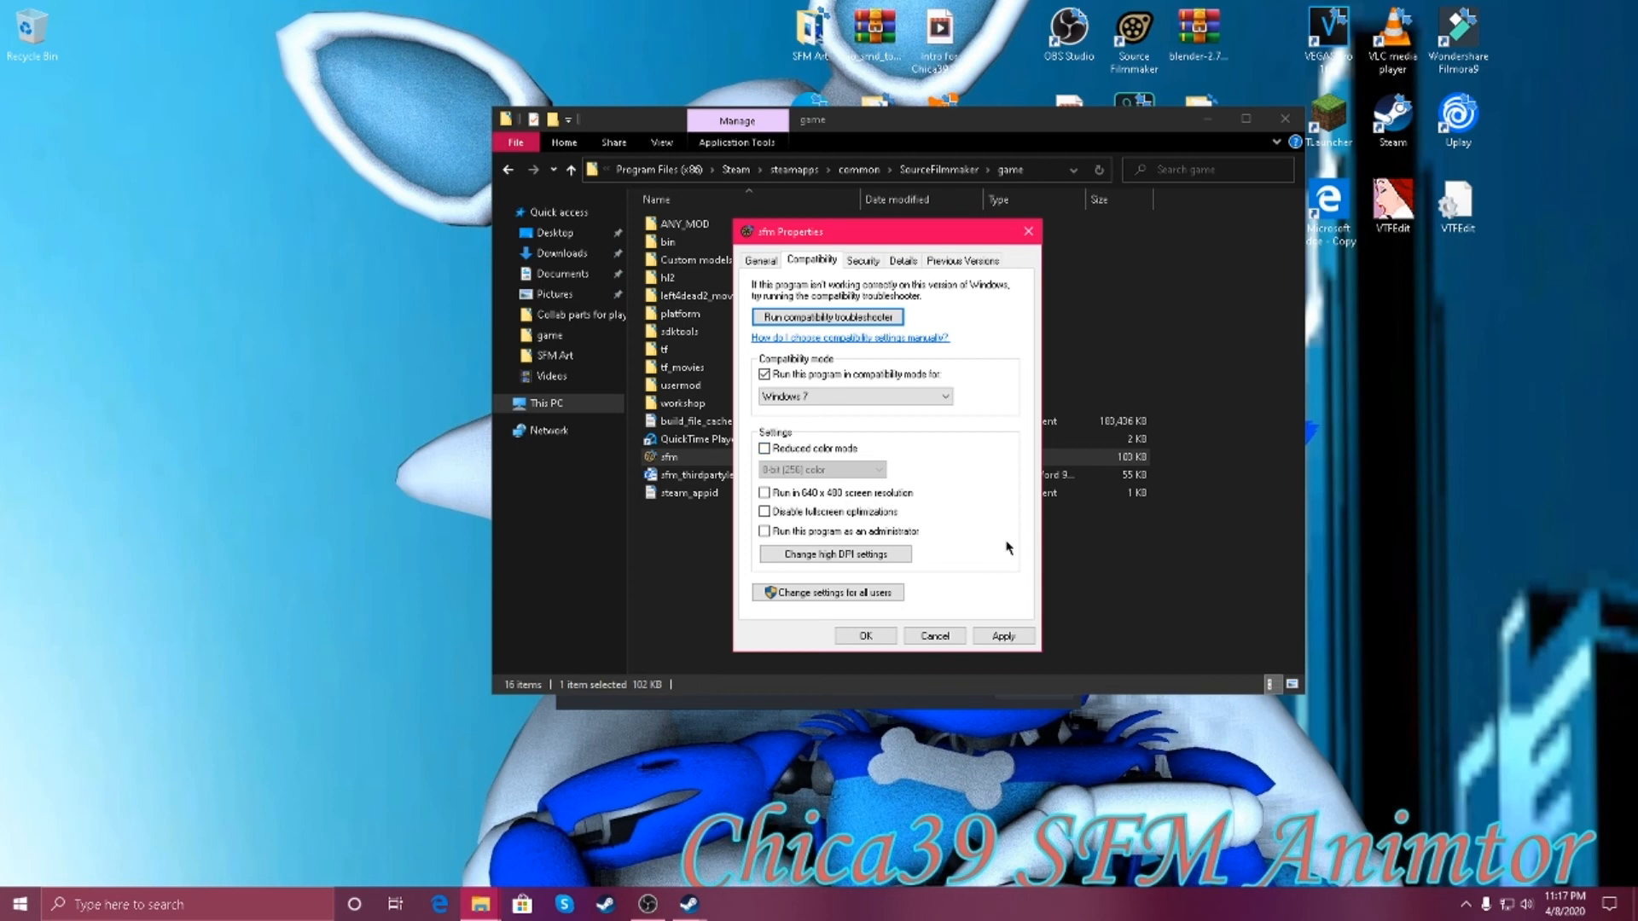
{"action": "mouse_move", "coordinate": [986, 658]}
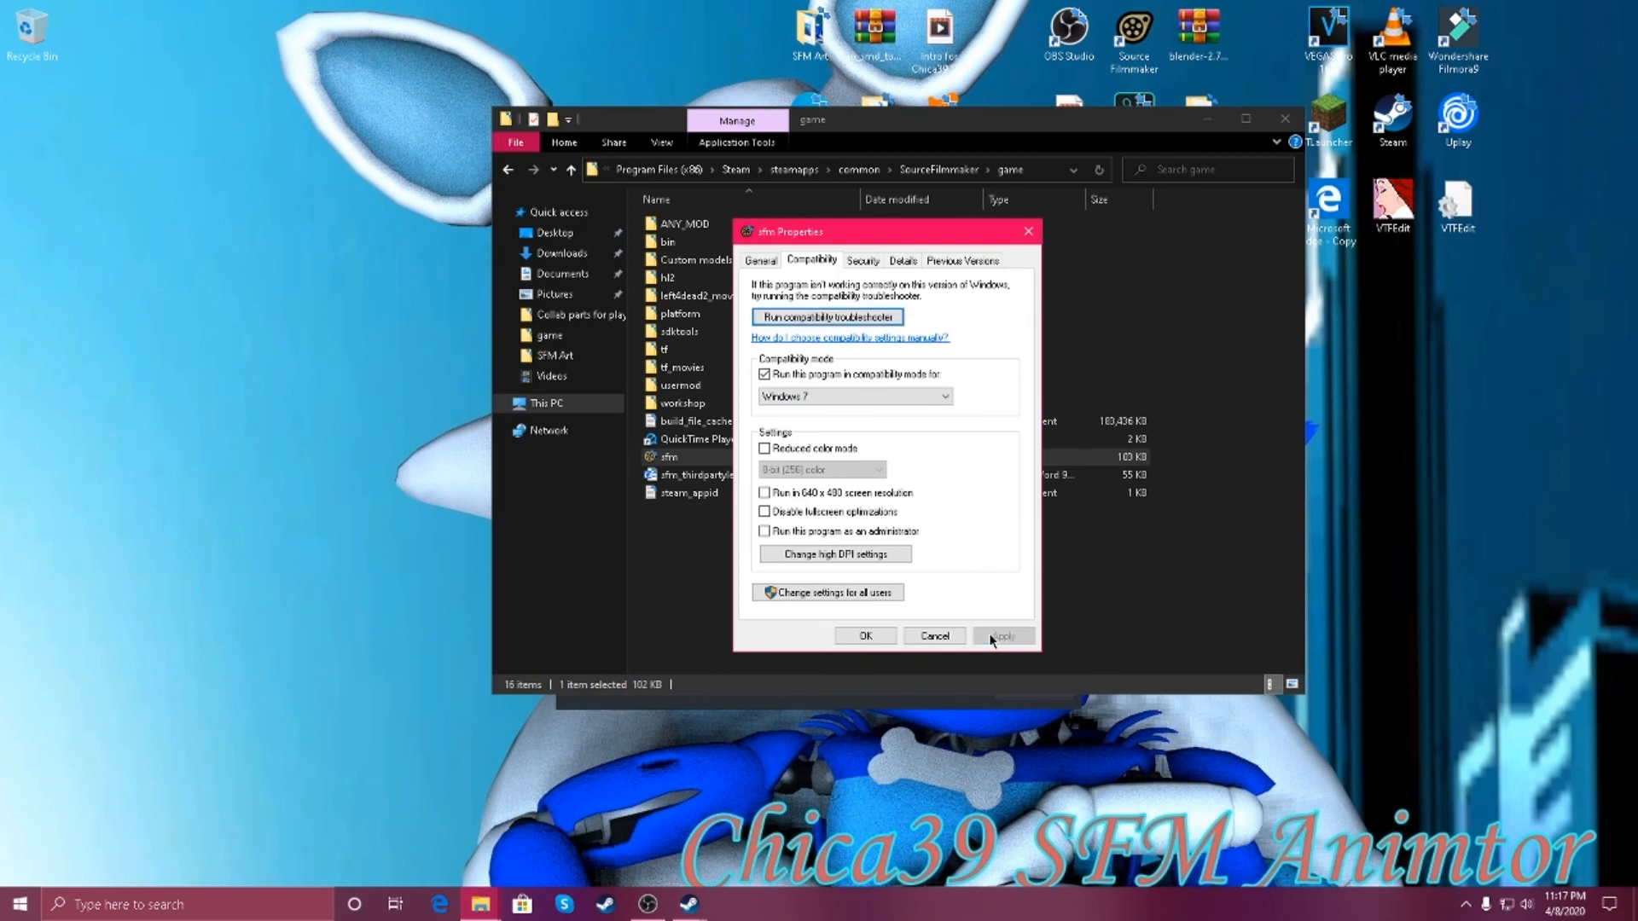
{"action": "left_click", "coordinate": [1001, 634]}
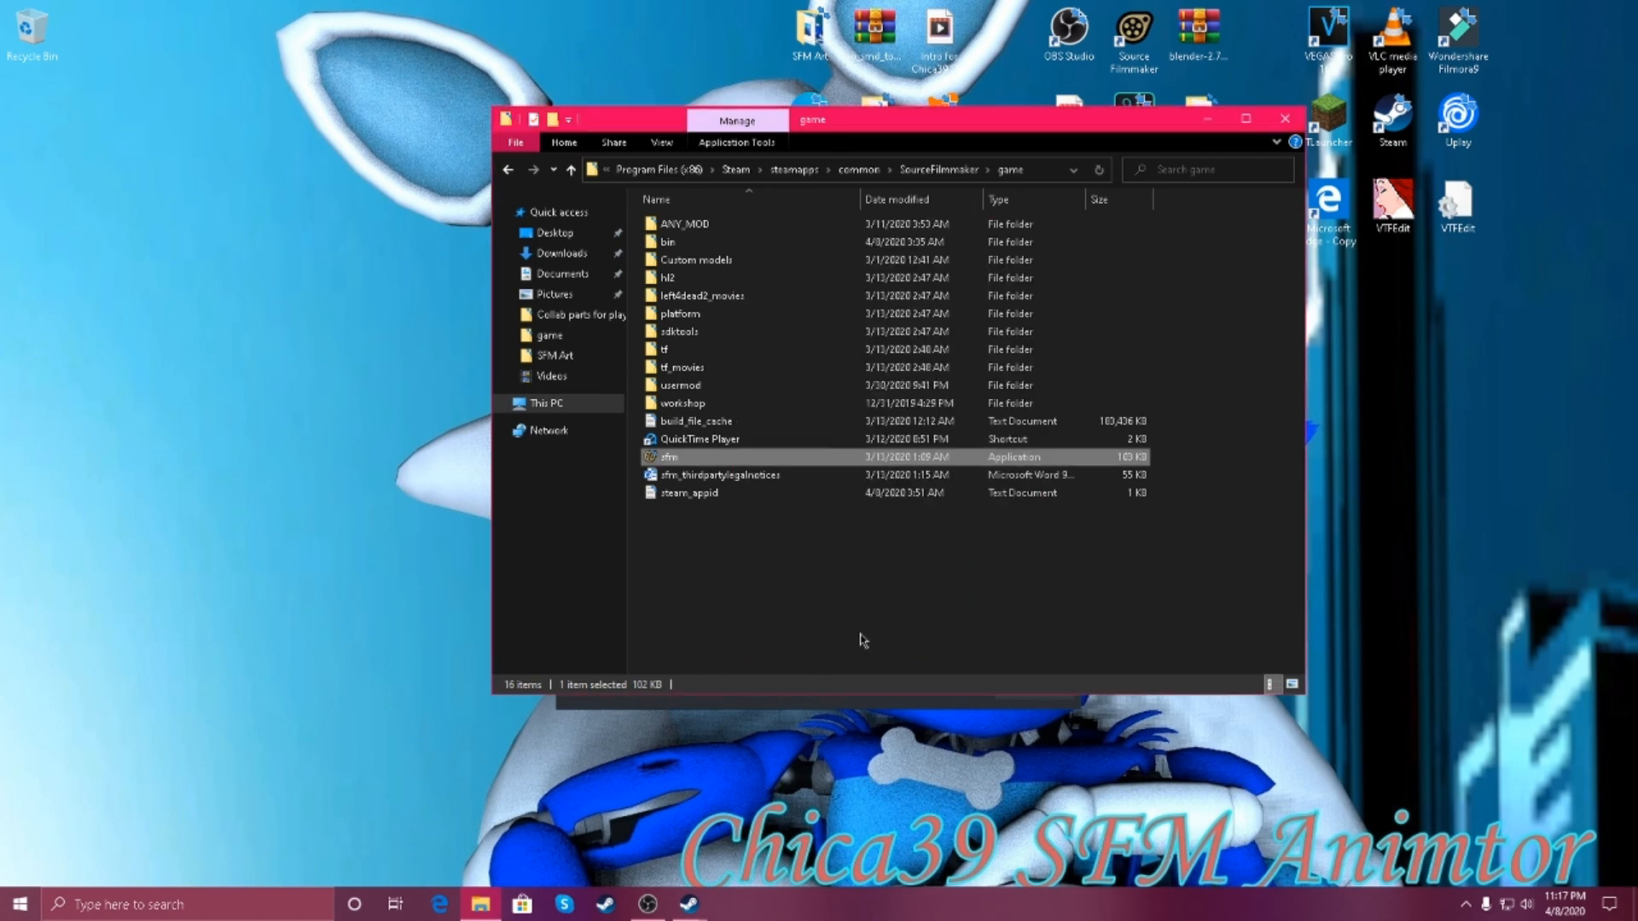
Deselect sfm.exe, leave the game folder window and bring up OBS from the taskbar
{"action": "left_click", "coordinate": [781, 575]}
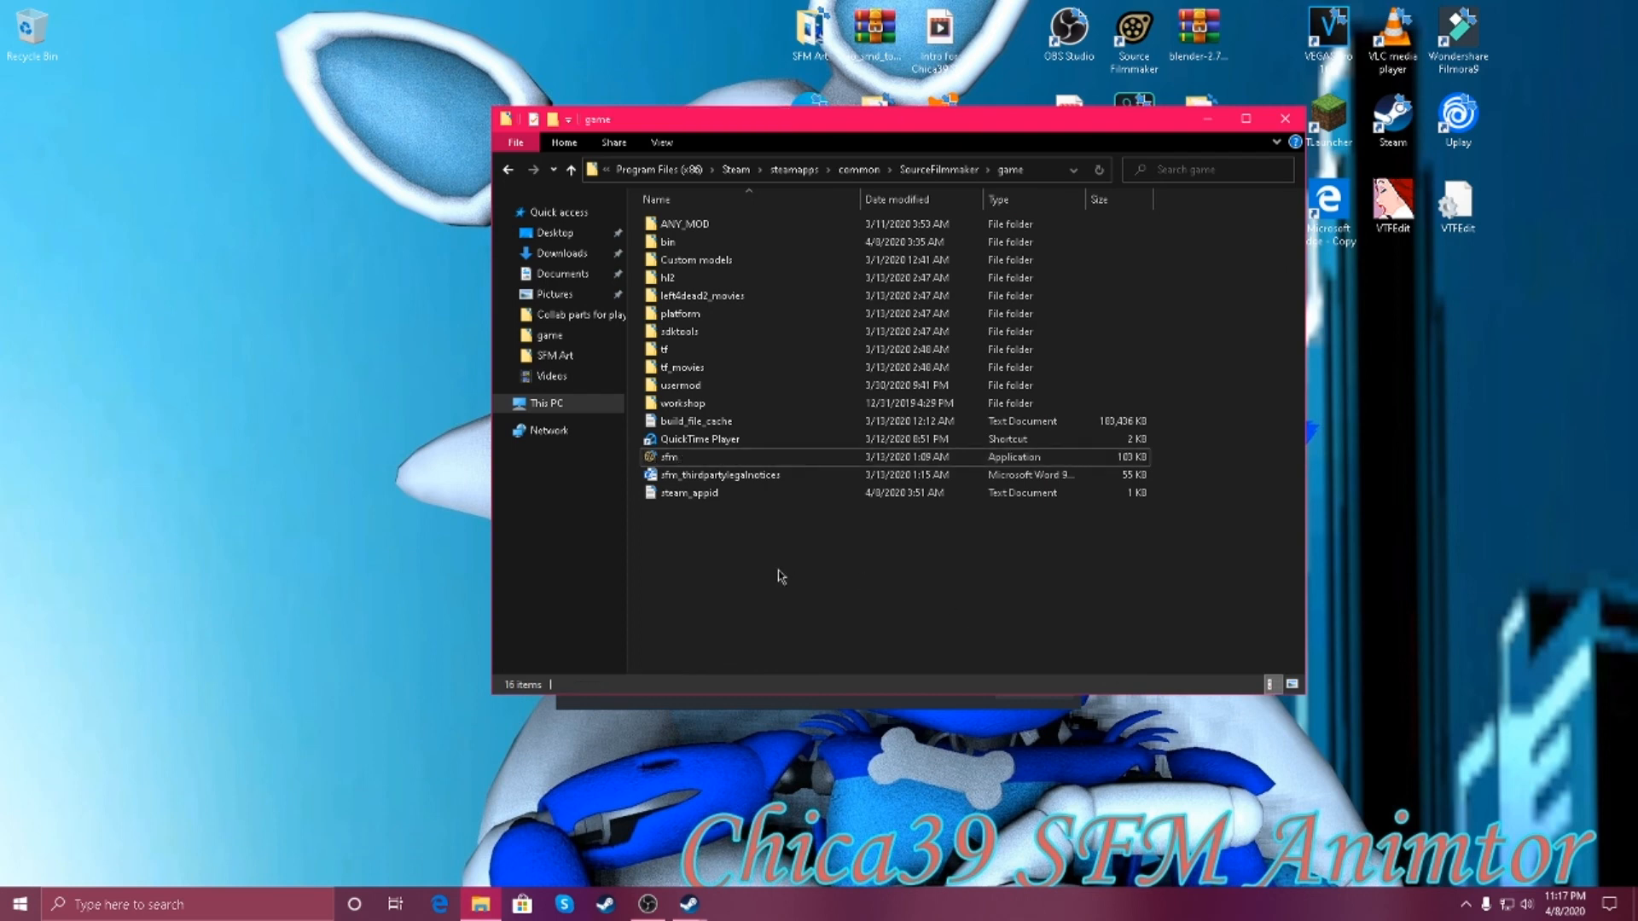
{"action": "mouse_move", "coordinate": [678, 532]}
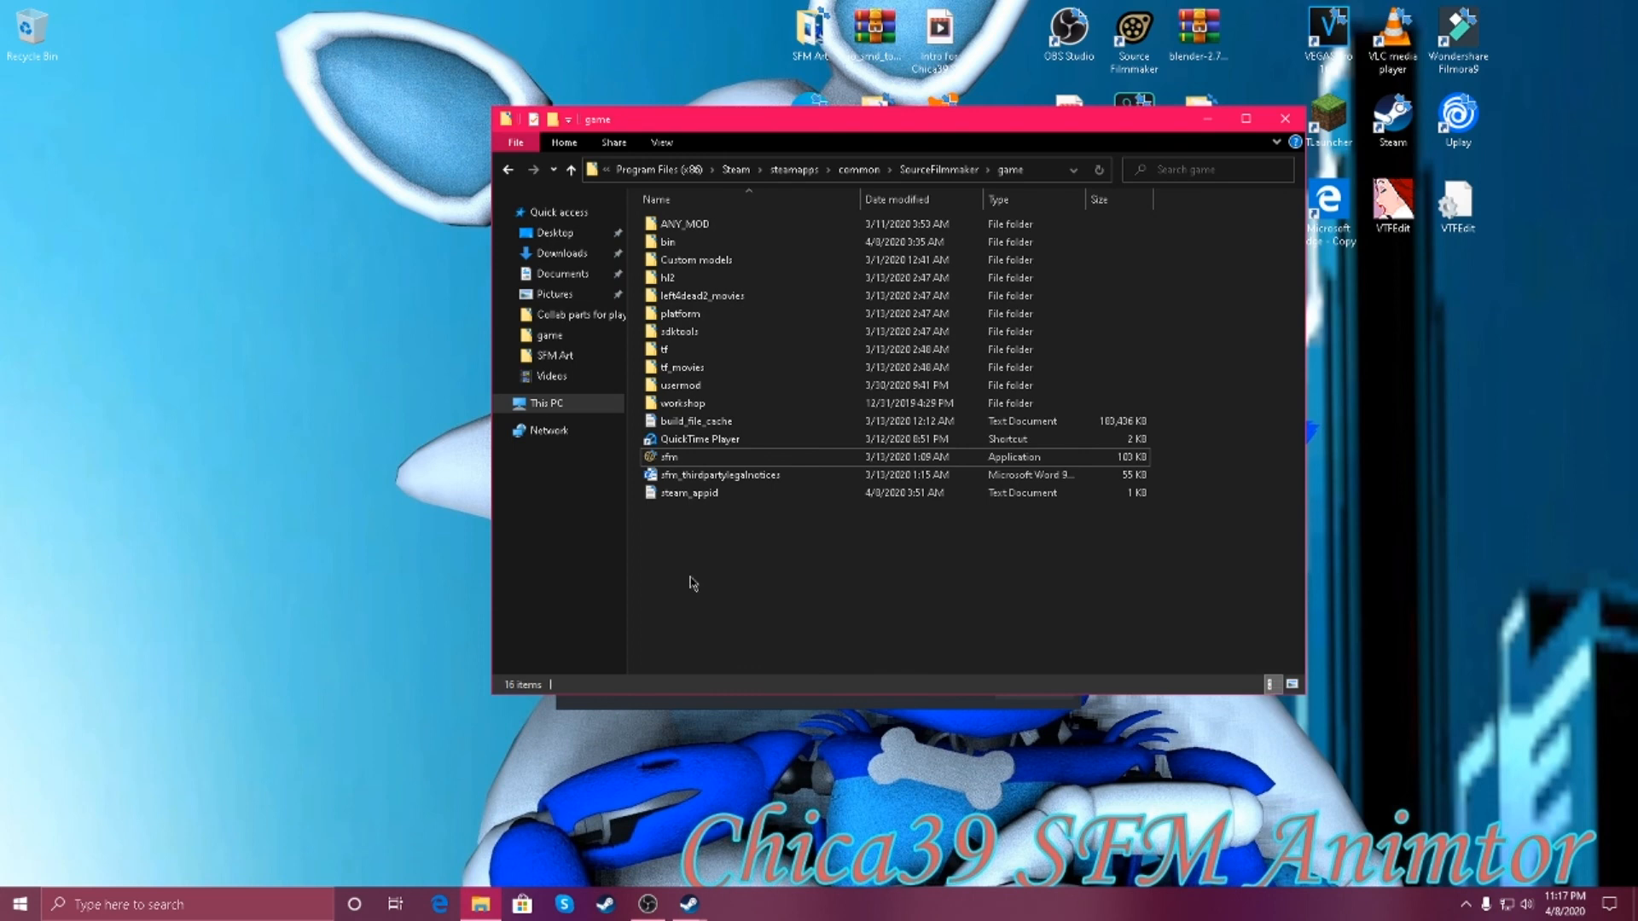
{"action": "mouse_move", "coordinate": [679, 565]}
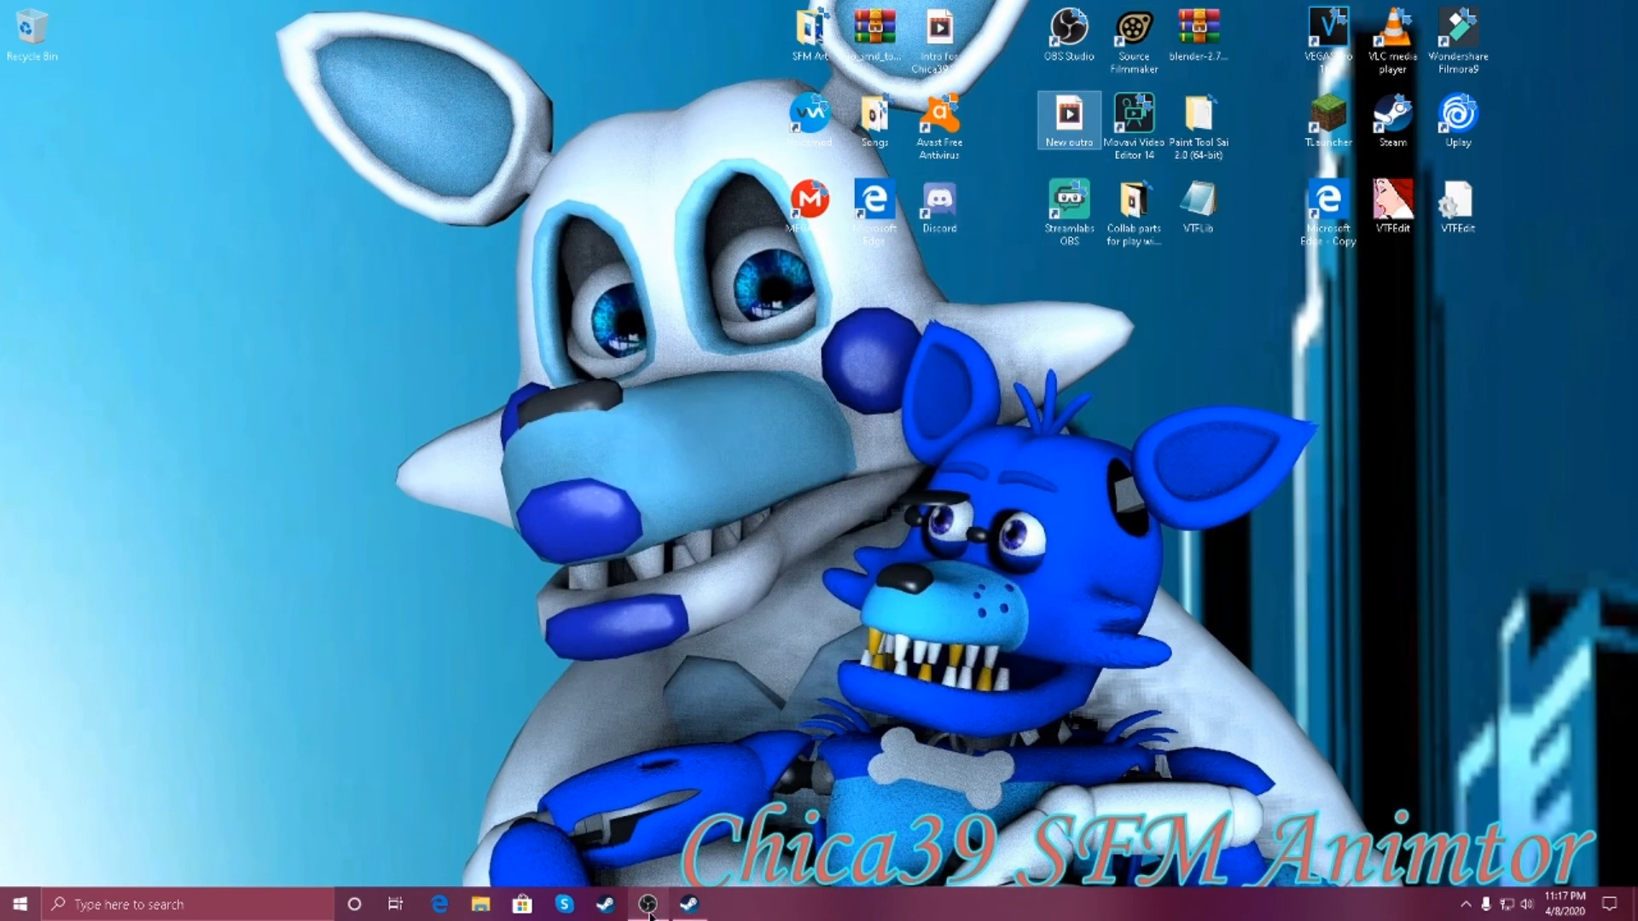
{"action": "left_click", "coordinate": [646, 904]}
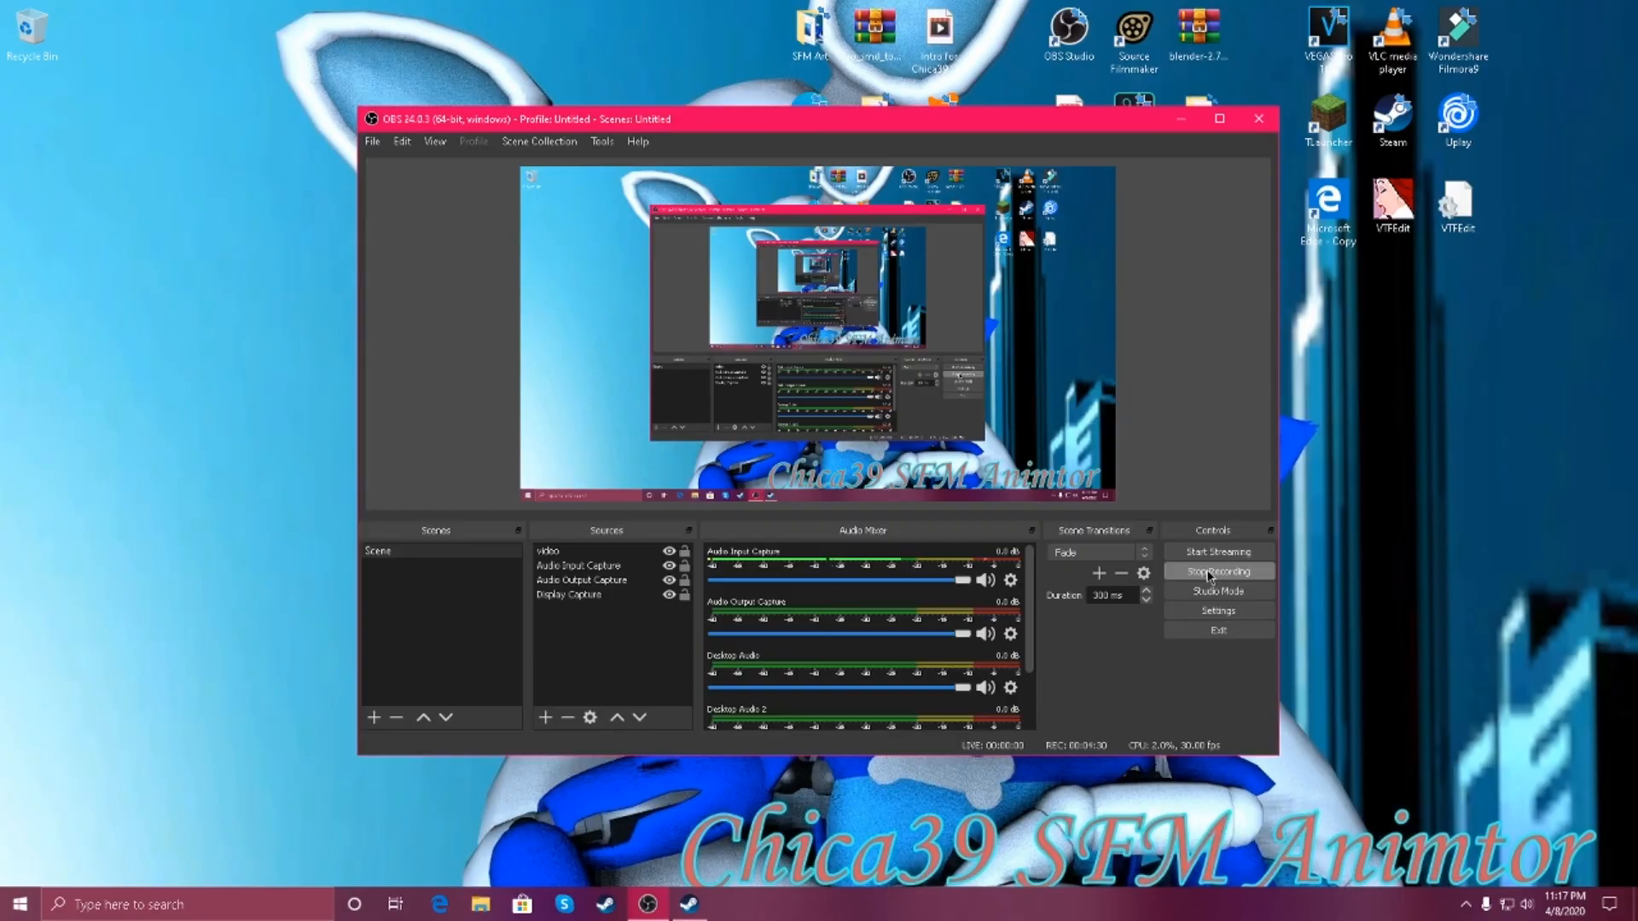